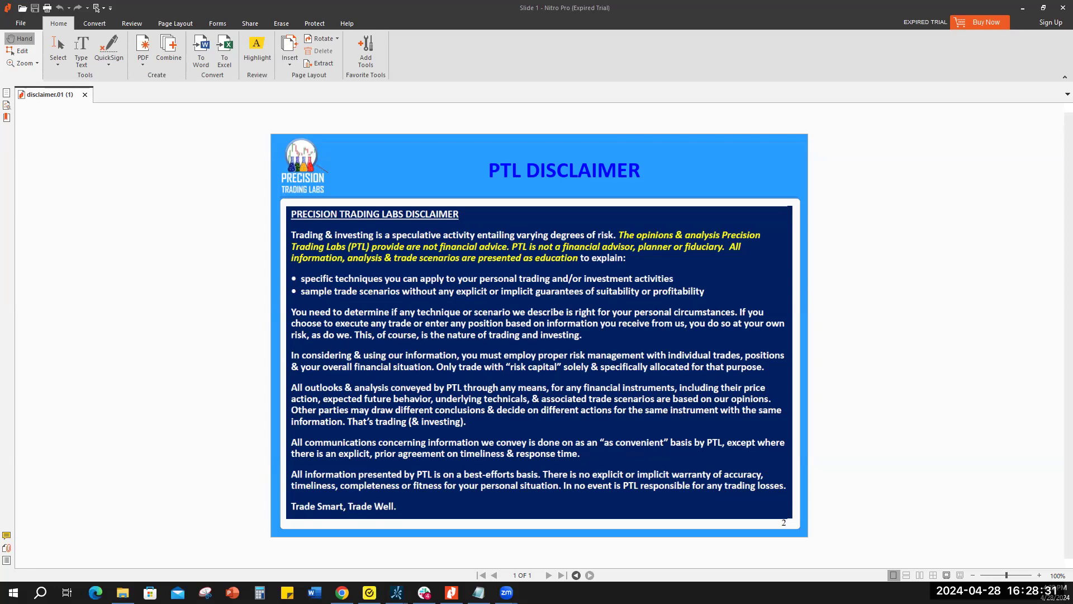
mouse_move(460, 149)
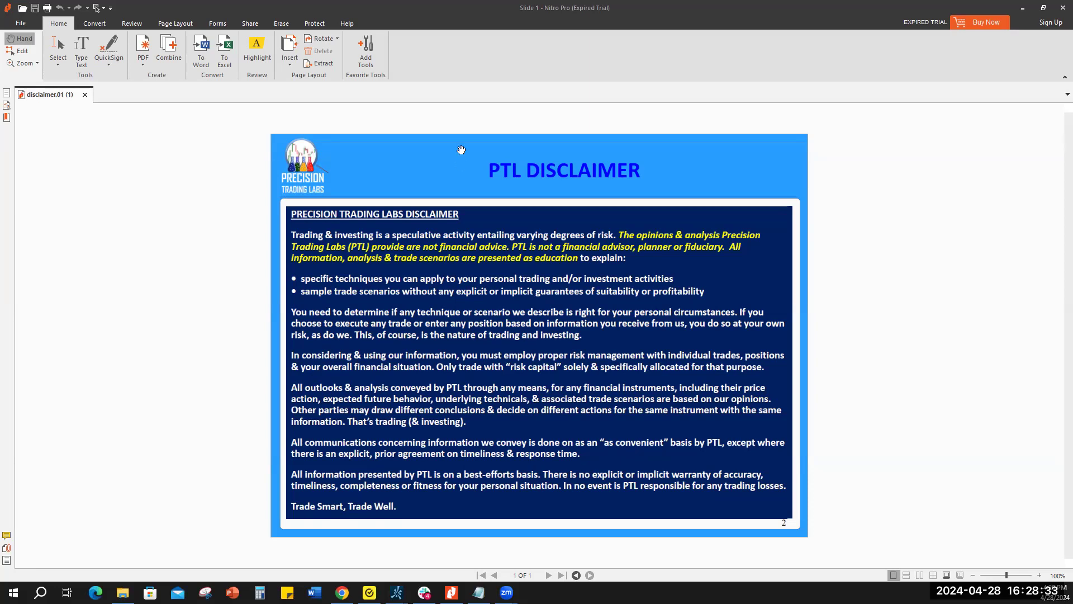
mouse_move(508, 259)
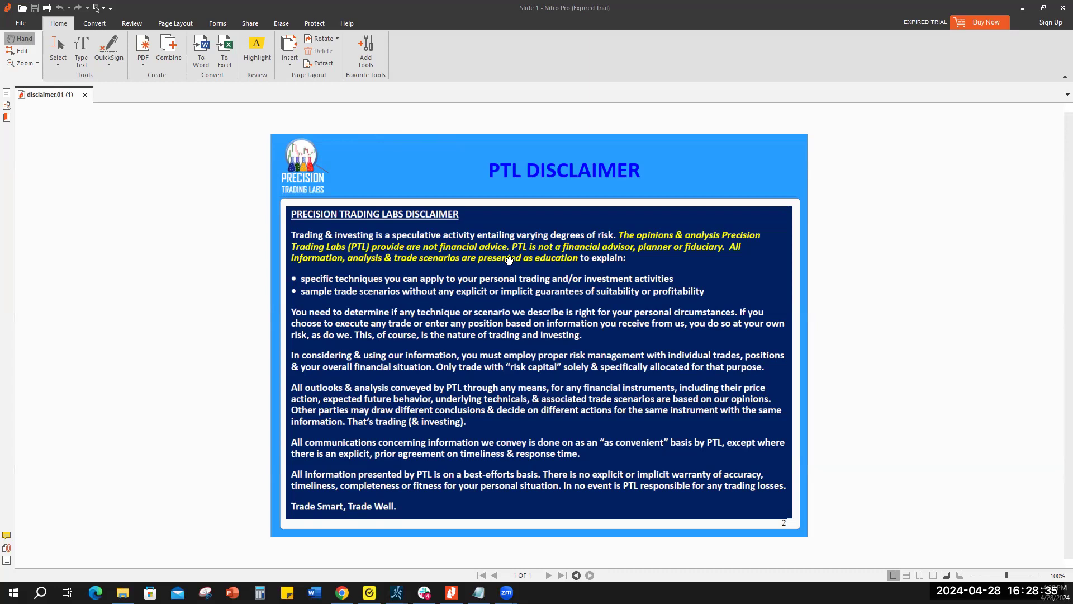
mouse_move(553, 275)
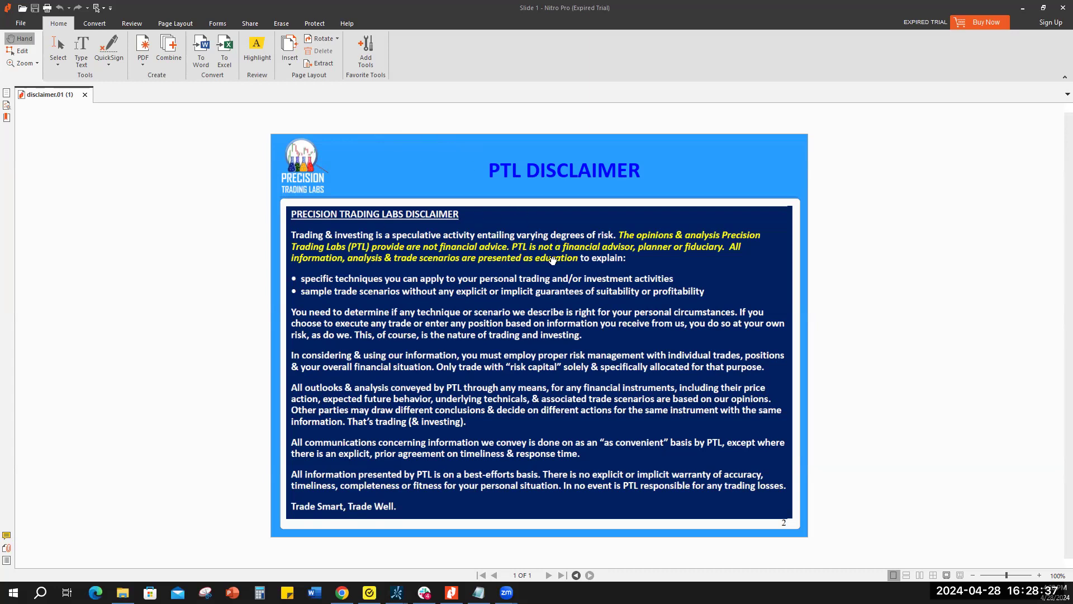
mouse_move(22, 168)
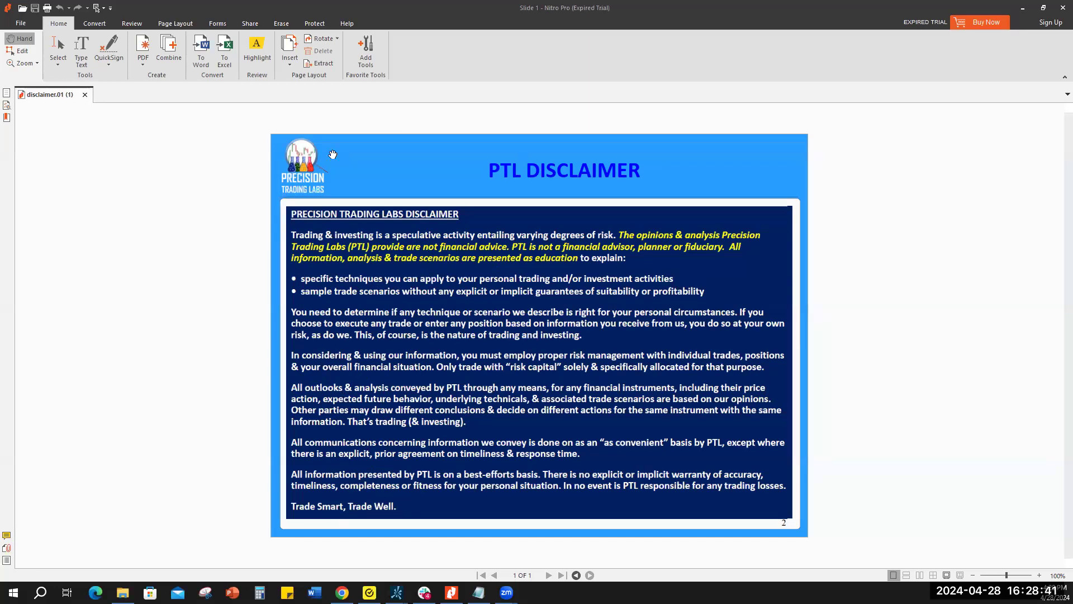
mouse_move(465, 239)
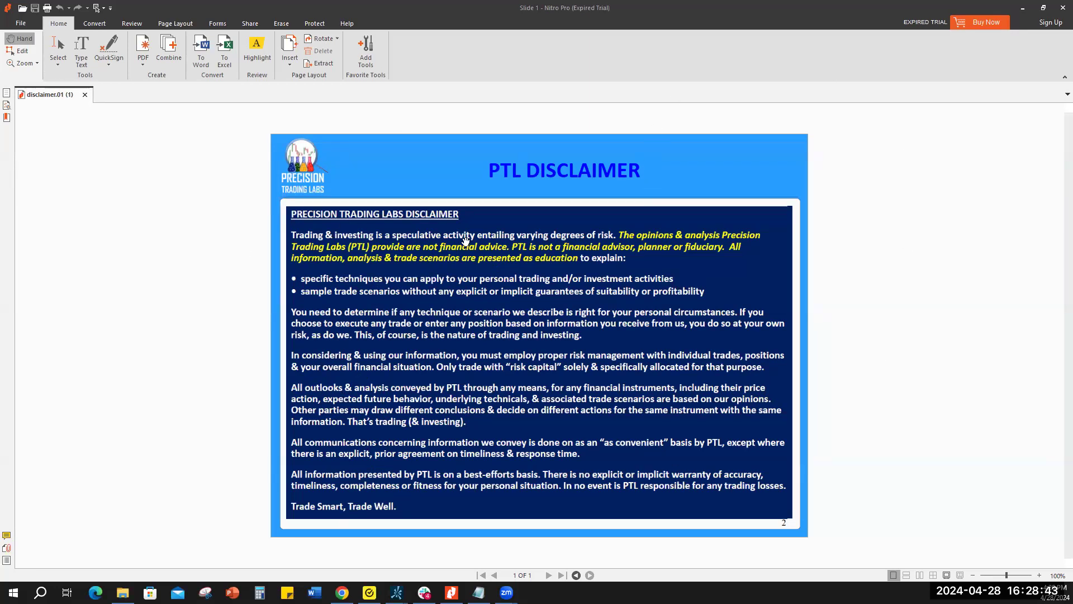
mouse_move(461, 5)
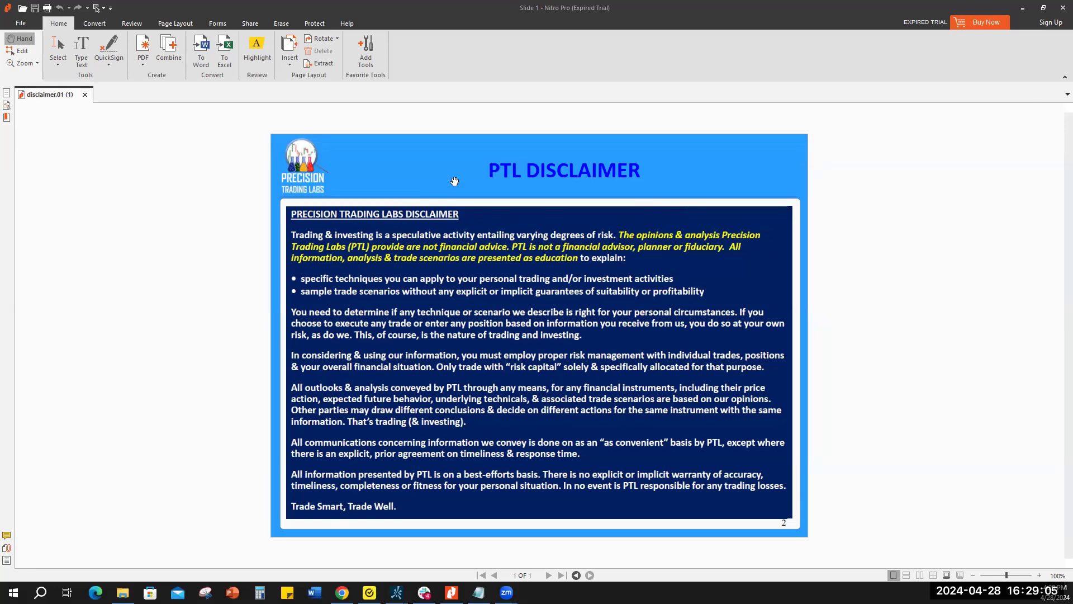
mouse_move(1022, 6)
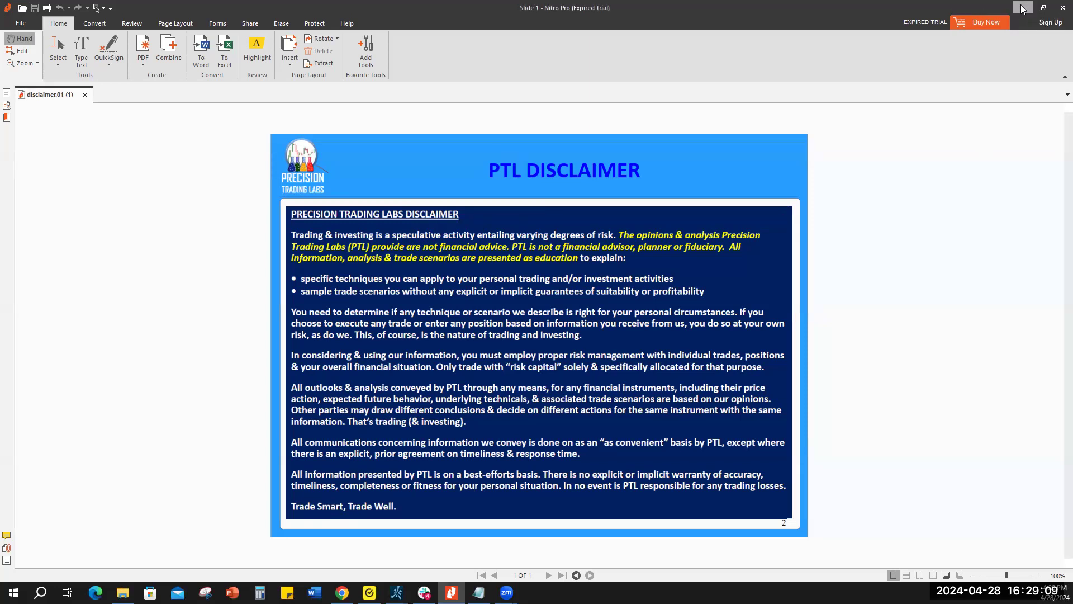
Clear all drawings from the SPY chart and switch it to 1 Y : 1D daily candles.
left_click(395, 593)
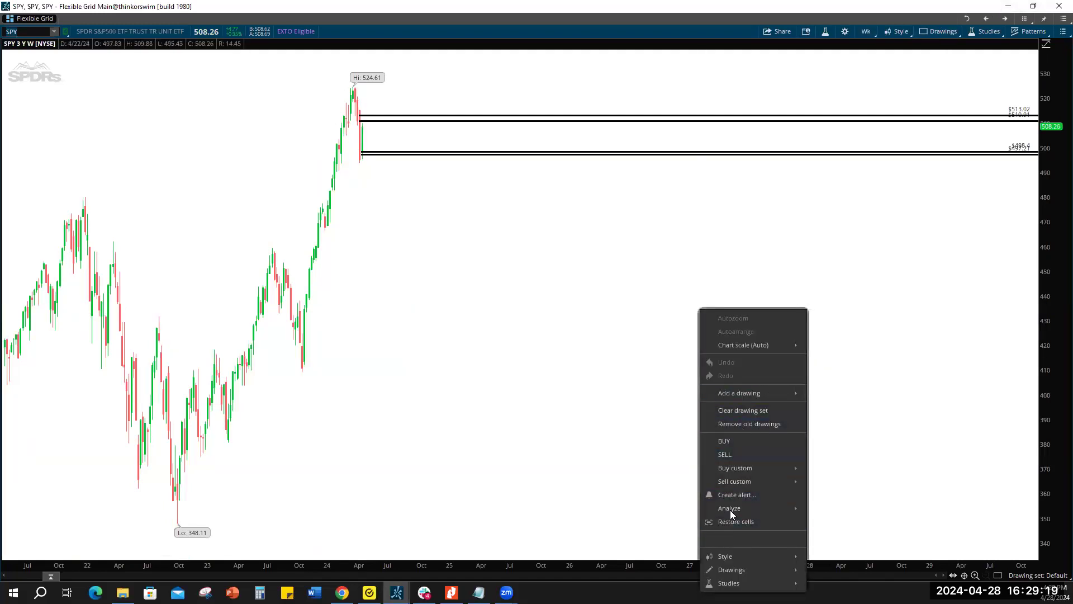
mouse_move(743, 409)
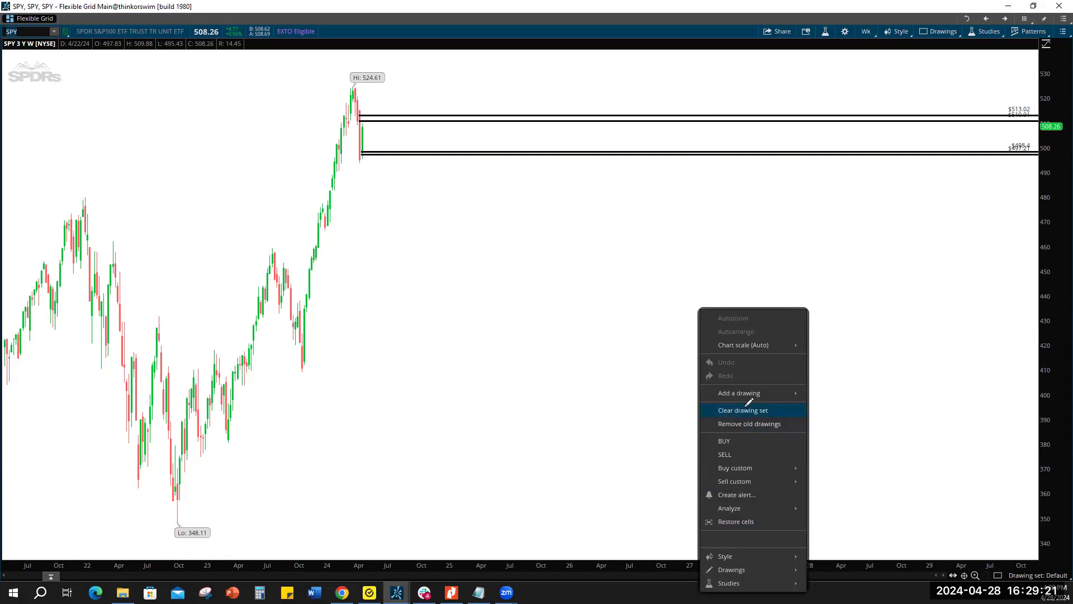
left_click(743, 409)
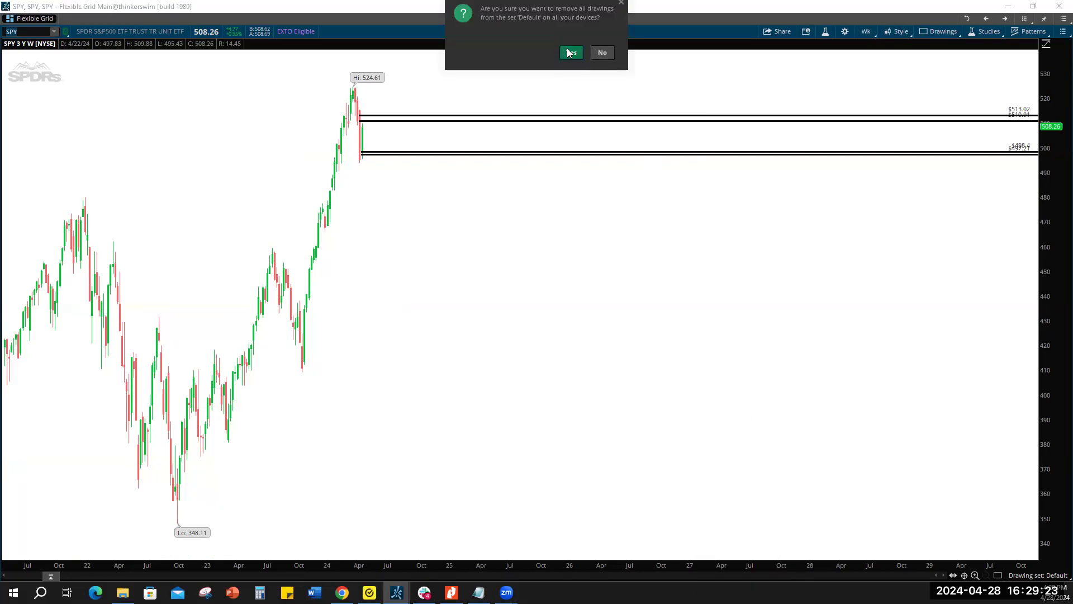
left_click(570, 53)
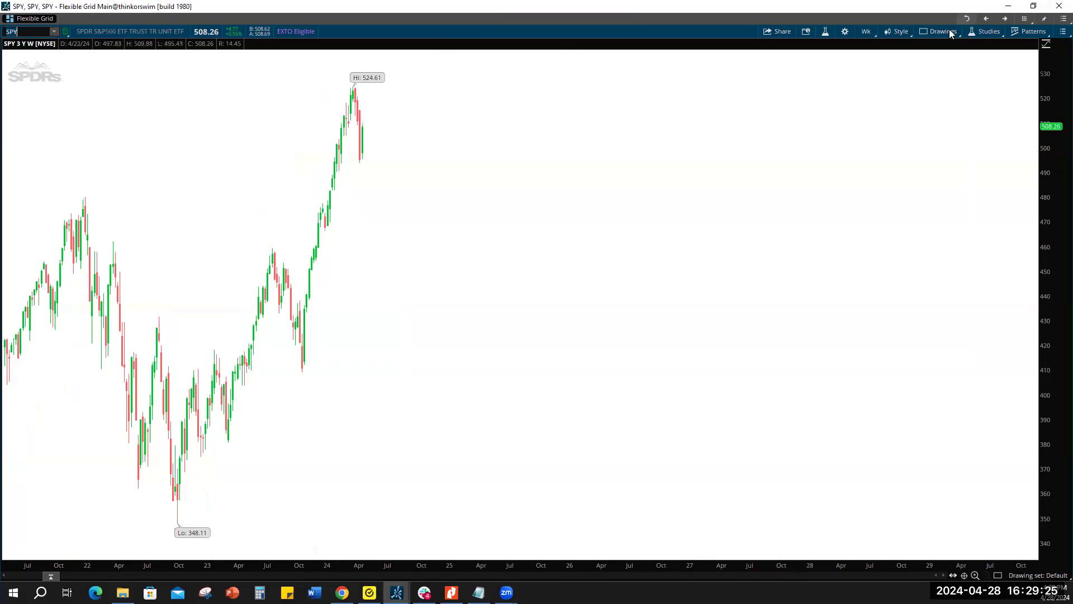
mouse_move(866, 34)
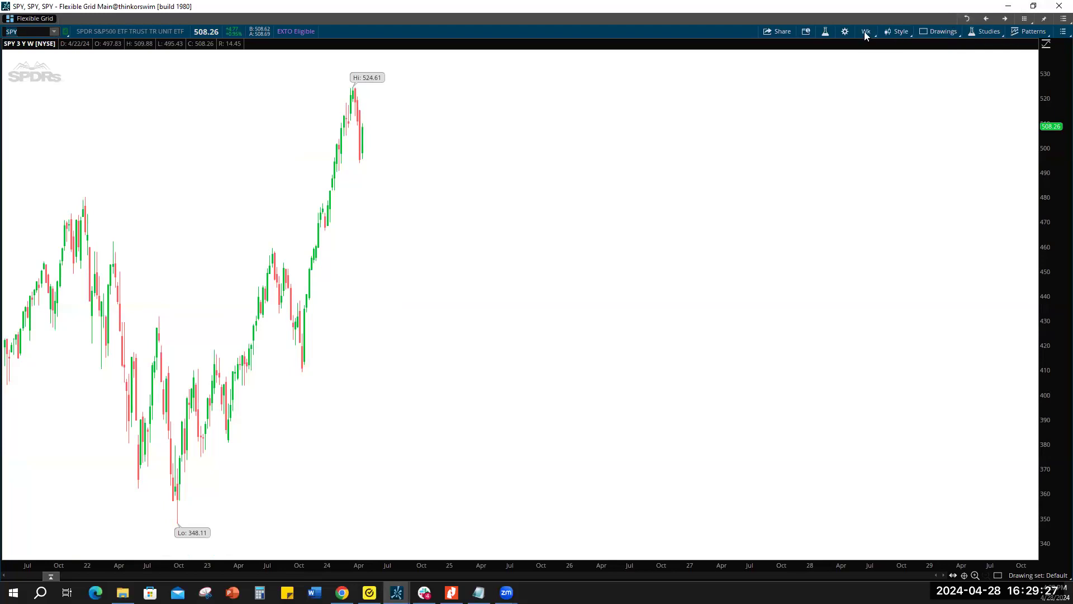
left_click(865, 31)
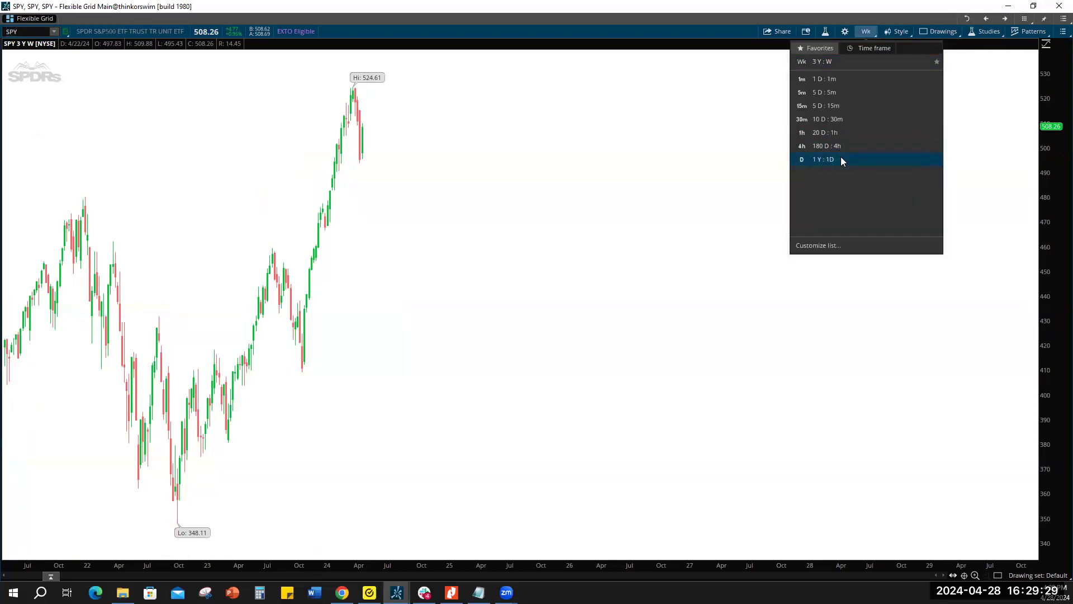
left_click(827, 158)
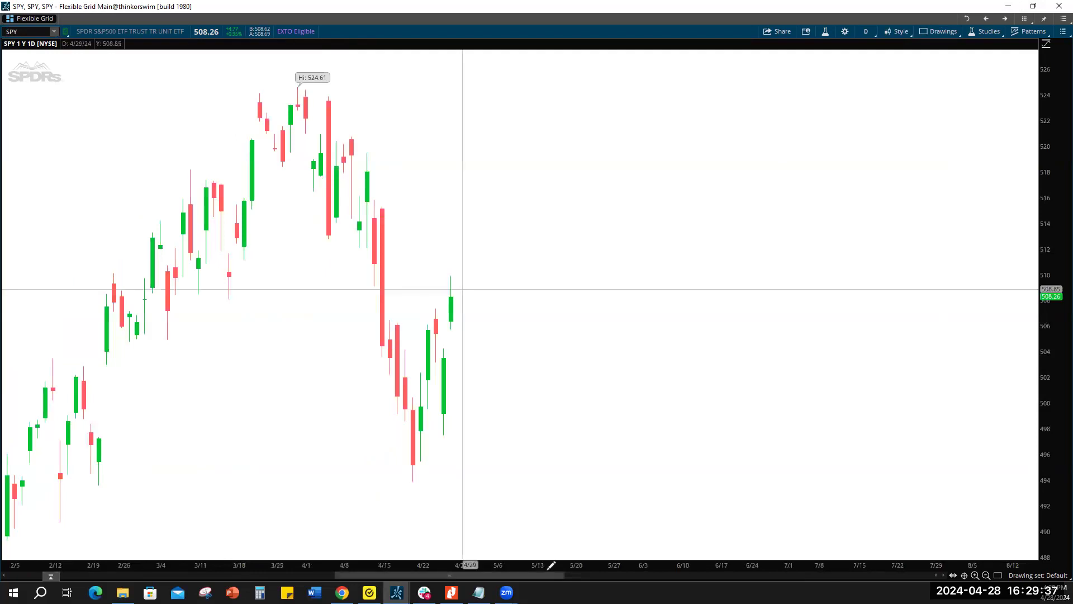
mouse_move(355, 208)
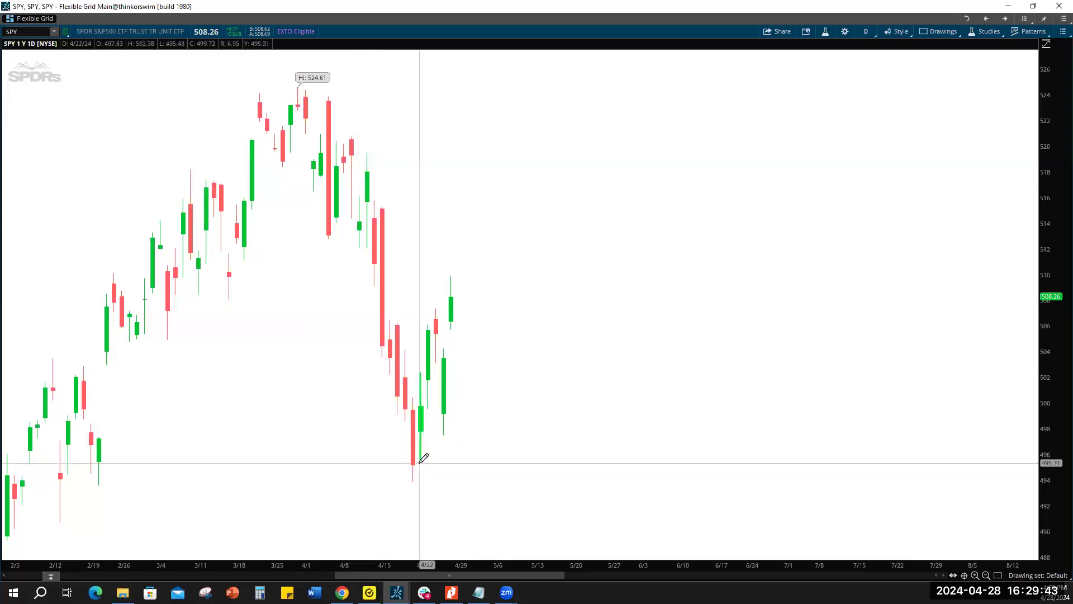
mouse_move(431, 423)
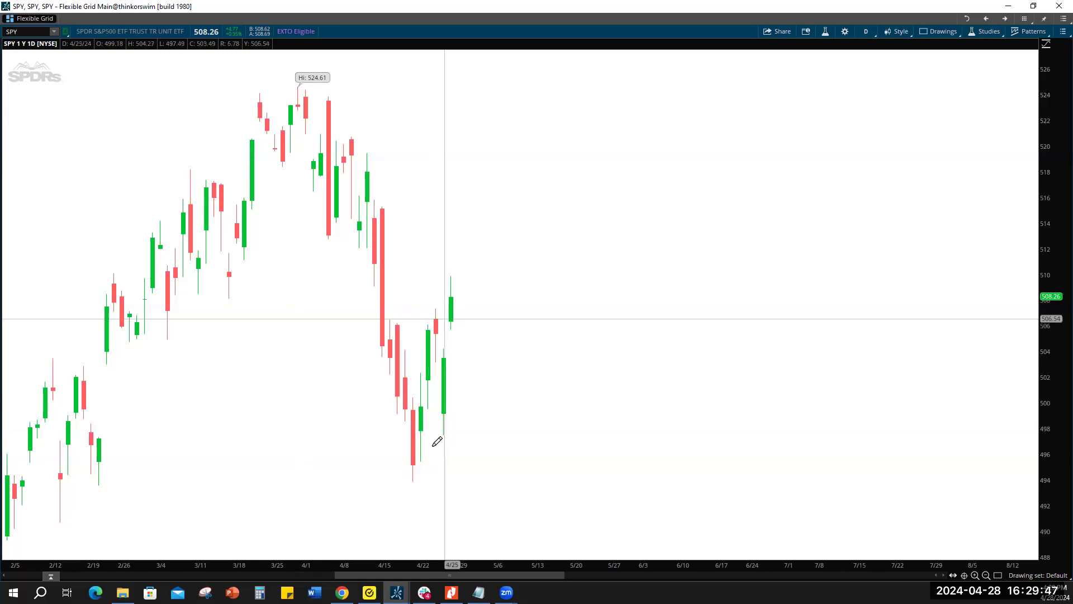
mouse_move(444, 434)
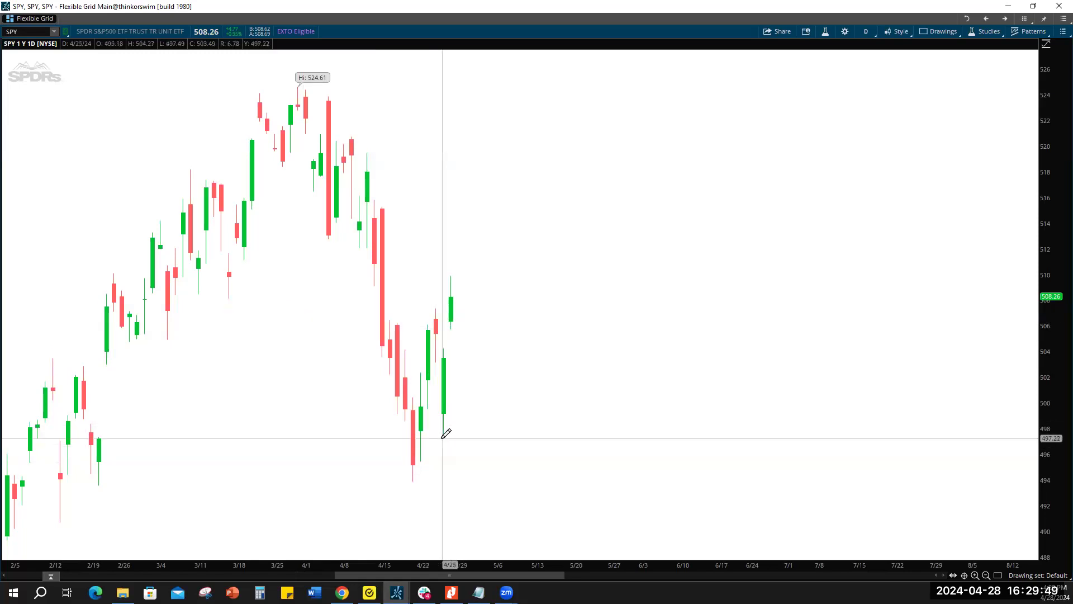
mouse_move(424, 307)
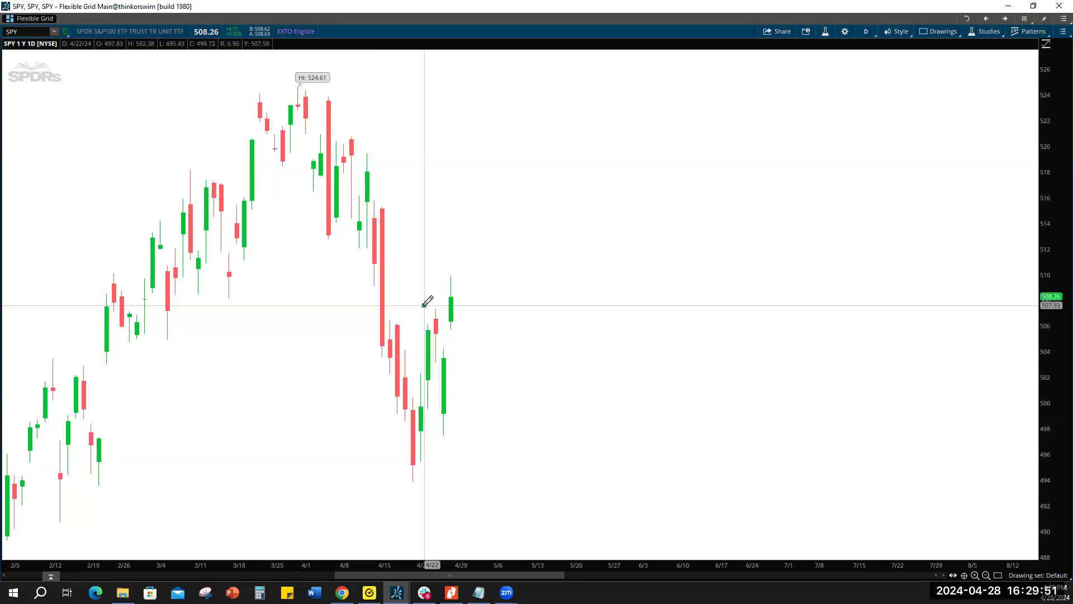
Draw a yellow rectangle zone around the latest week's SPY daily candles (about 497–508).
left_click_drag(421, 305, 466, 442)
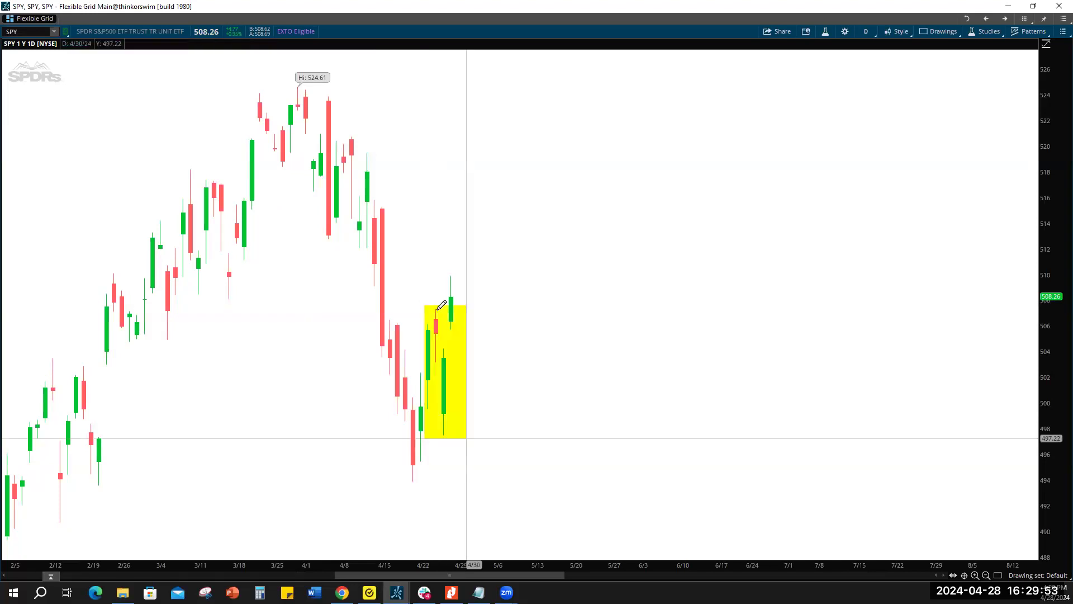
mouse_move(440, 365)
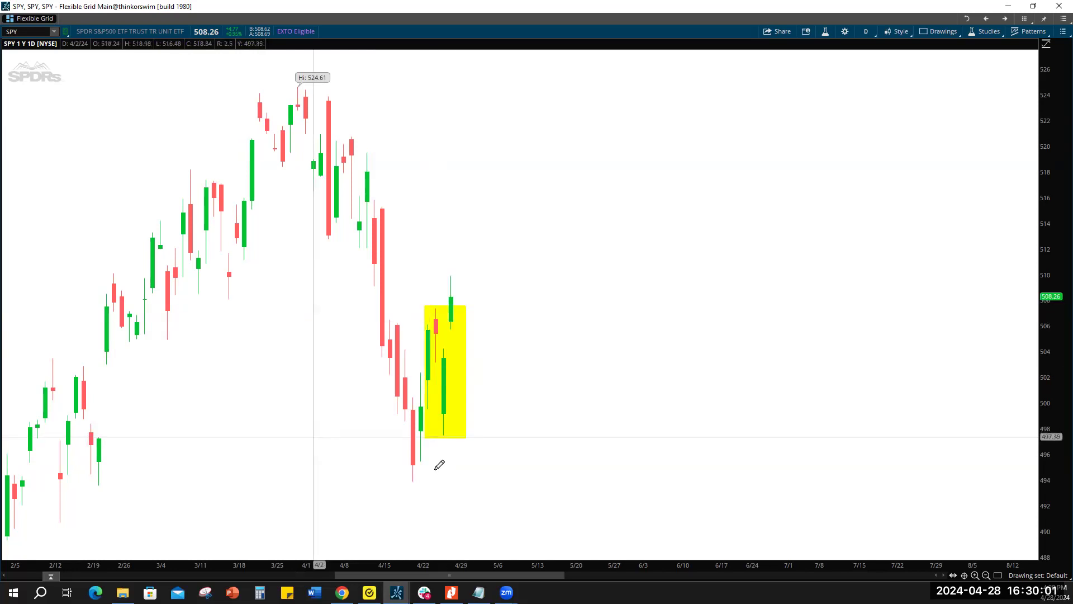
mouse_move(514, 456)
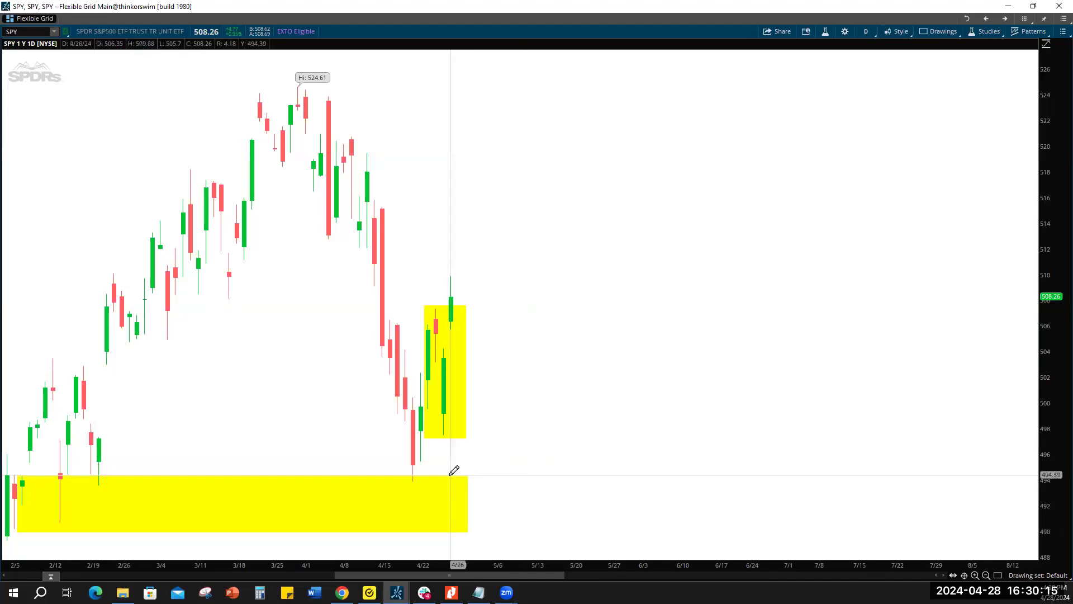
Recolour the lower 490–494 zone to cyan and remove the yellow zone over recent candles.
right_click(452, 469)
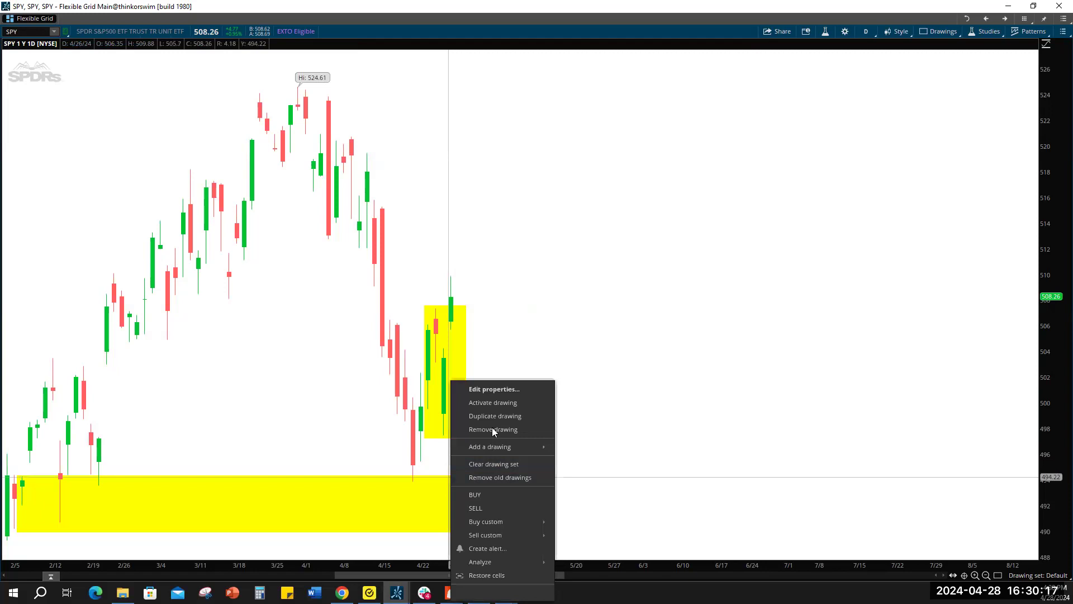
left_click(494, 389)
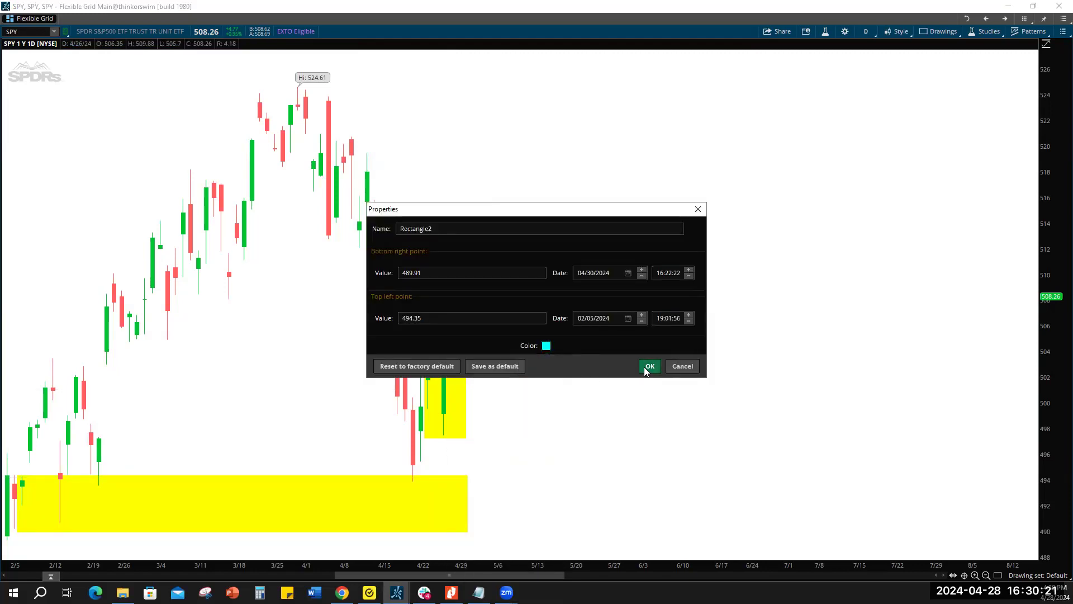
left_click(649, 365)
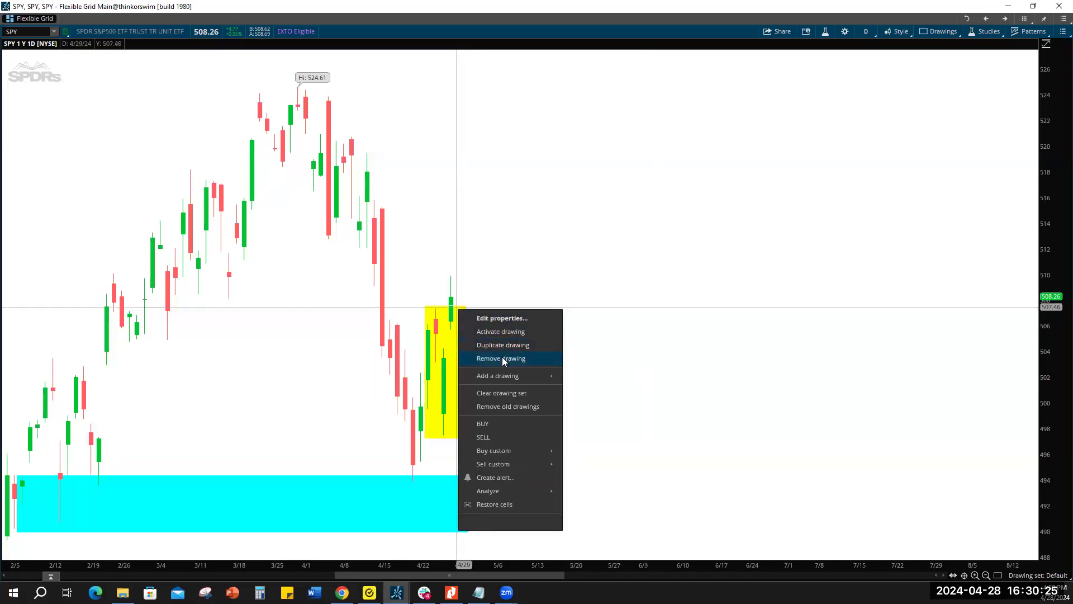
left_click(500, 358)
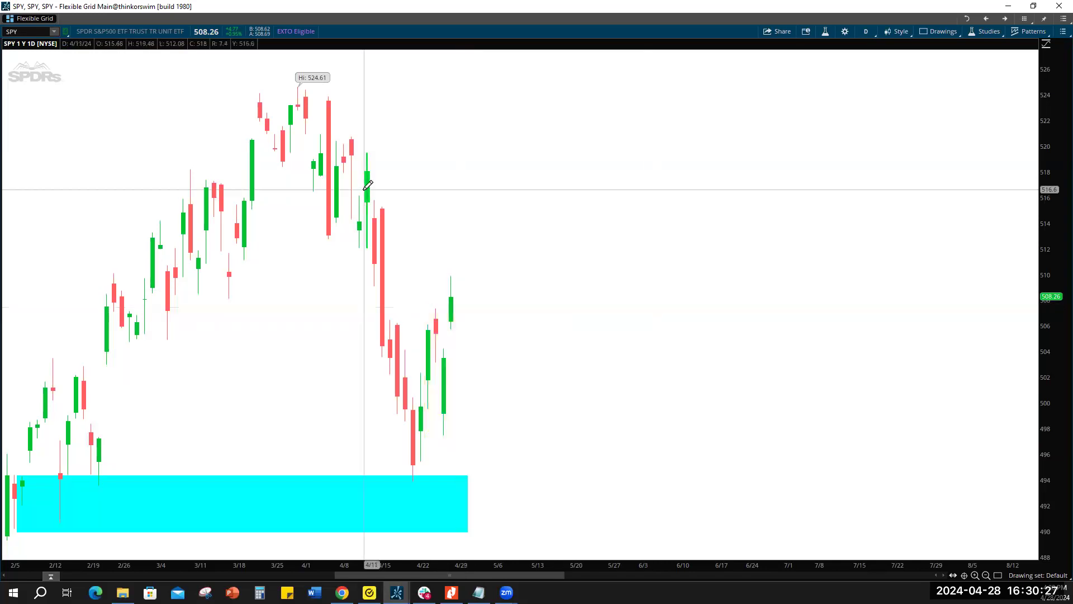
mouse_move(375, 181)
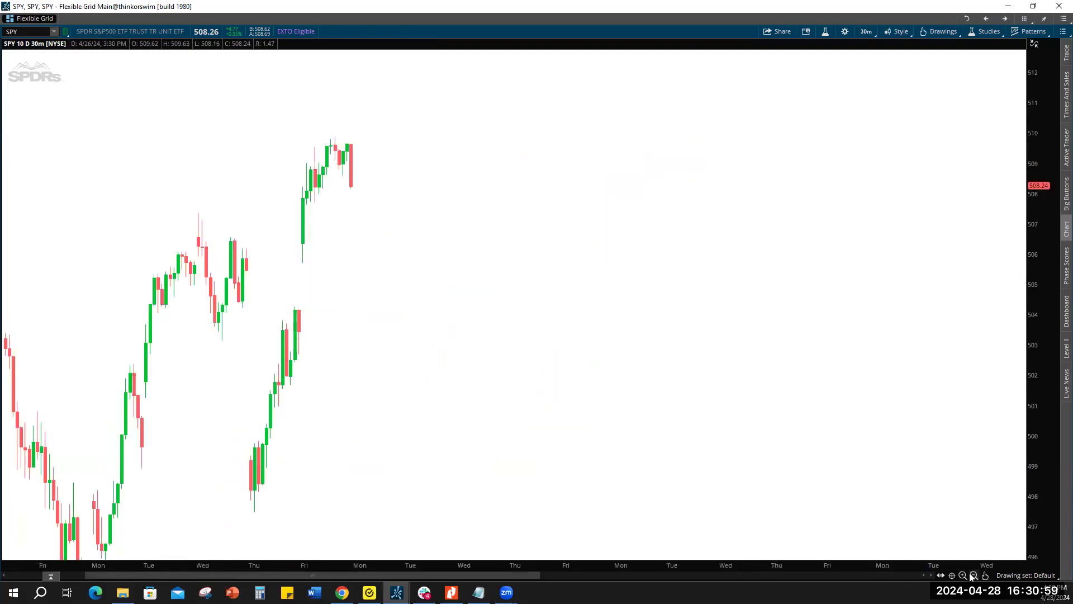
mouse_move(528, 582)
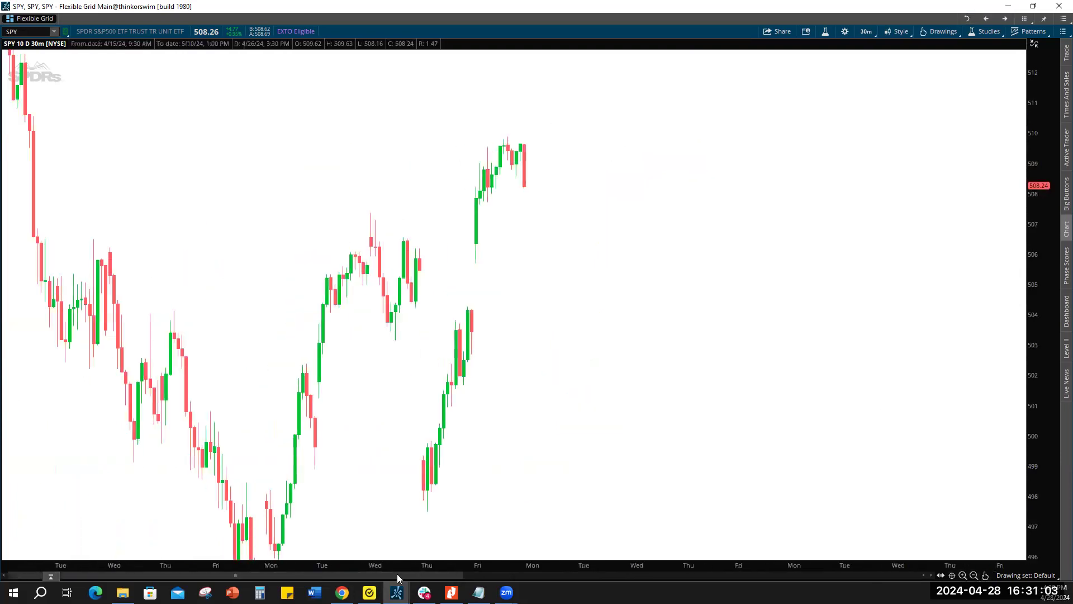
mouse_move(530, 173)
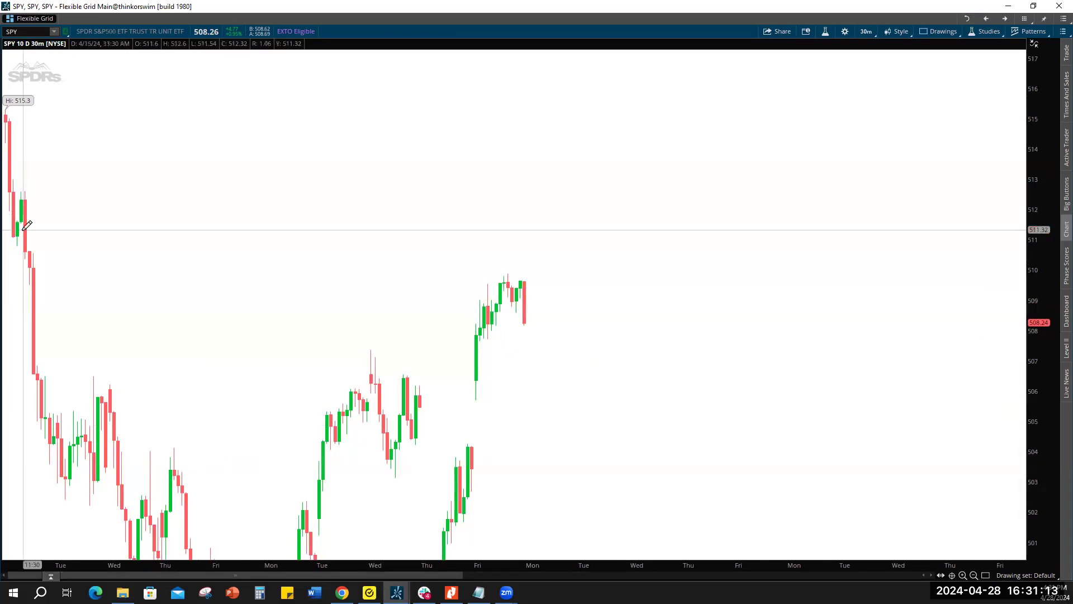
mouse_move(12, 177)
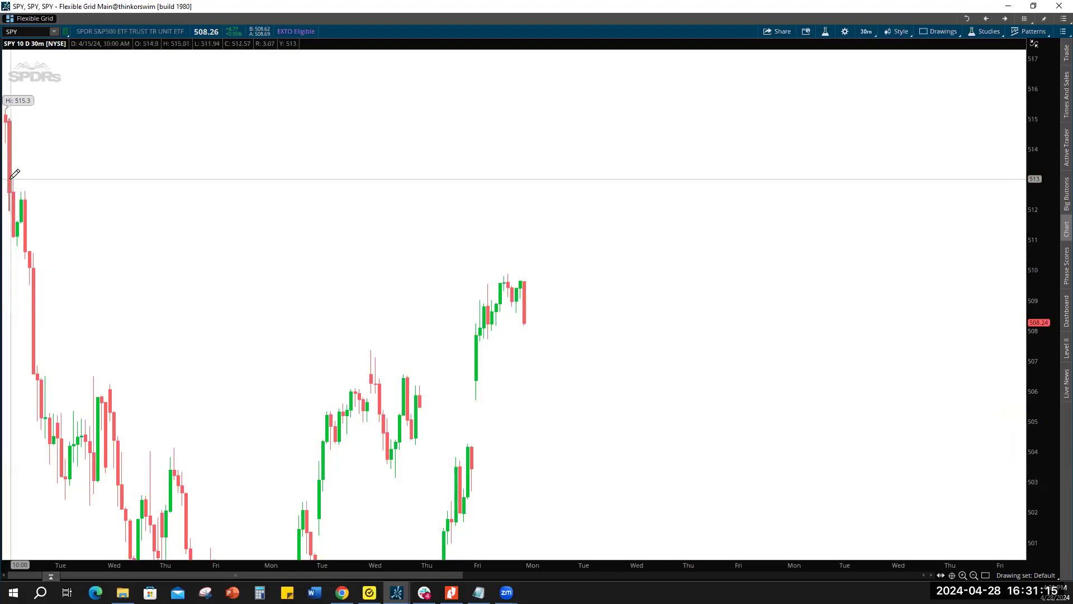
Draw a yellow zone at the mid-April highs with levels 511.1 and 513.02.
left_click_drag(7, 179, 38, 227)
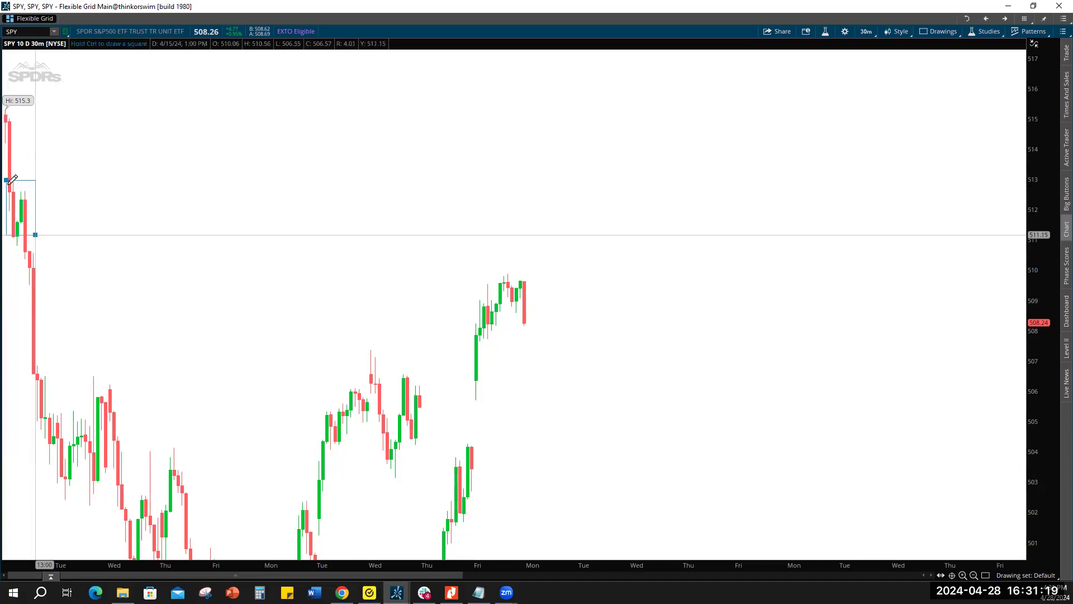
right_click(21, 182)
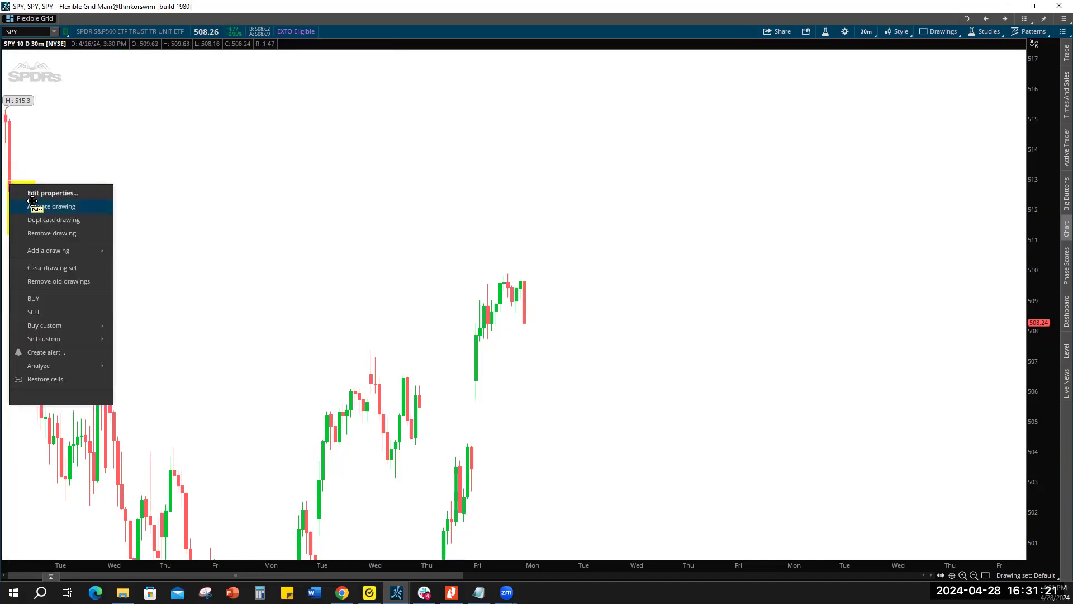
left_click(54, 205)
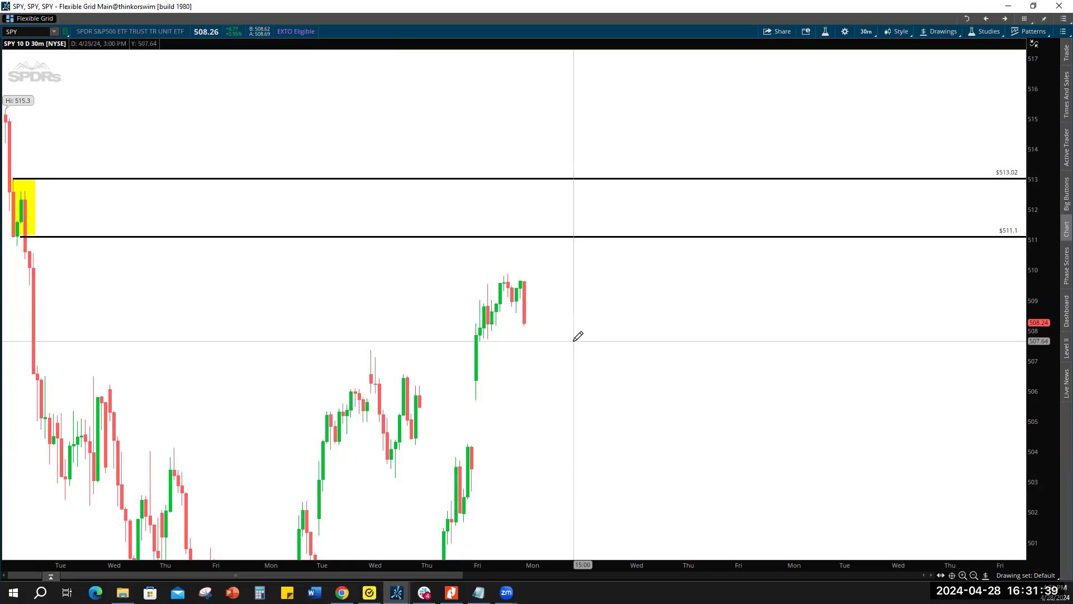
mouse_move(521, 284)
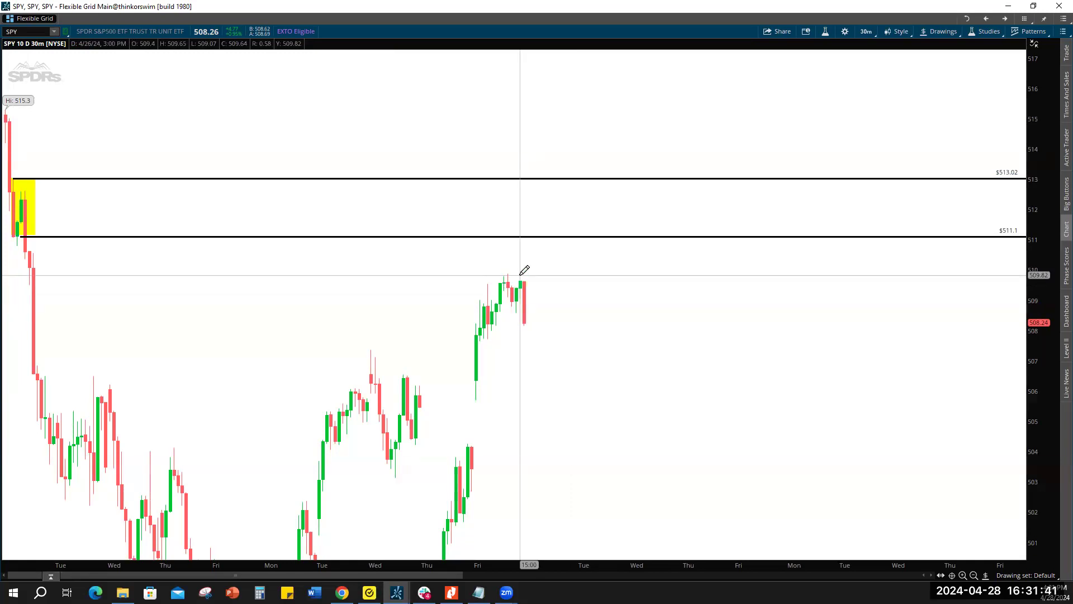
mouse_move(559, 212)
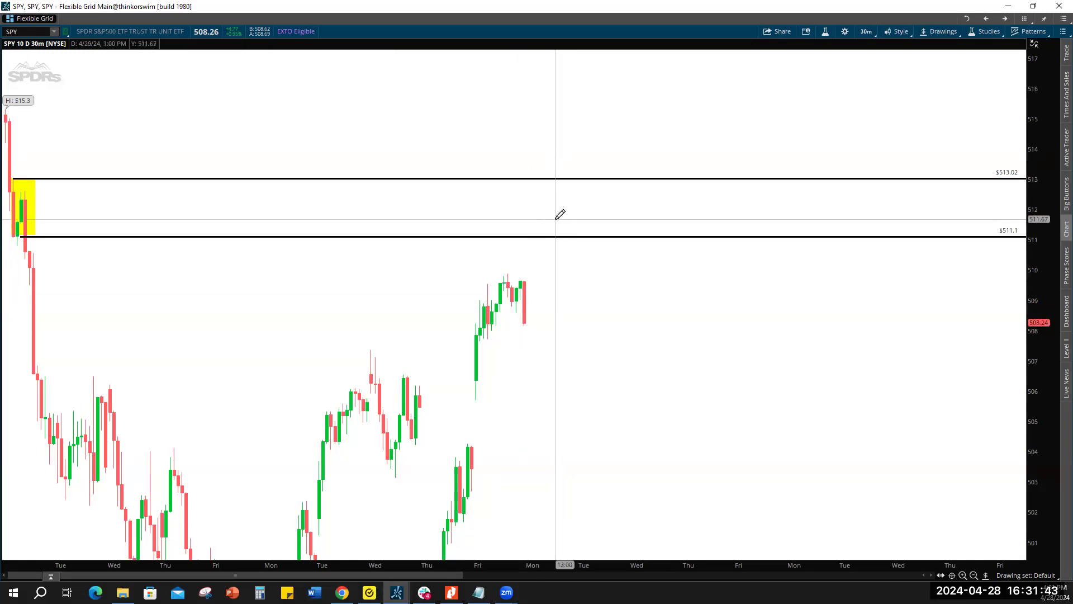
mouse_move(462, 430)
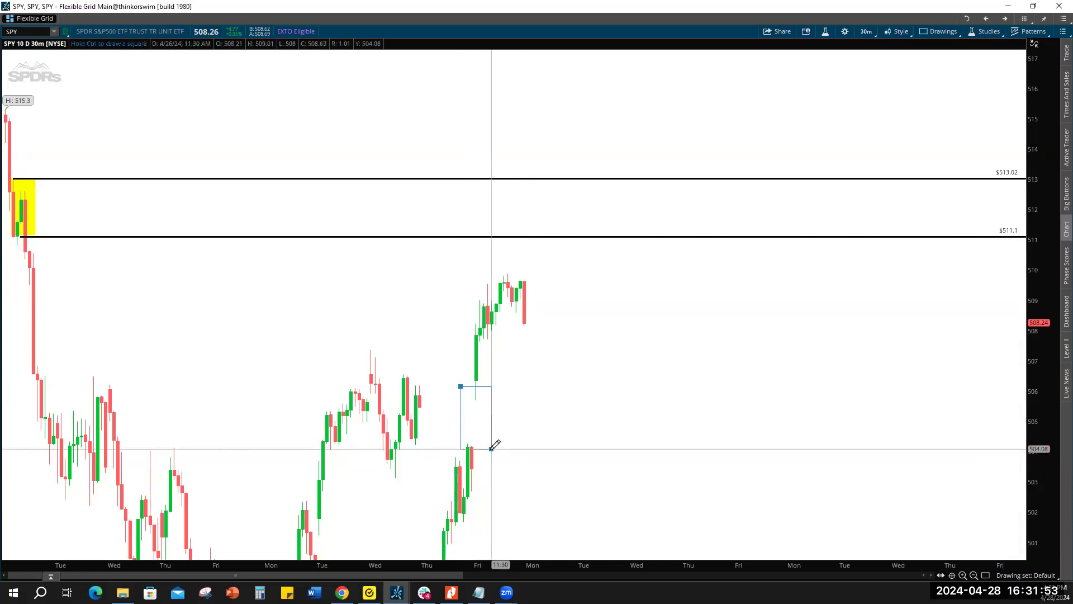
Draw a zone over Friday's 504–506 candles and bring up its removal options.
left_click_drag(460, 387, 492, 446)
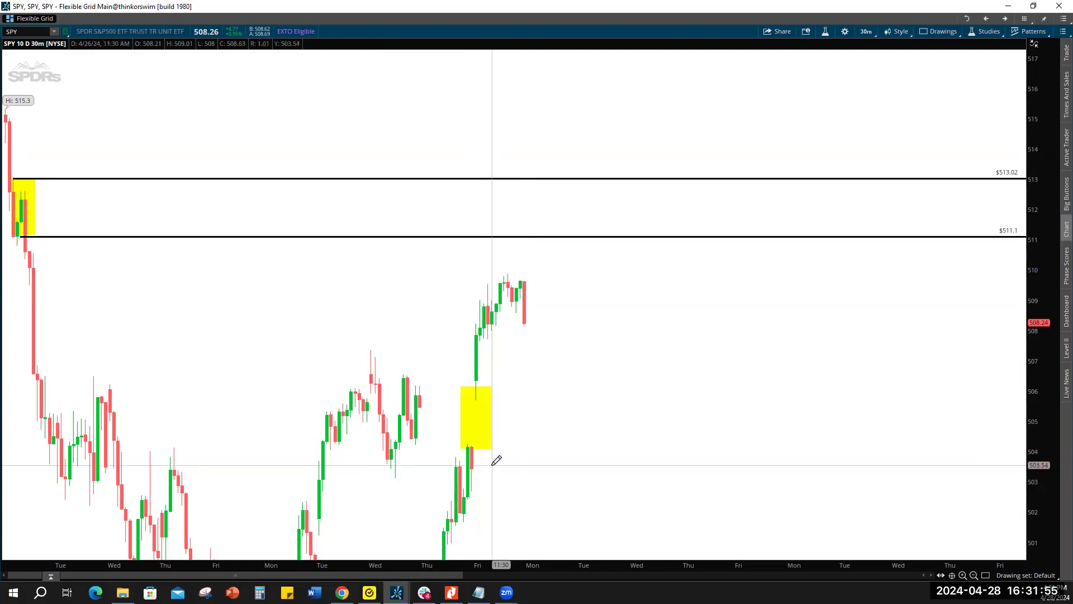
mouse_move(524, 317)
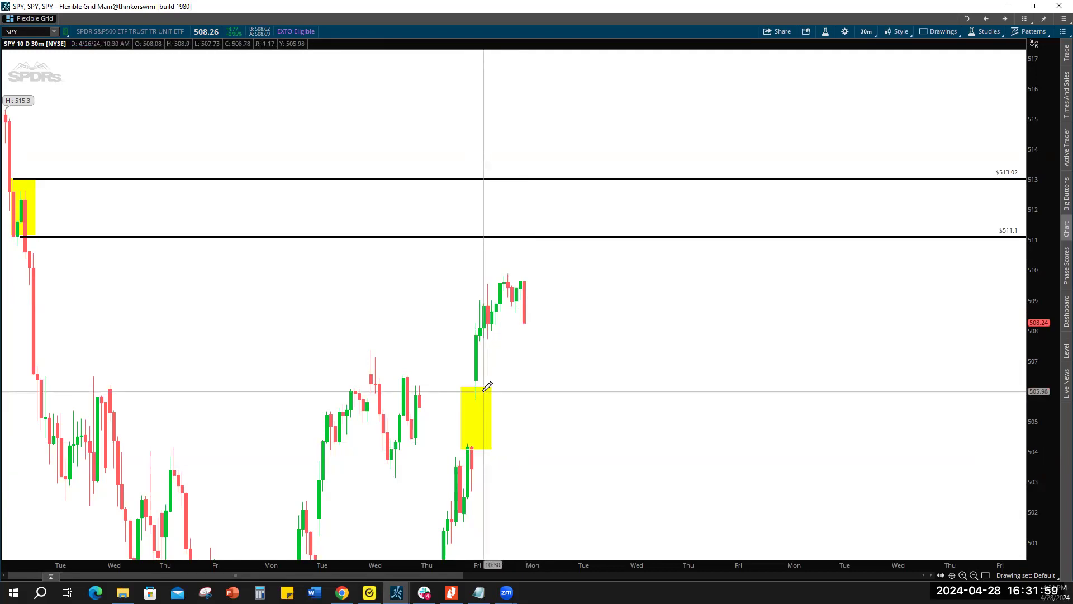
right_click(483, 388)
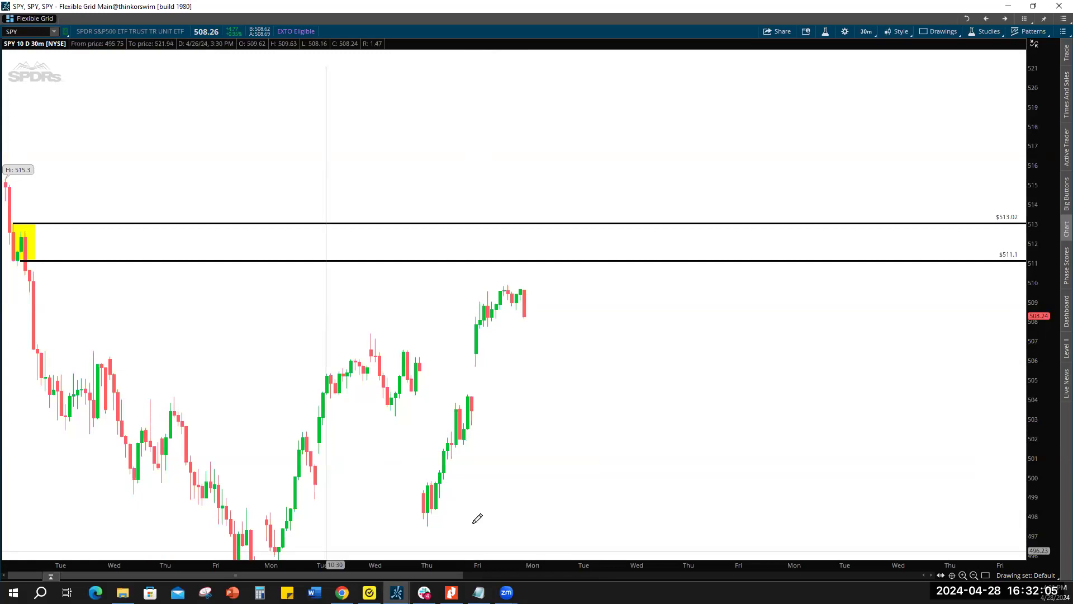
mouse_move(281, 504)
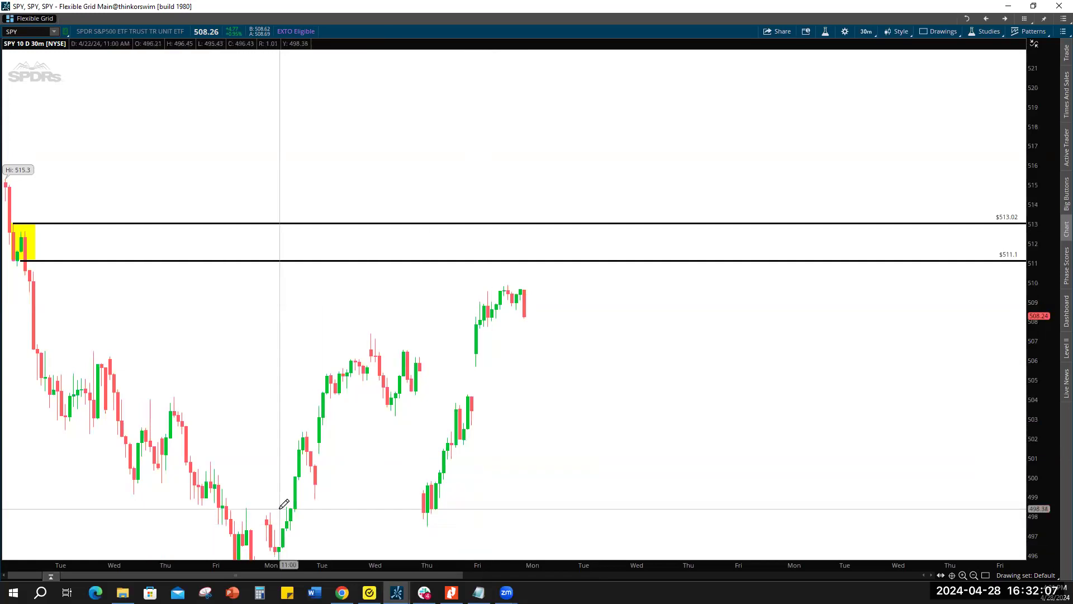
Make the new 497–498 Monday-to-Thursday zone cyan via its properties.
right_click(282, 504)
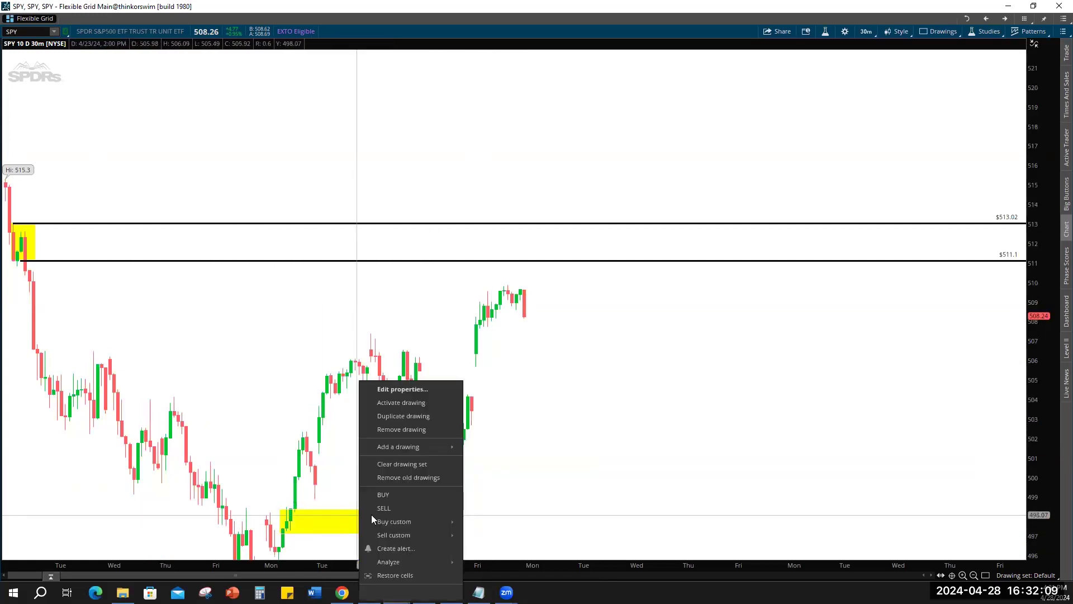
left_click(403, 389)
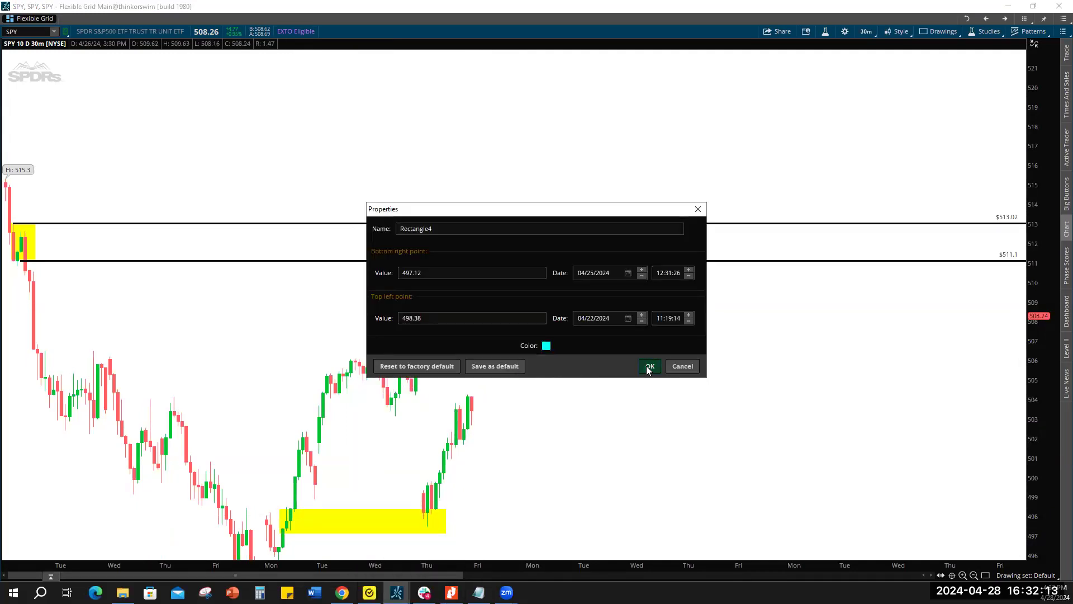
left_click(650, 365)
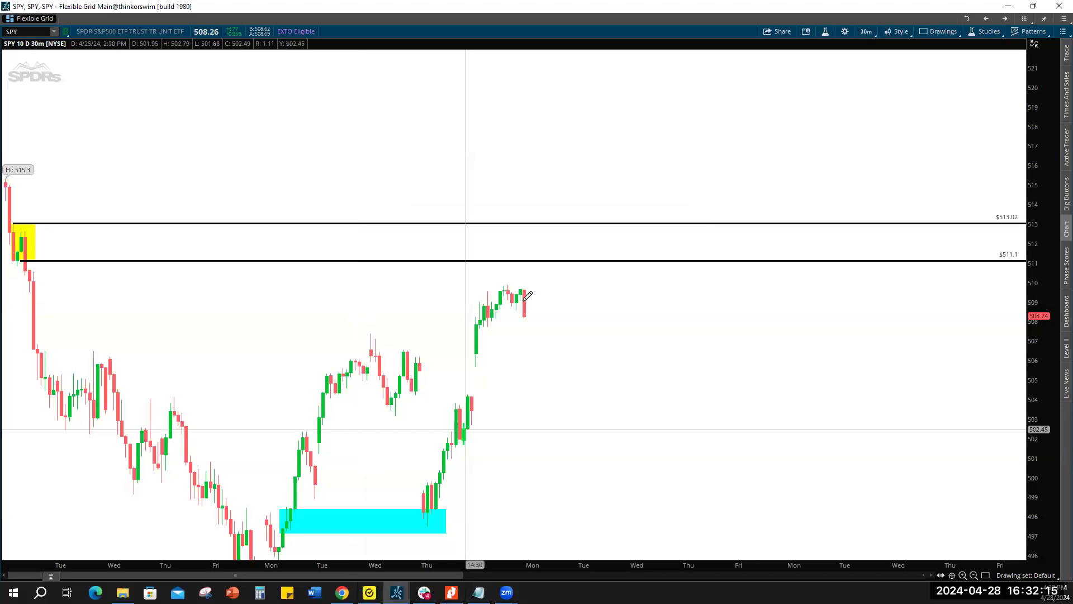
mouse_move(517, 235)
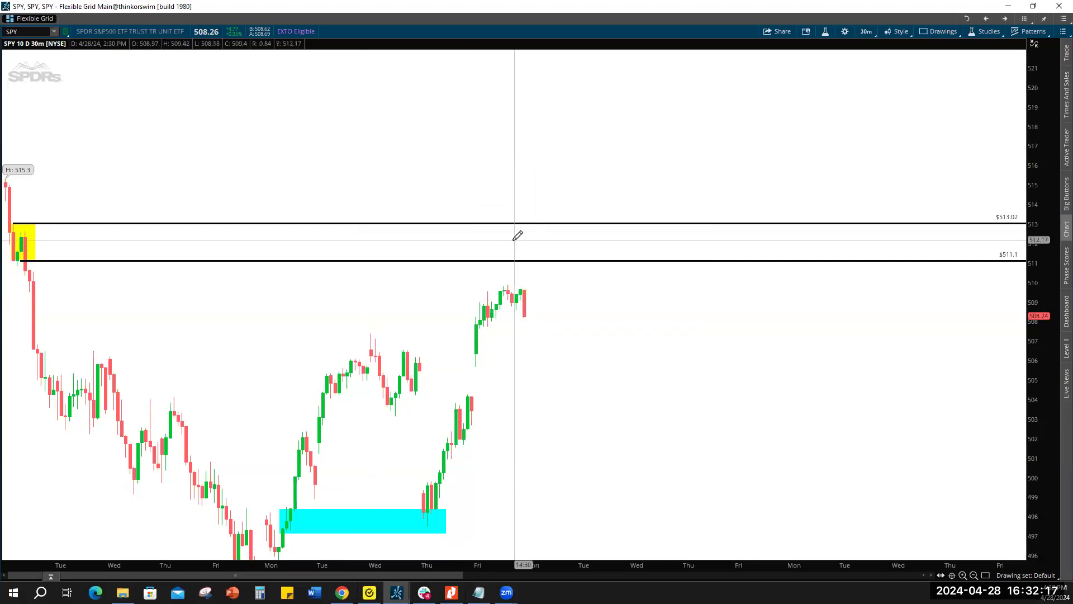
mouse_move(513, 239)
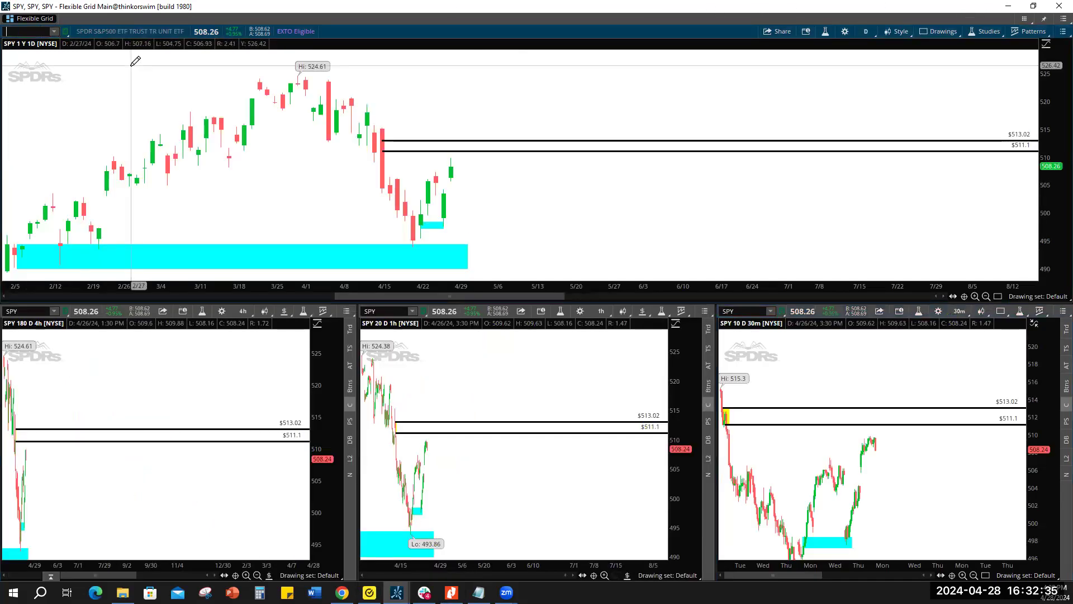
Load QQQ into the grid and enlarge its daily chart showing the 430.85–433.89 zone.
type("QQQ")
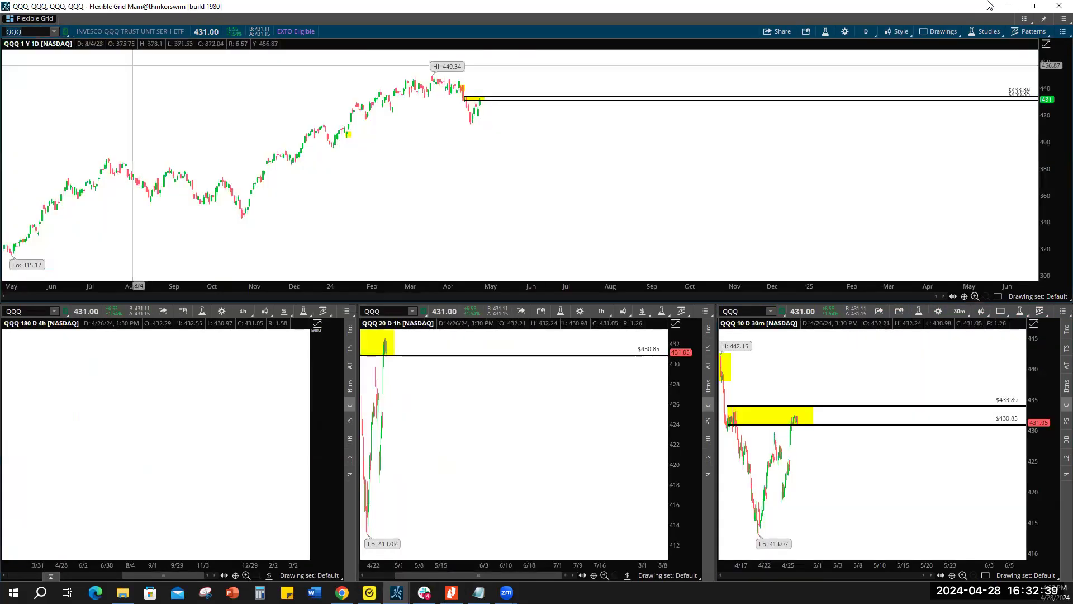
left_click(1062, 32)
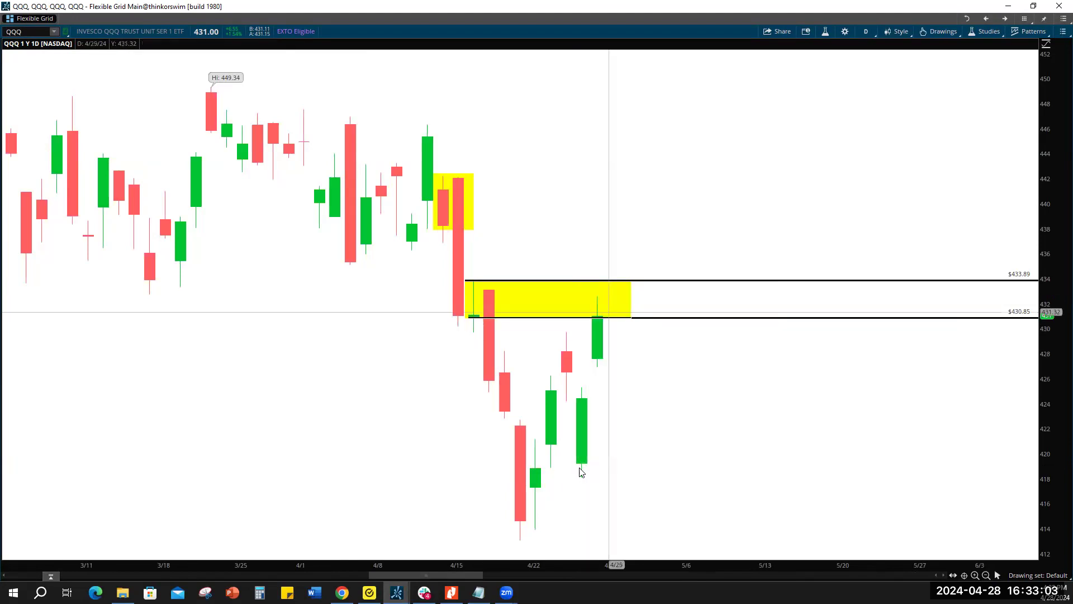
mouse_move(604, 302)
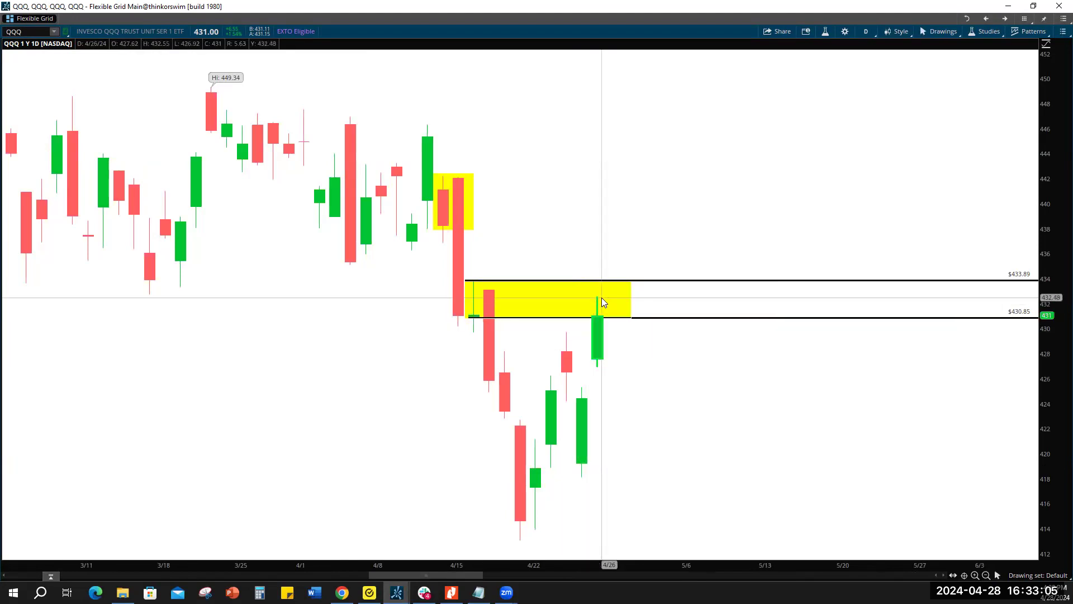
mouse_move(593, 316)
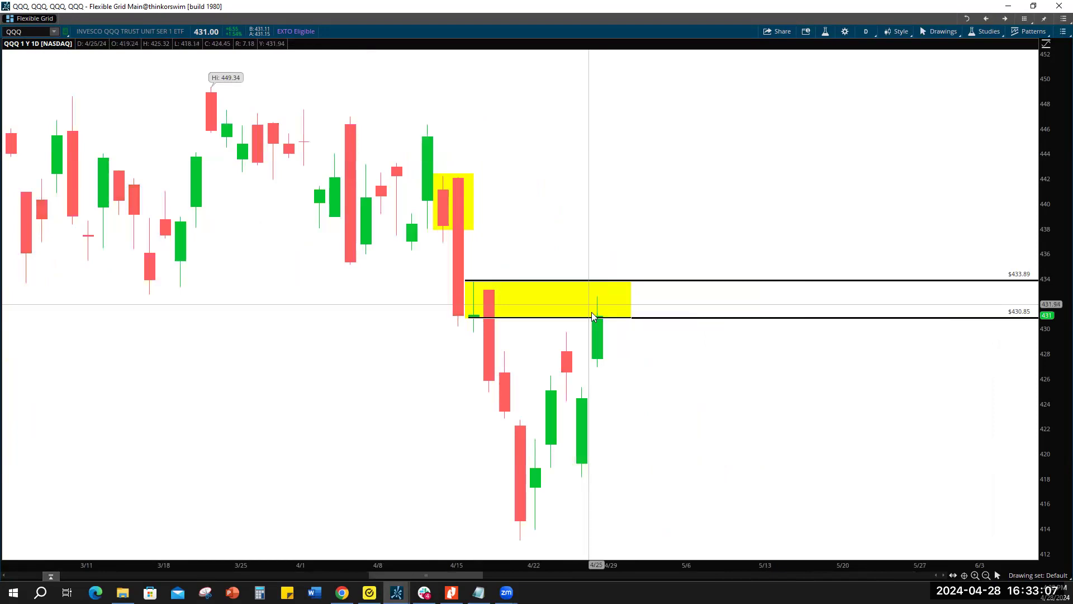
mouse_move(616, 317)
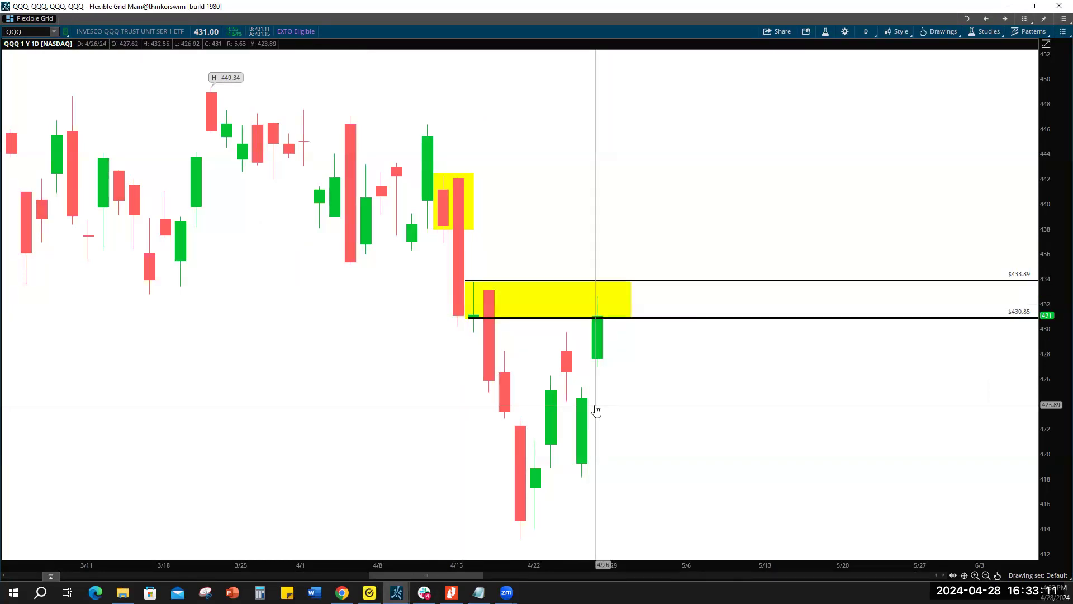
mouse_move(595, 381)
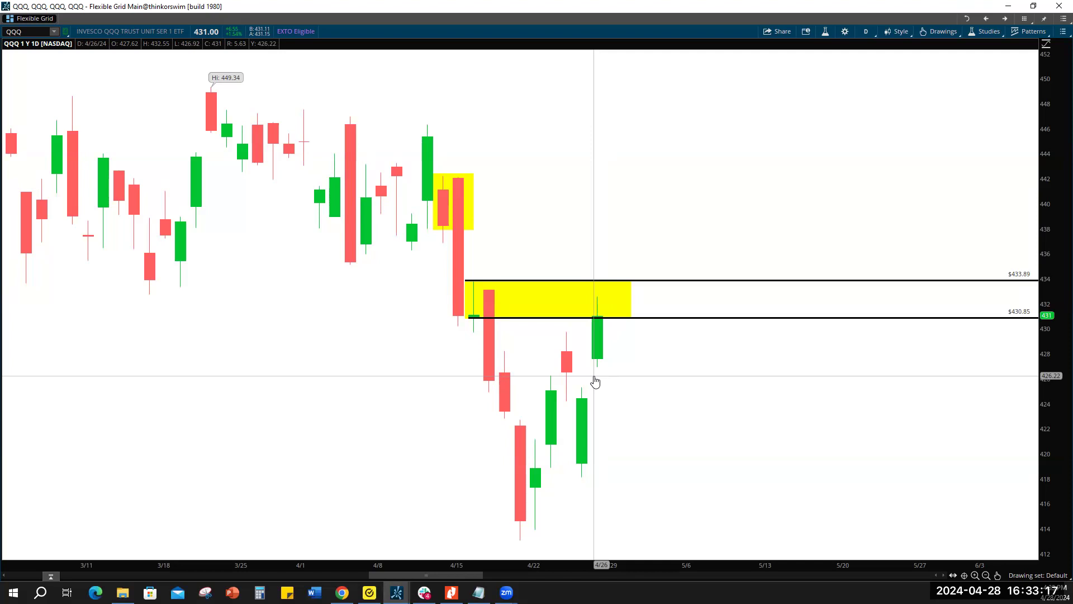
mouse_move(622, 269)
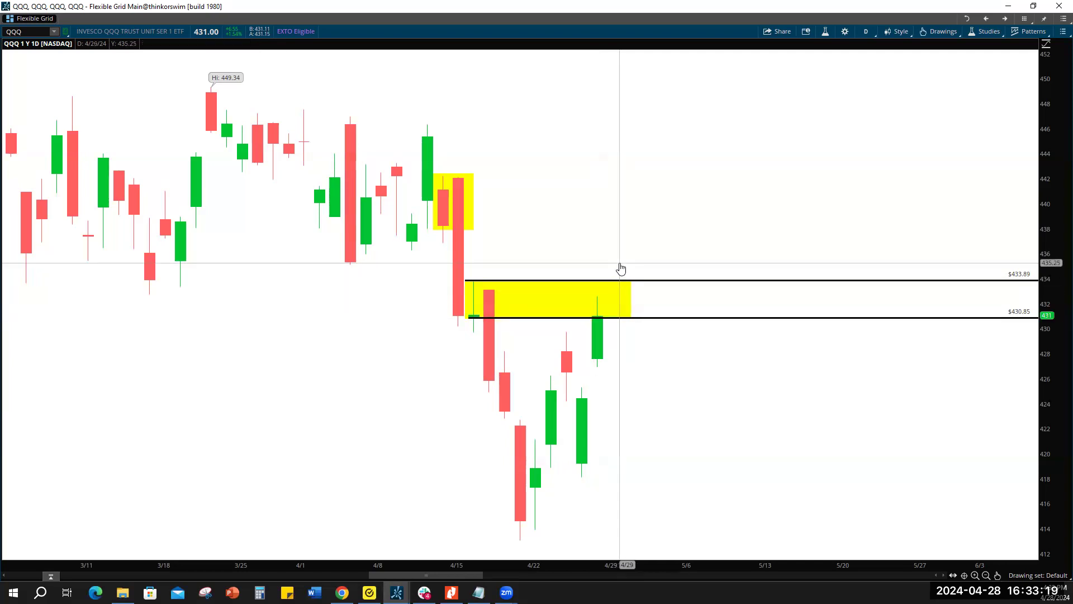
mouse_move(616, 344)
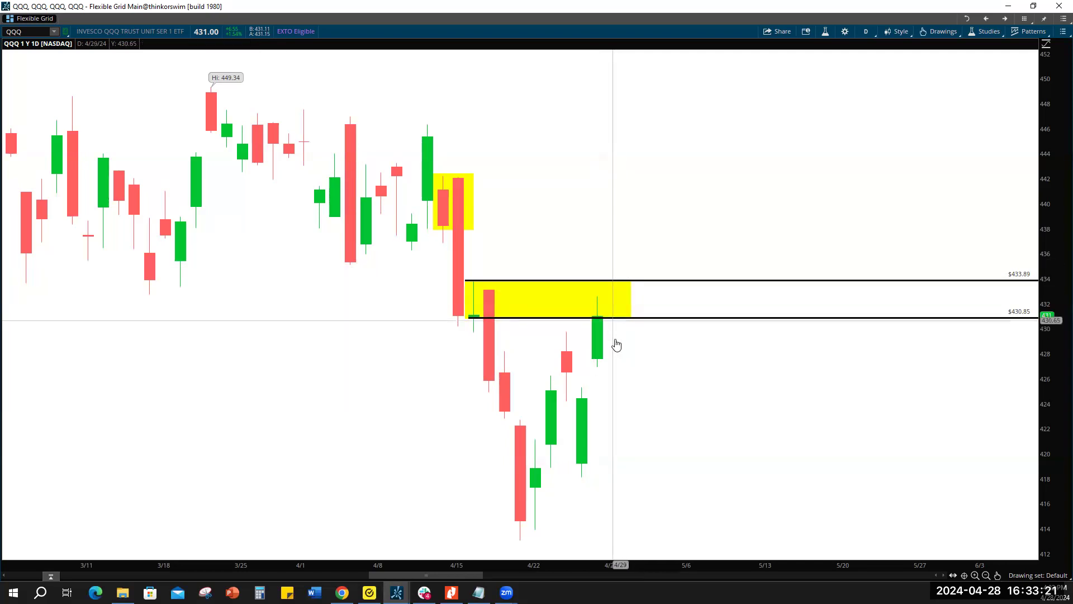
mouse_move(629, 331)
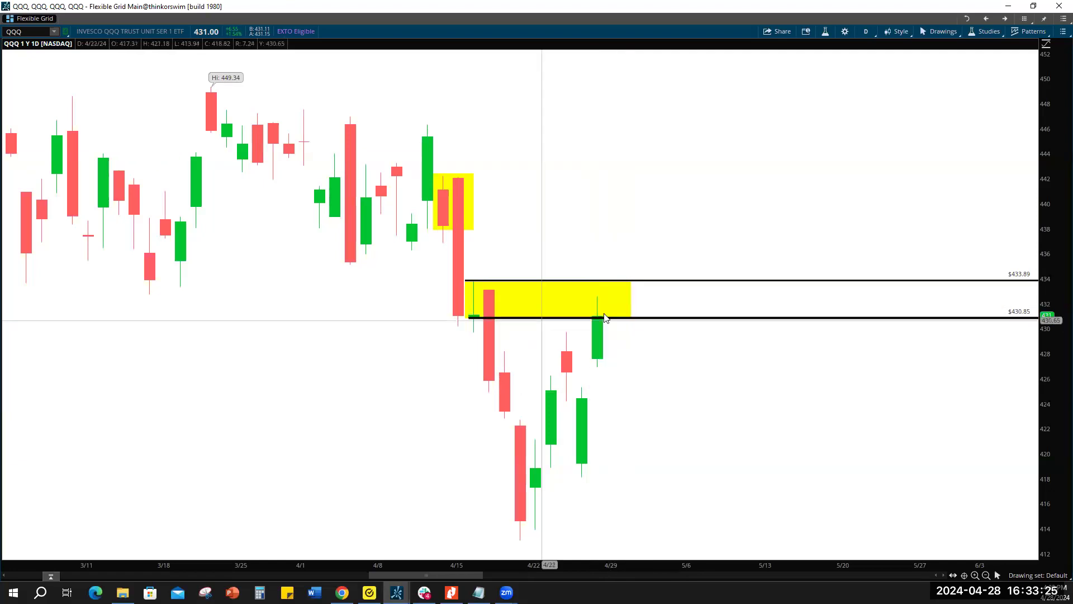
mouse_move(545, 354)
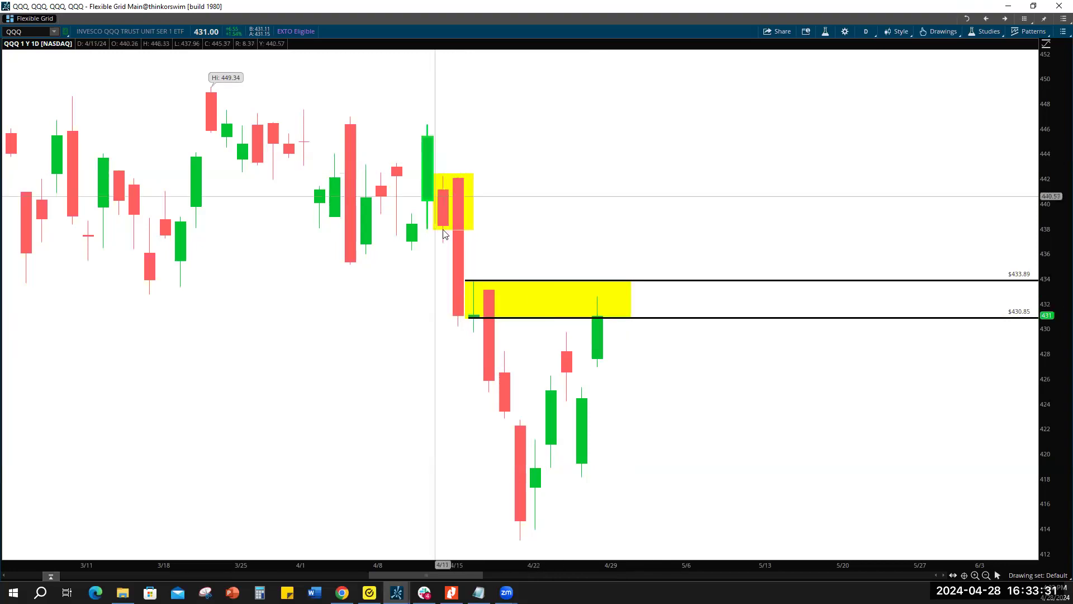
mouse_move(469, 200)
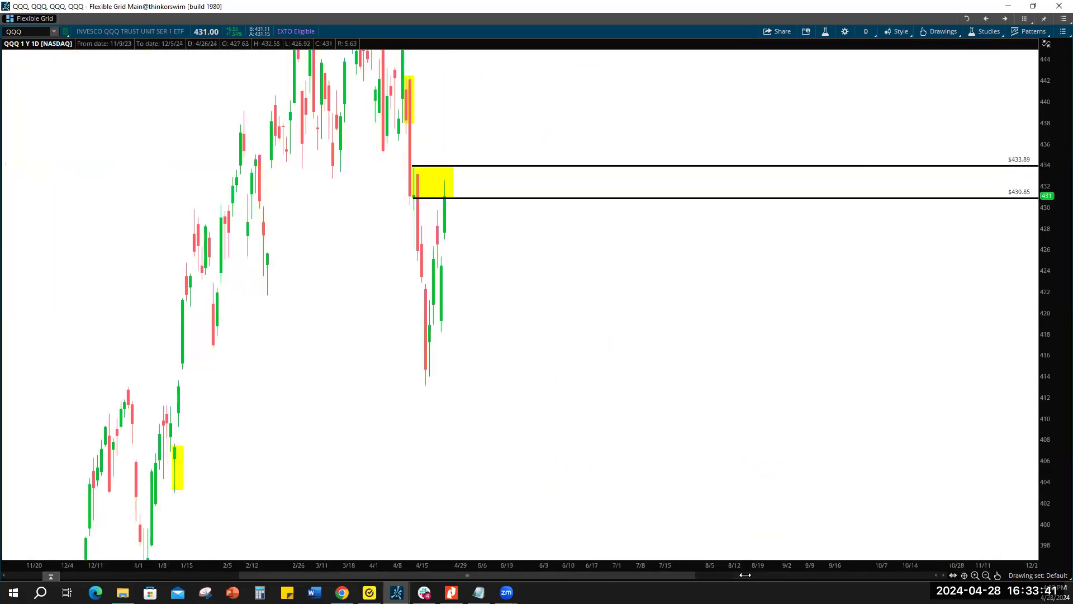
mouse_move(206, 461)
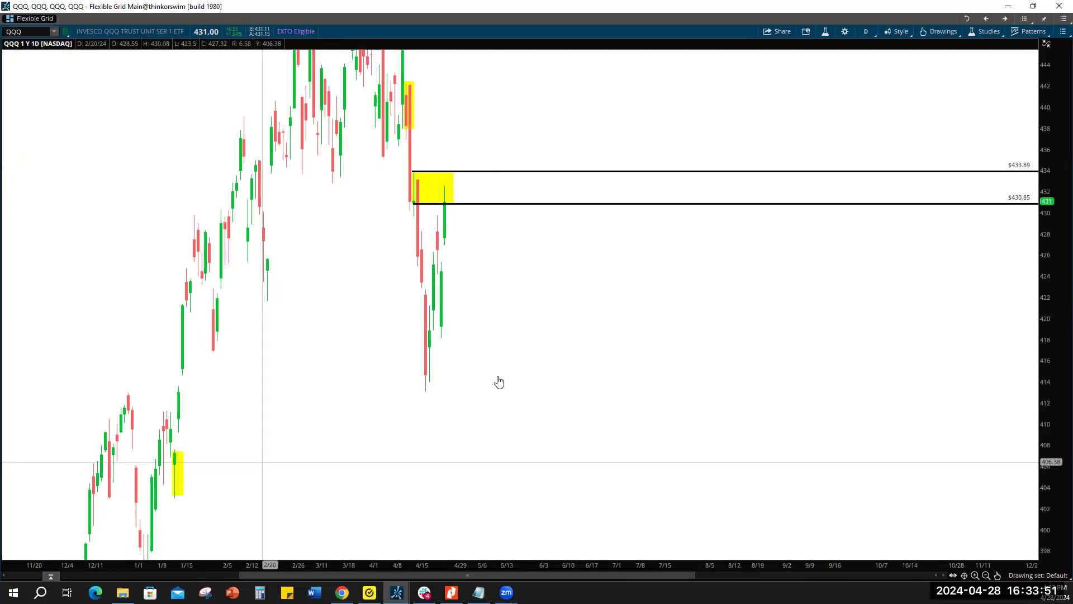
mouse_move(266, 454)
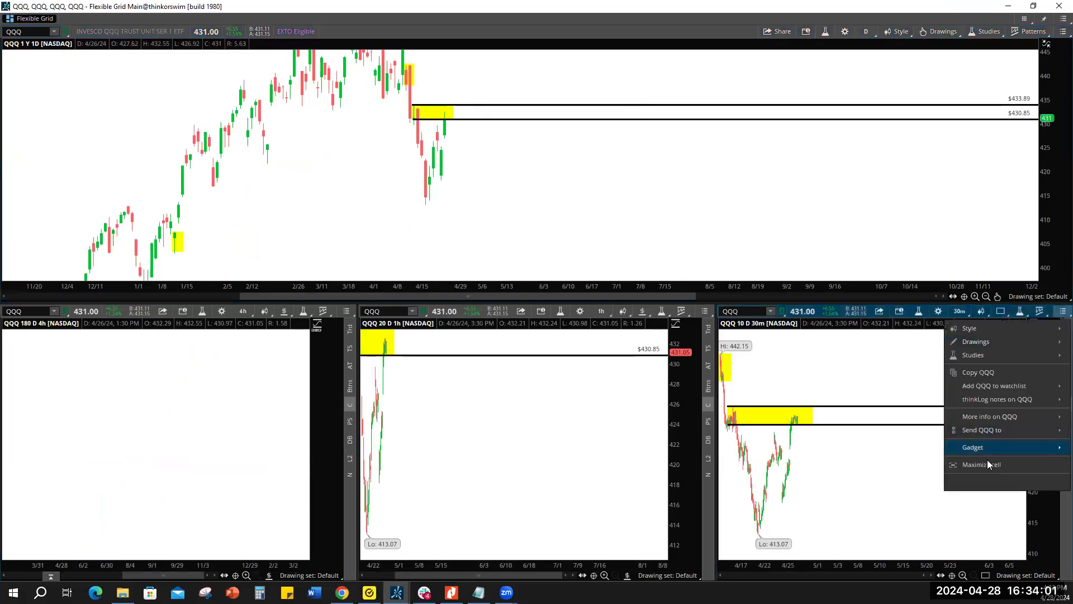
Load GLD into the grid and expand its one-year daily chart to fill the window.
left_click(982, 464)
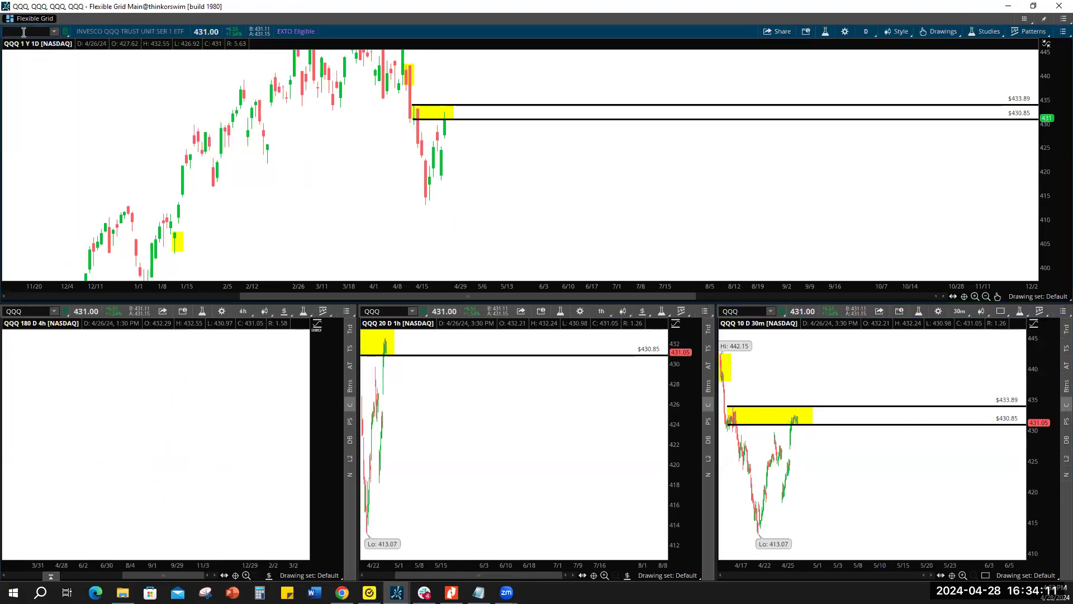
type("GLD")
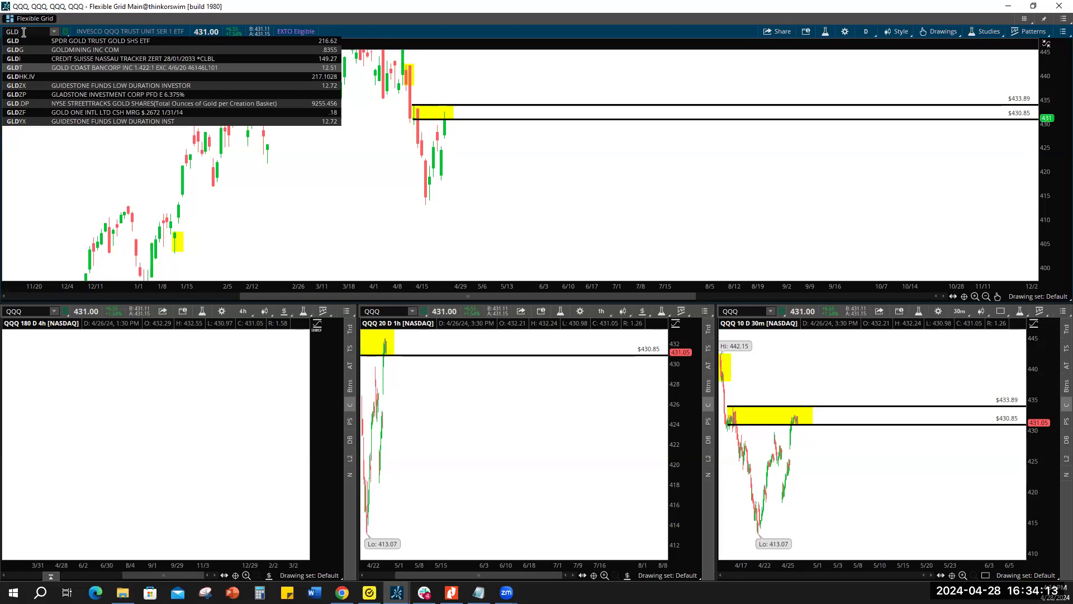
left_click(22, 40)
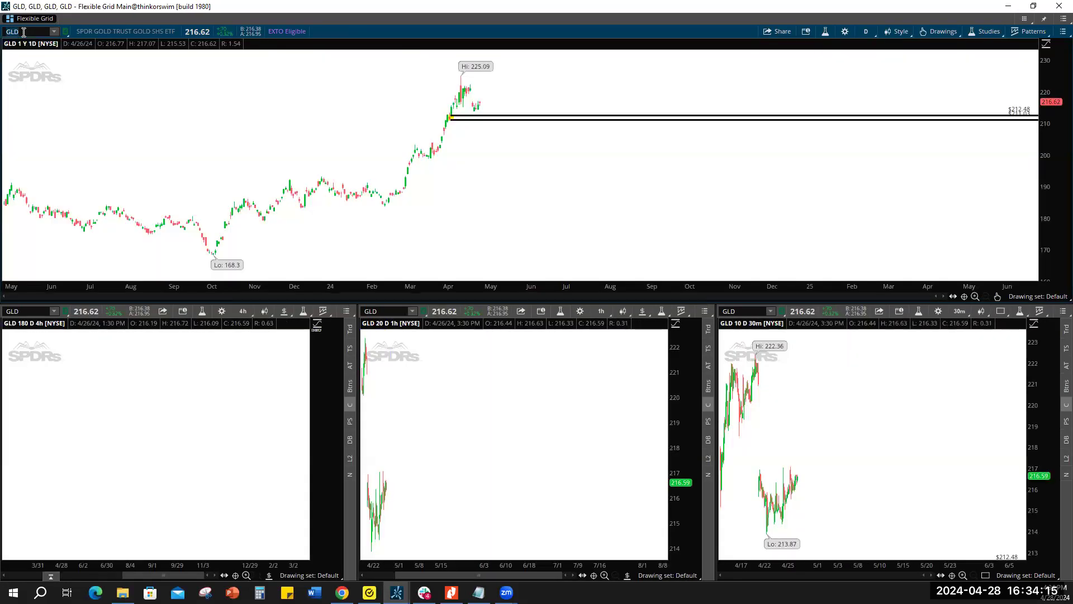
mouse_move(975, 44)
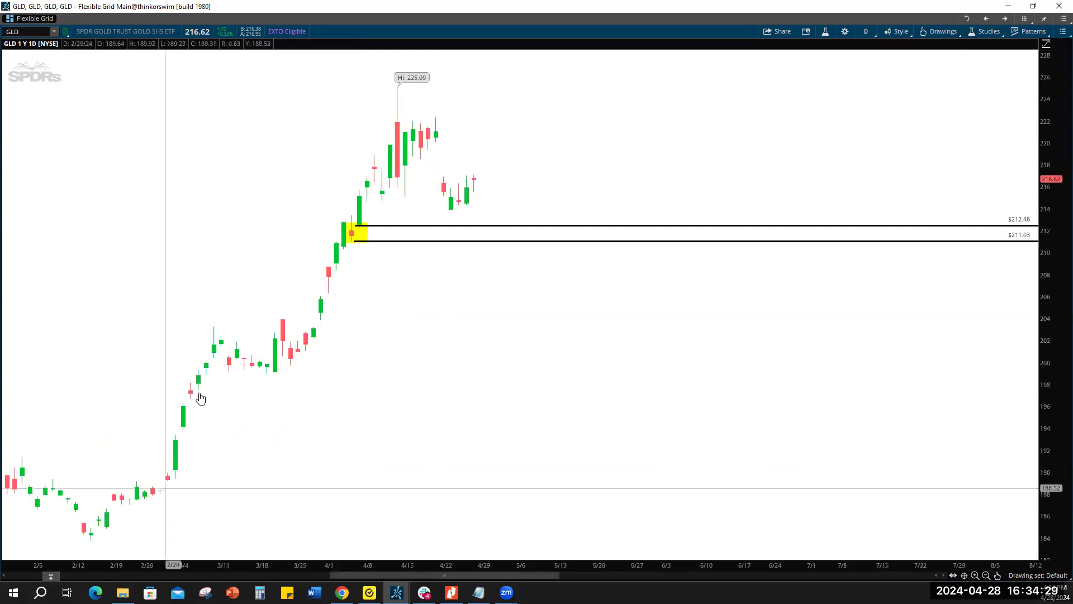
mouse_move(398, 93)
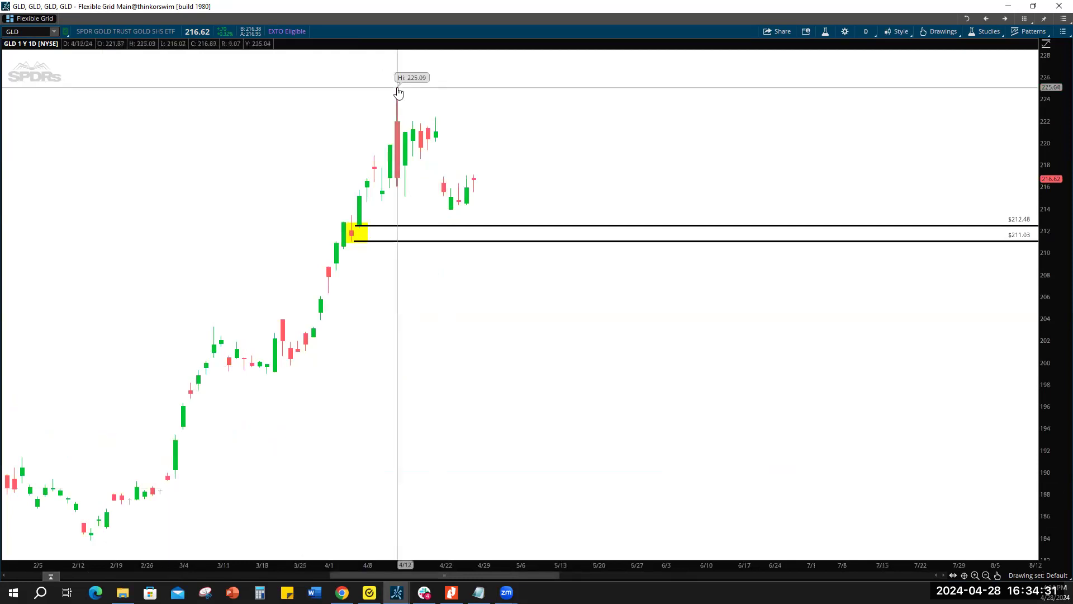
mouse_move(384, 208)
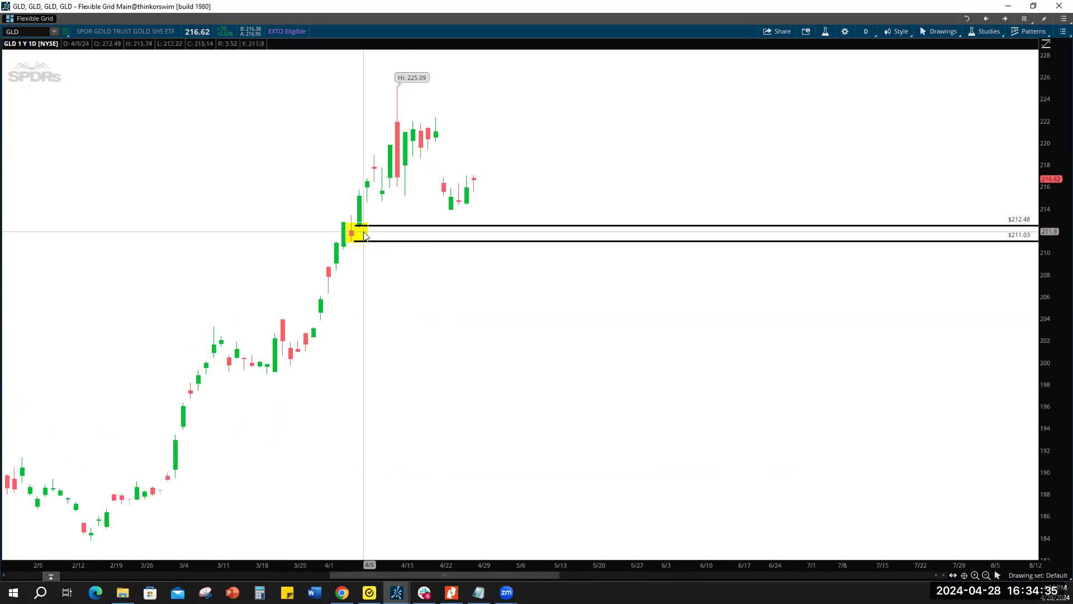
mouse_move(360, 238)
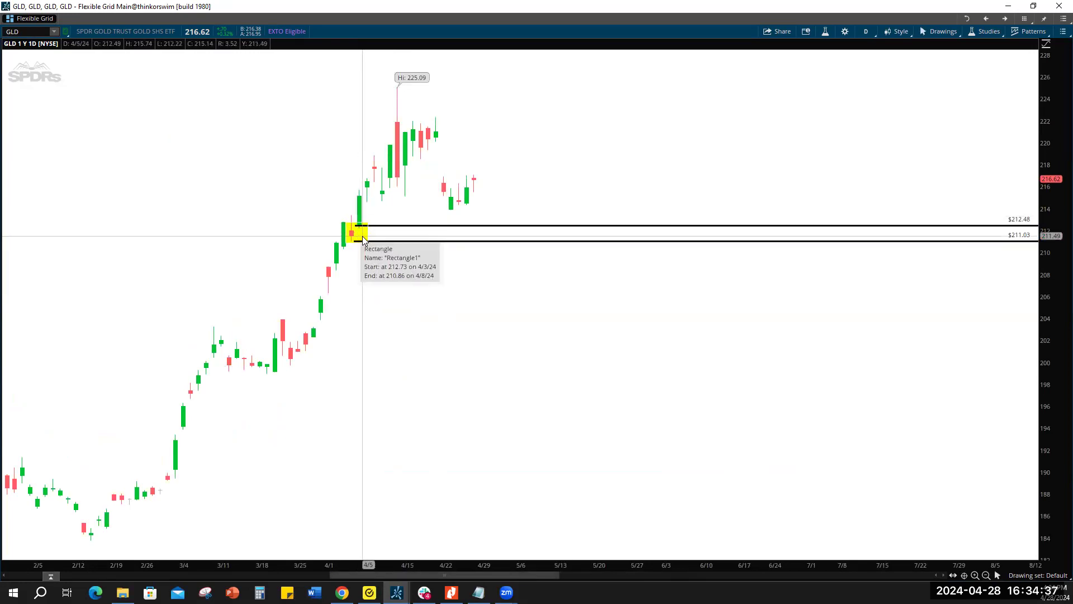
Change the GLD 211–212 zone rectangle's colour from yellow to cyan.
double_click(353, 232)
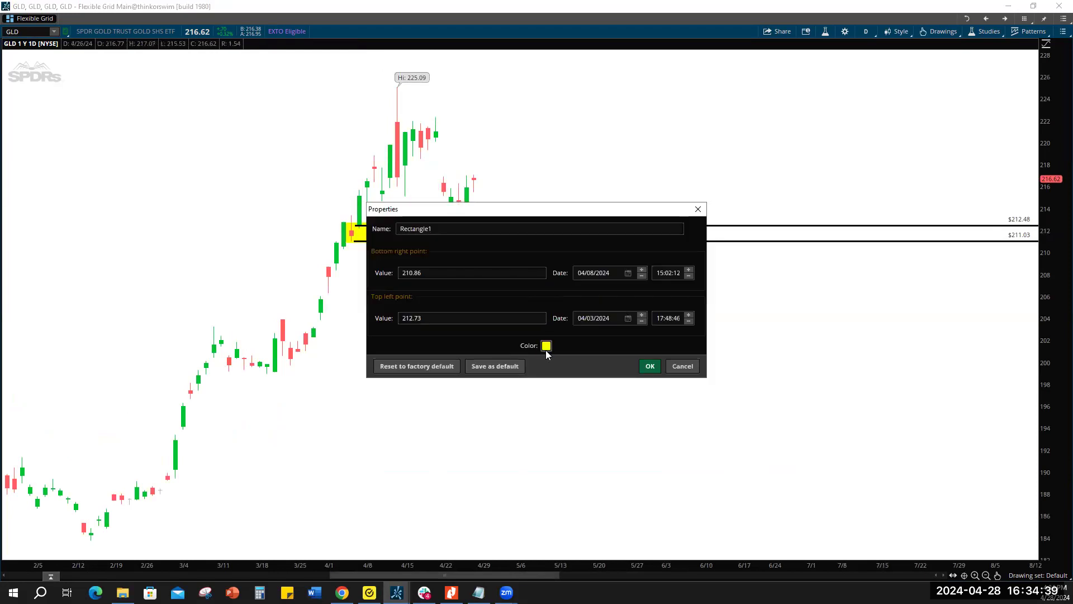
left_click(546, 346)
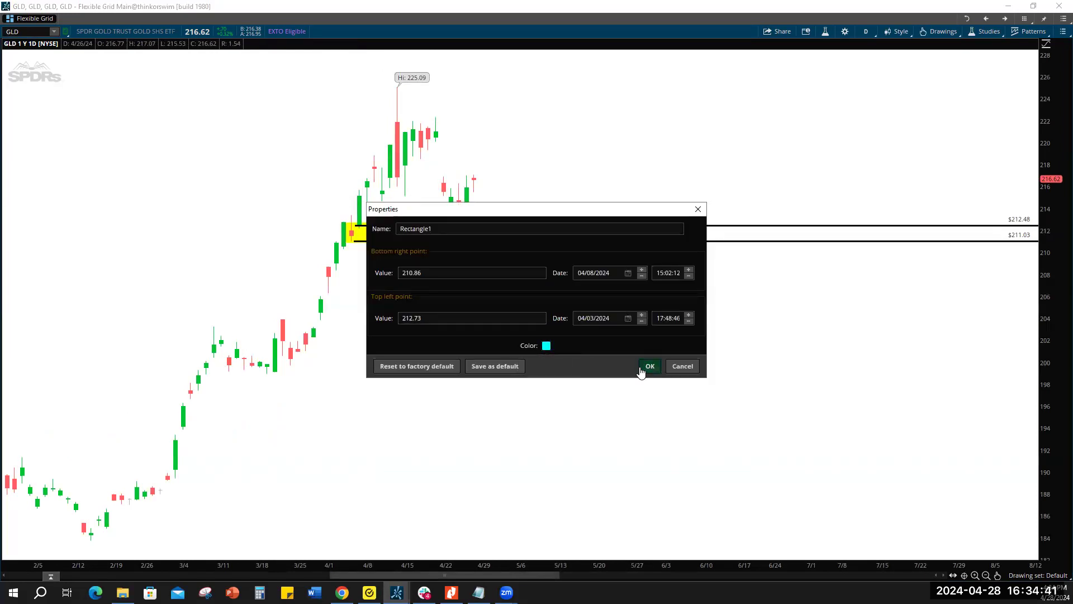
left_click(650, 366)
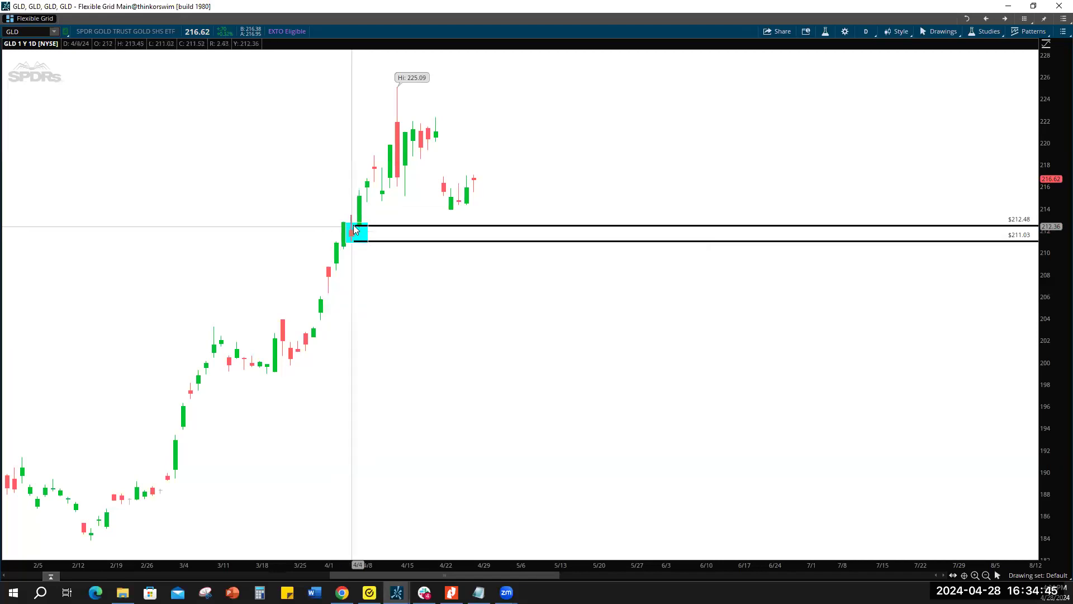
mouse_move(262, 373)
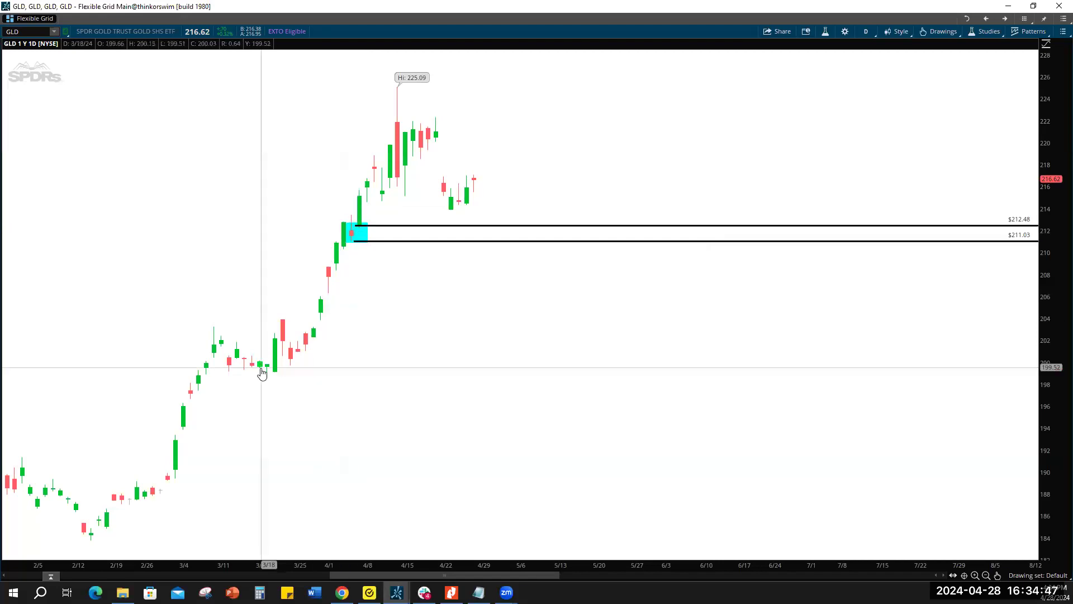
mouse_move(262, 393)
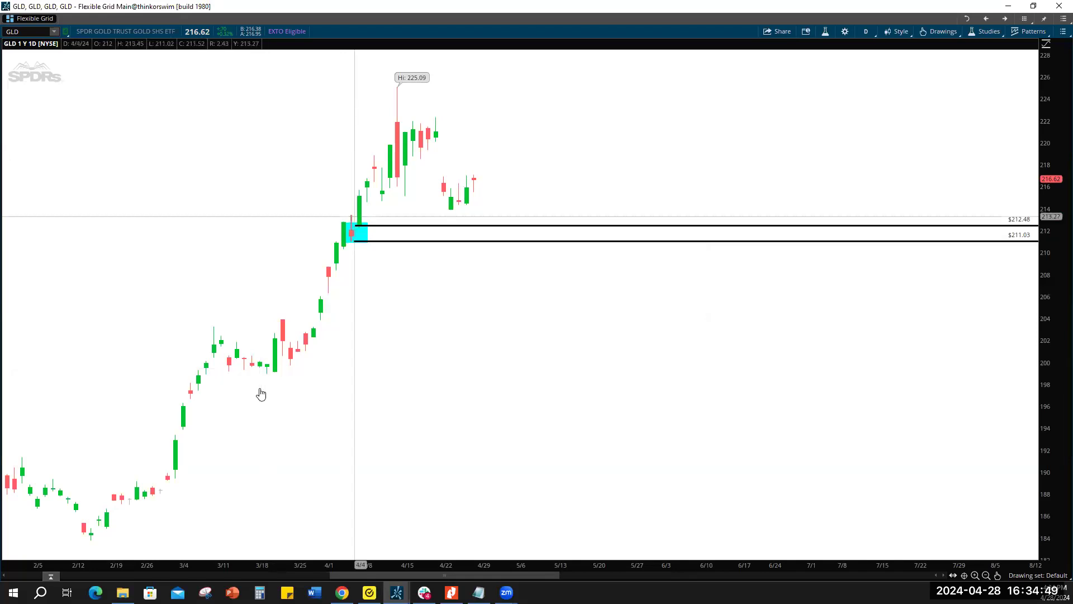
mouse_move(400, 93)
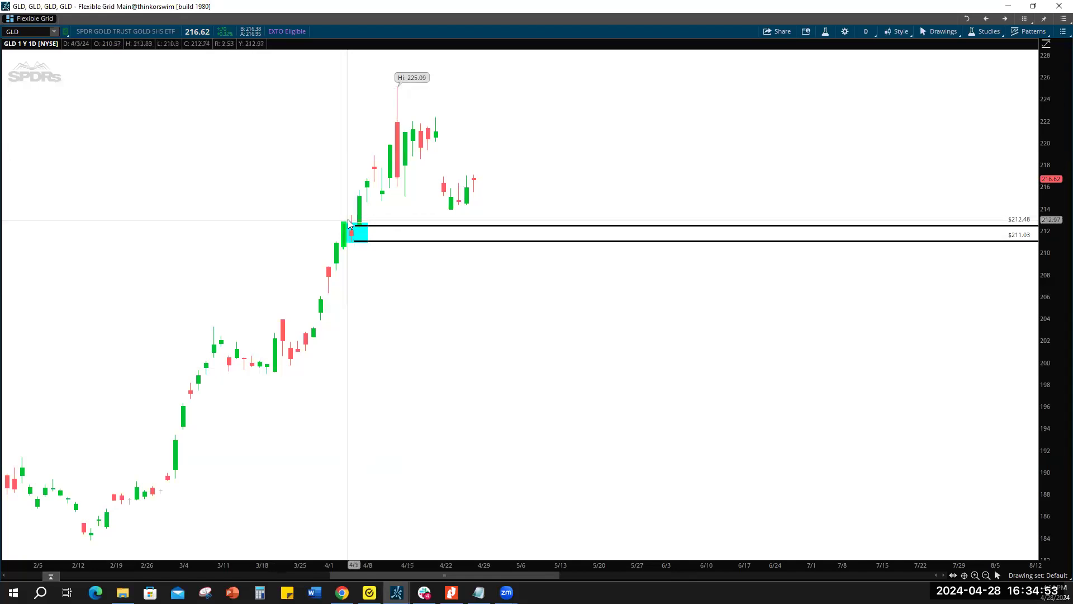
mouse_move(450, 246)
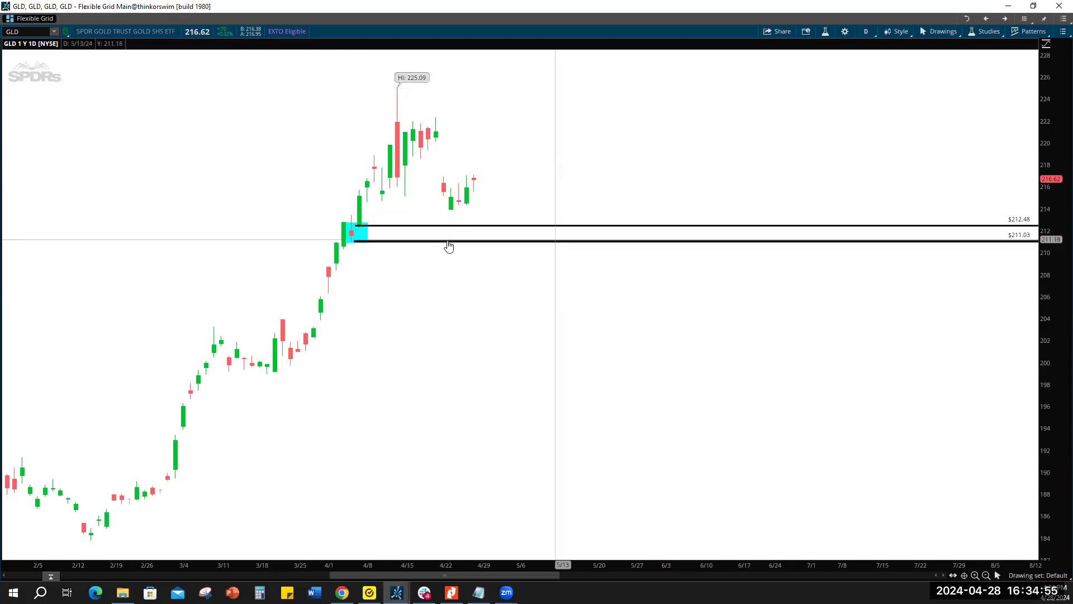
mouse_move(481, 167)
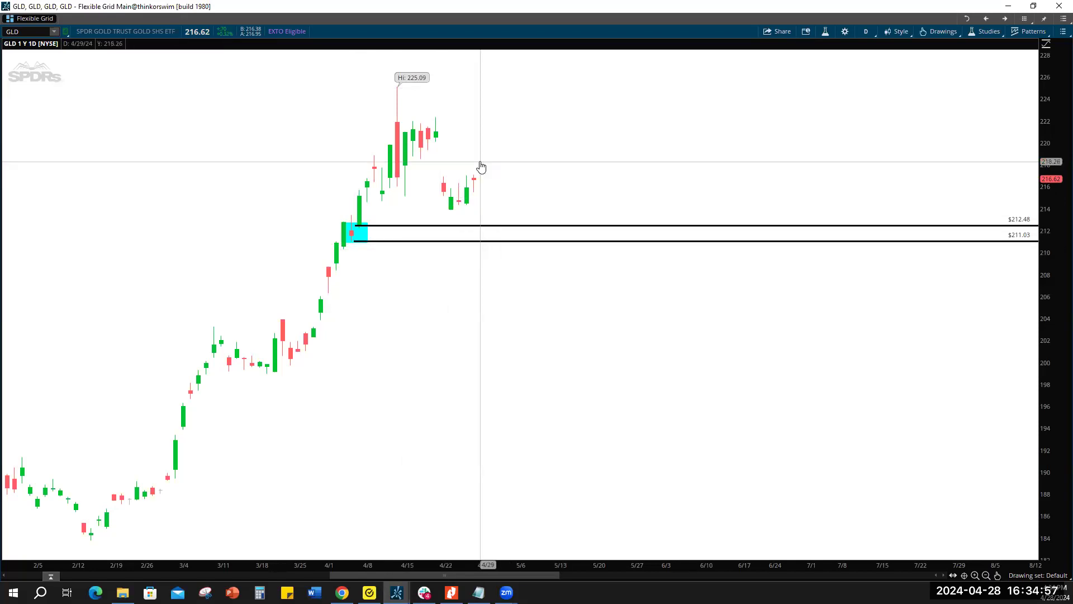
mouse_move(371, 242)
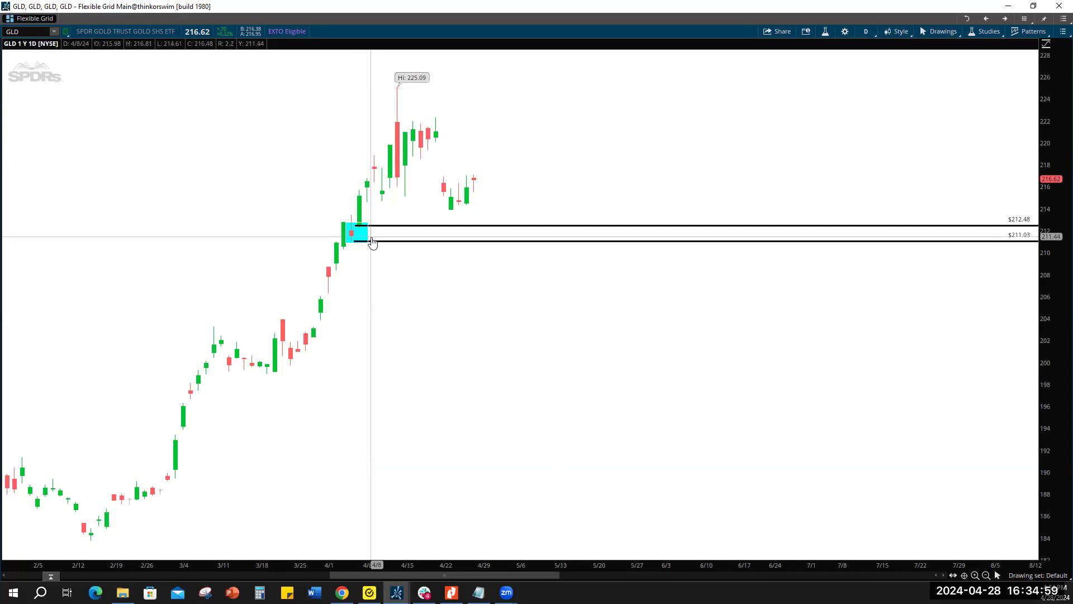
mouse_move(416, 219)
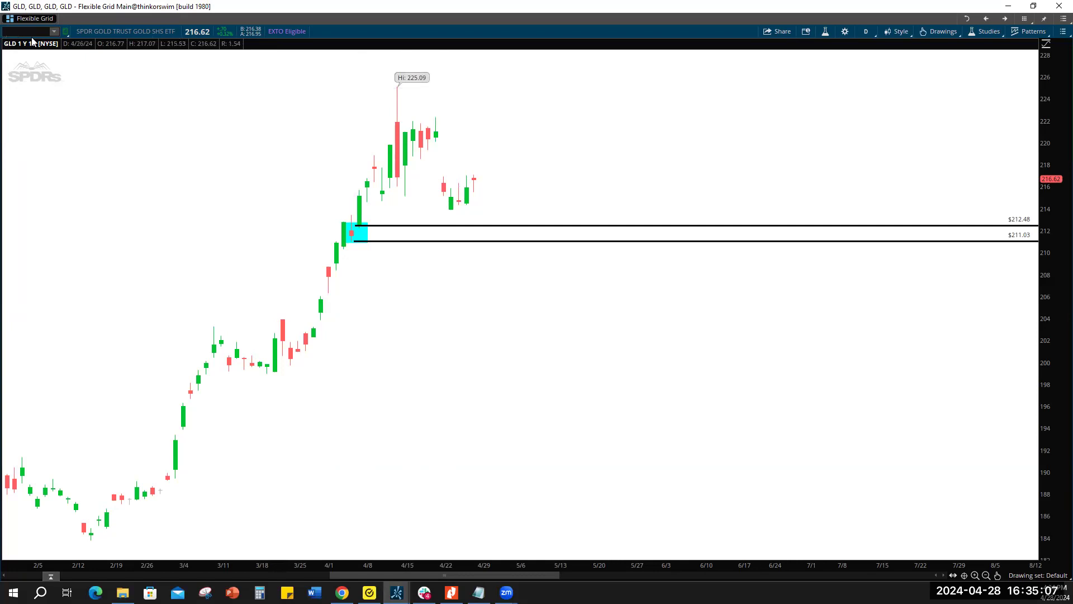
Switch the chart symbol to TSLA, correcting the mistyped TLS entry.
type("TLSA")
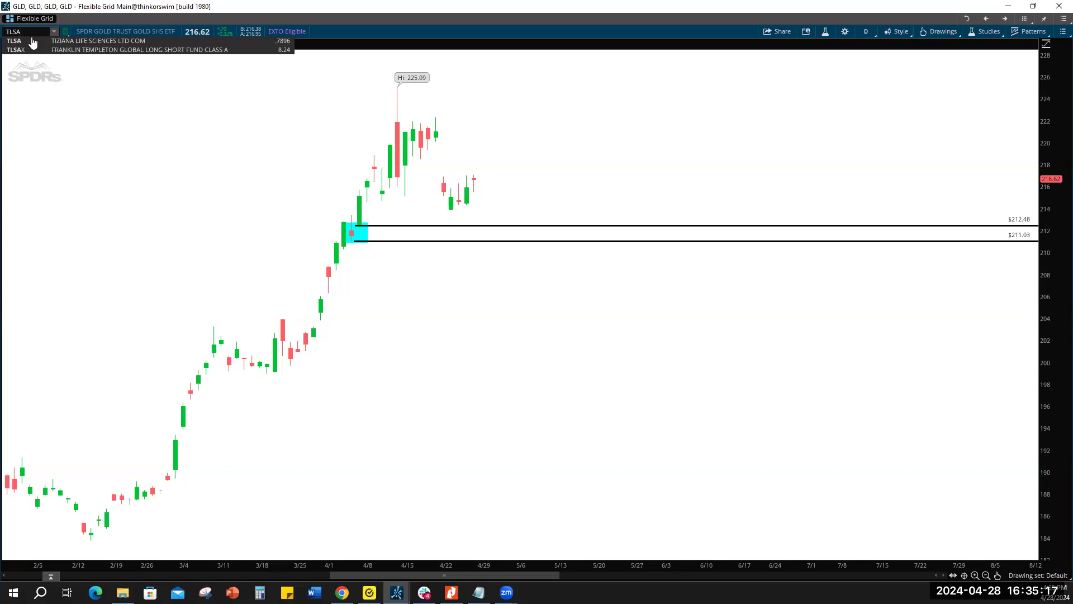
left_click(28, 39)
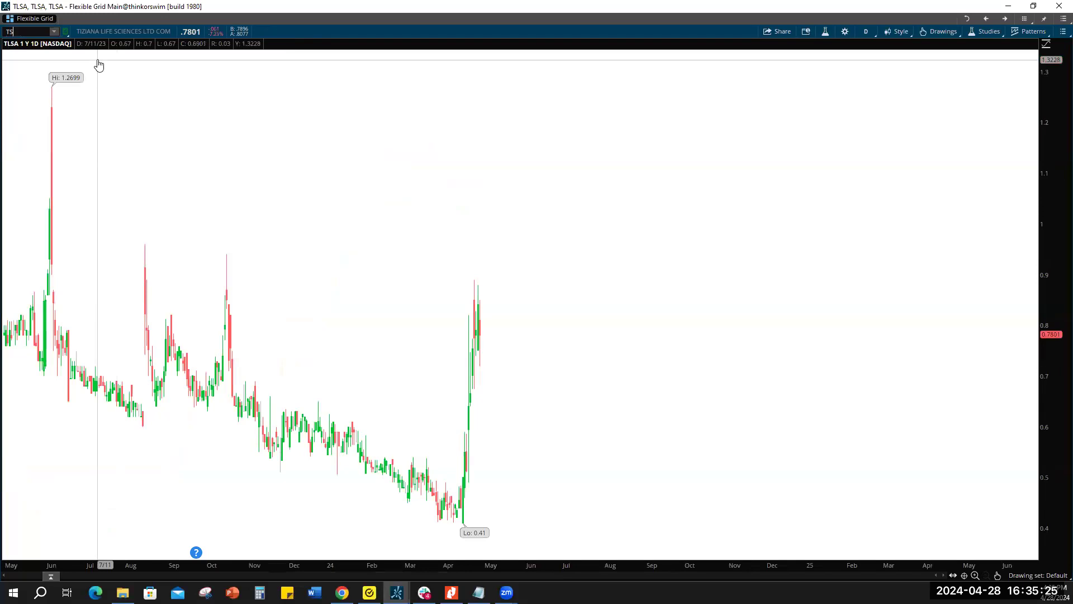
type("TSLA")
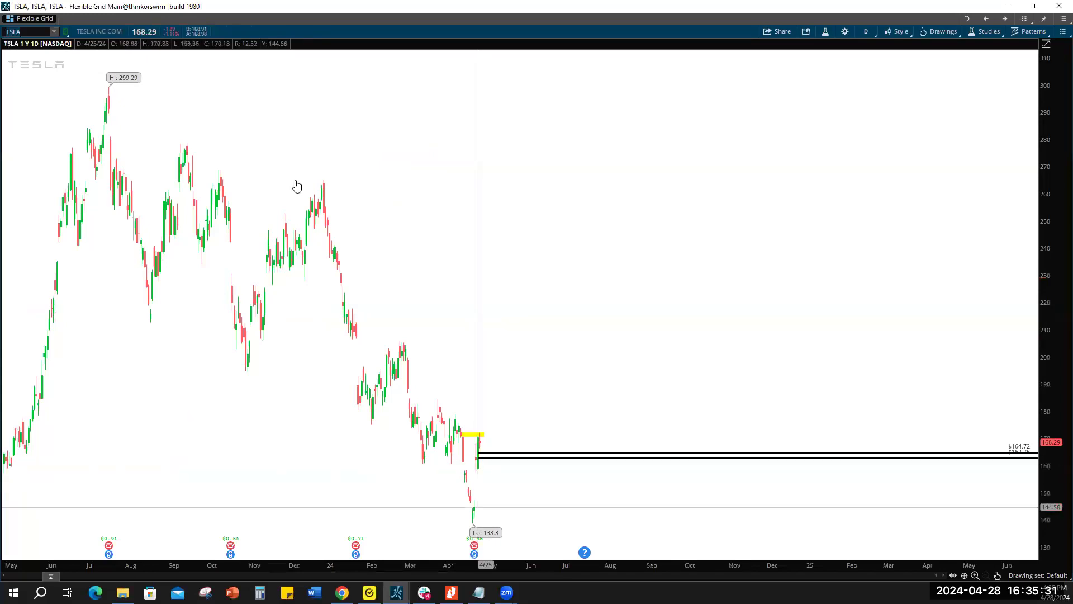
mouse_move(512, 559)
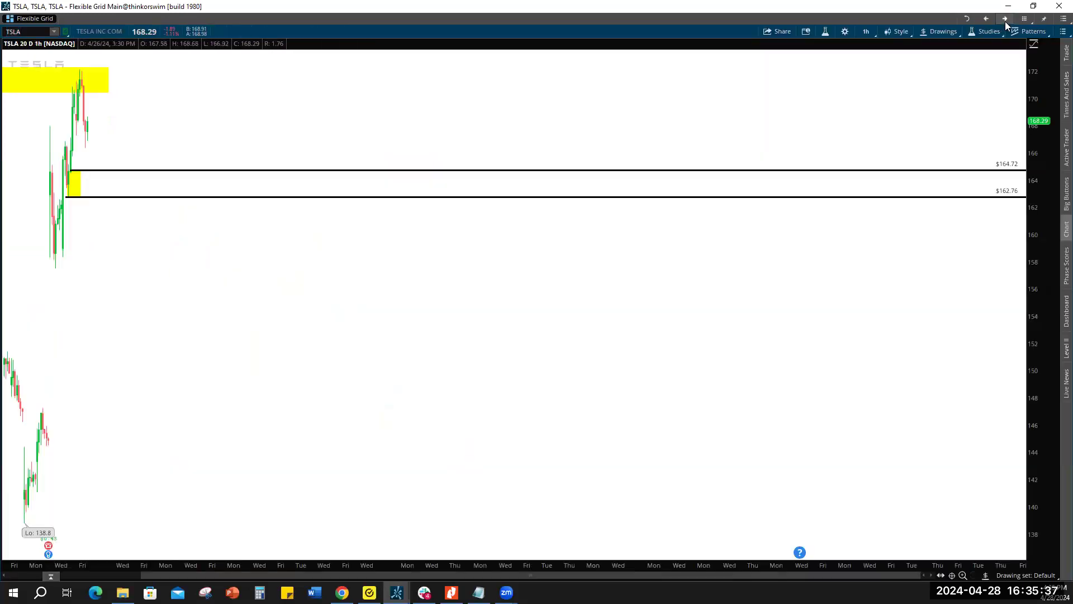
mouse_move(762, 581)
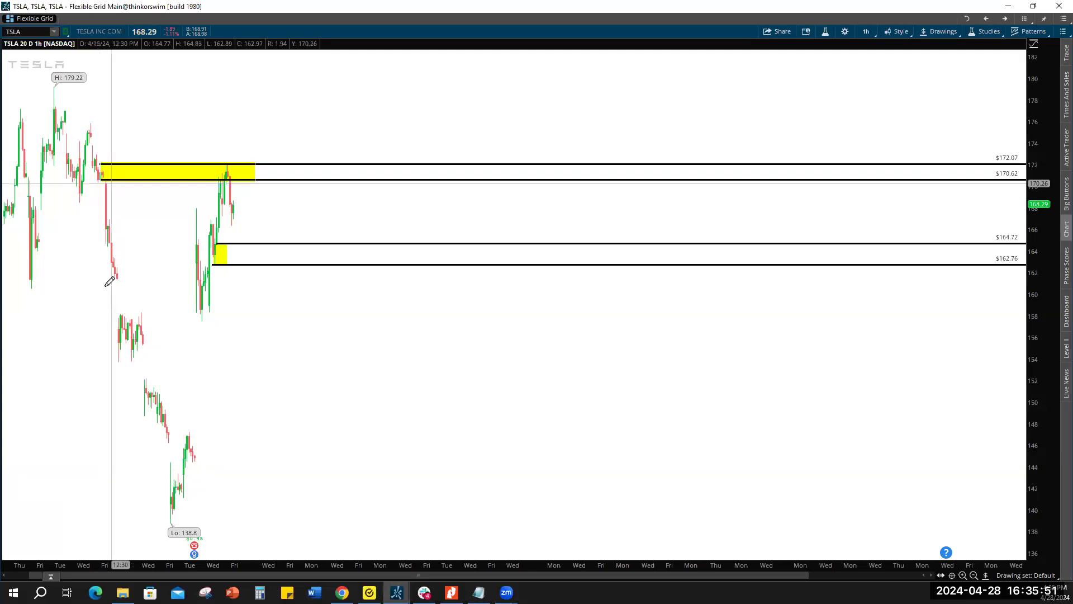
mouse_move(232, 199)
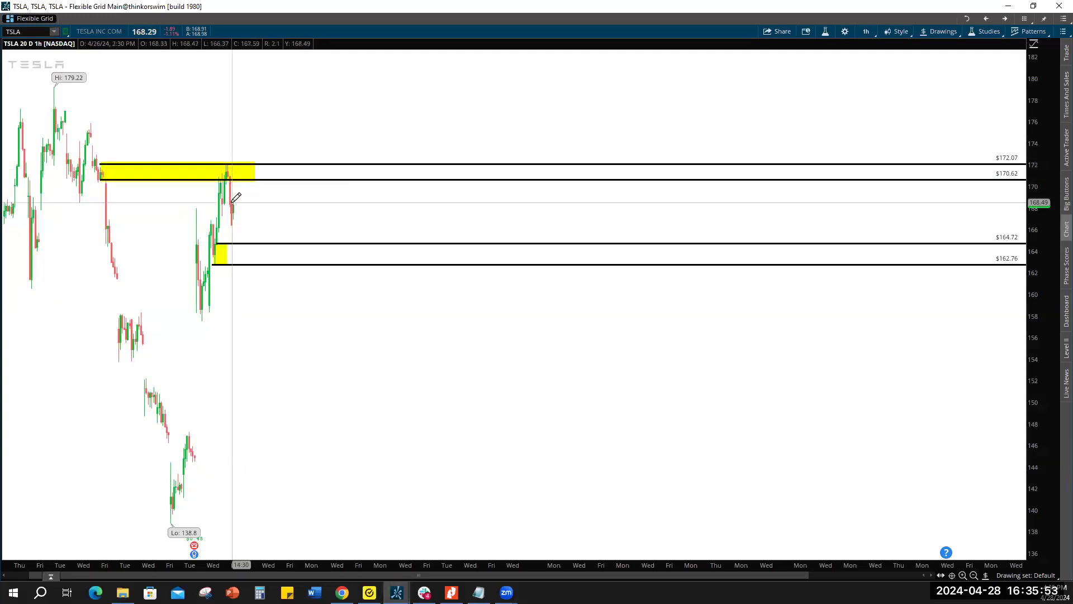
mouse_move(278, 208)
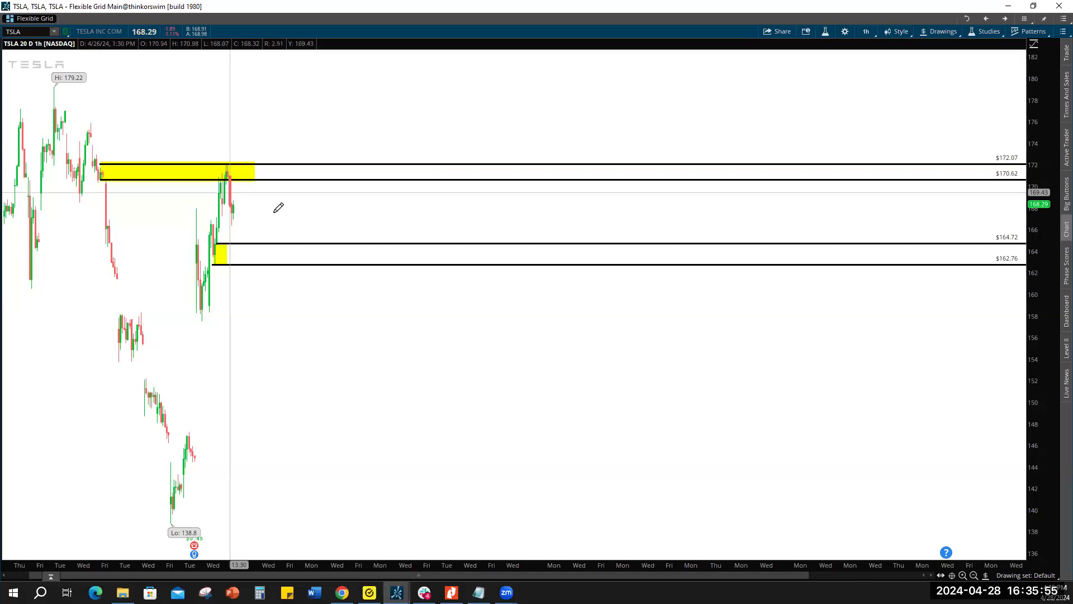
mouse_move(275, 207)
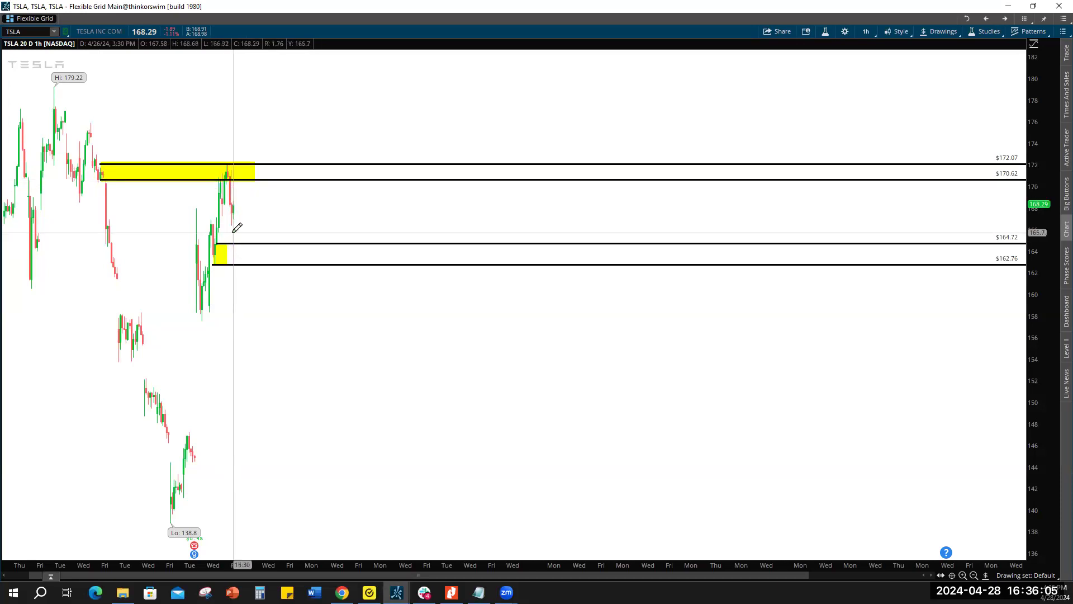
mouse_move(234, 195)
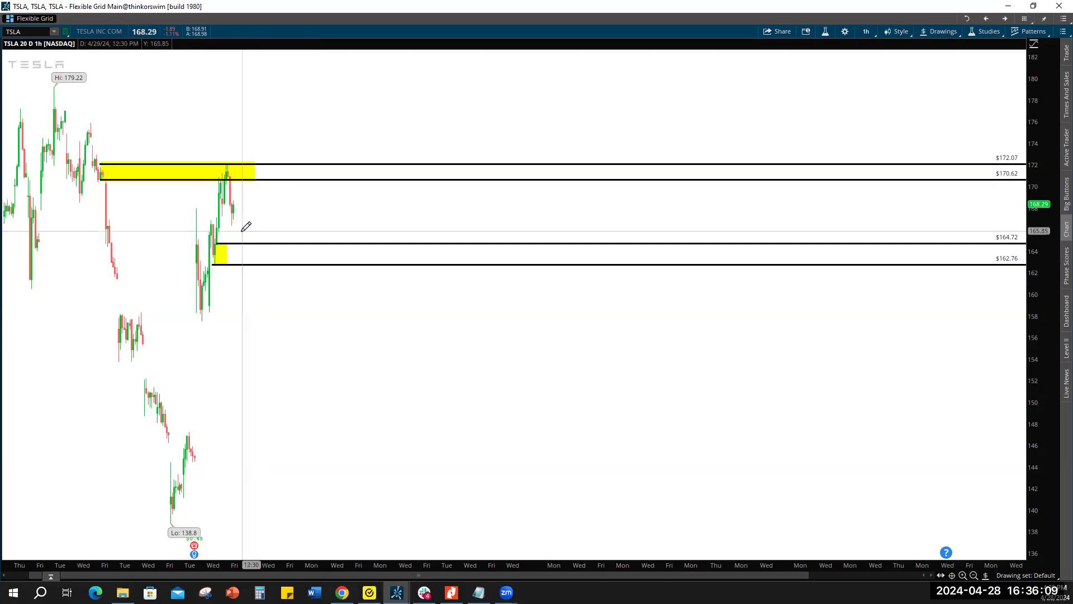
mouse_move(267, 266)
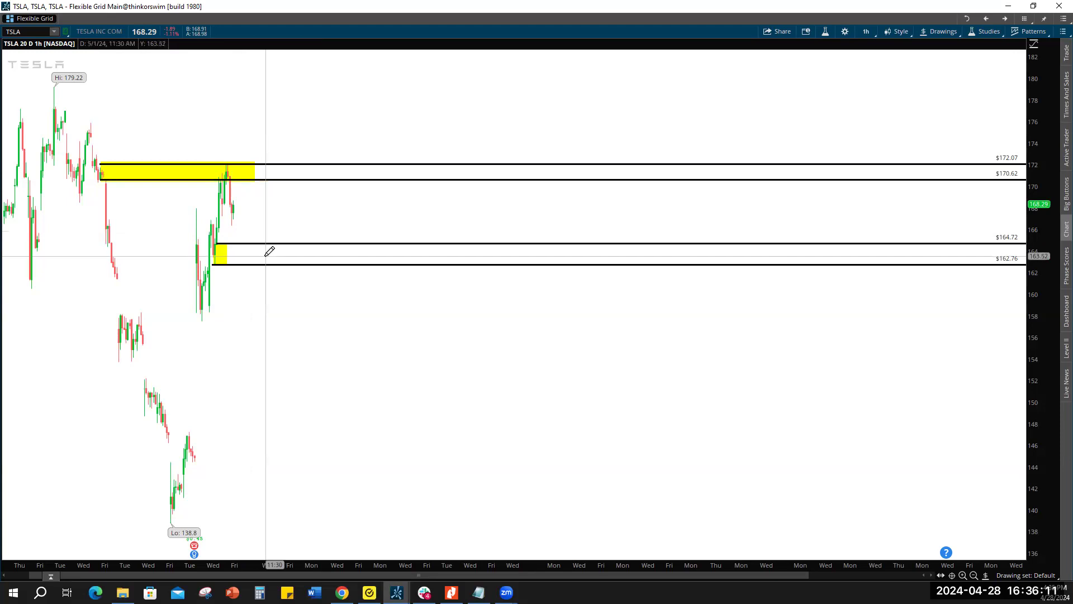
mouse_move(329, 279)
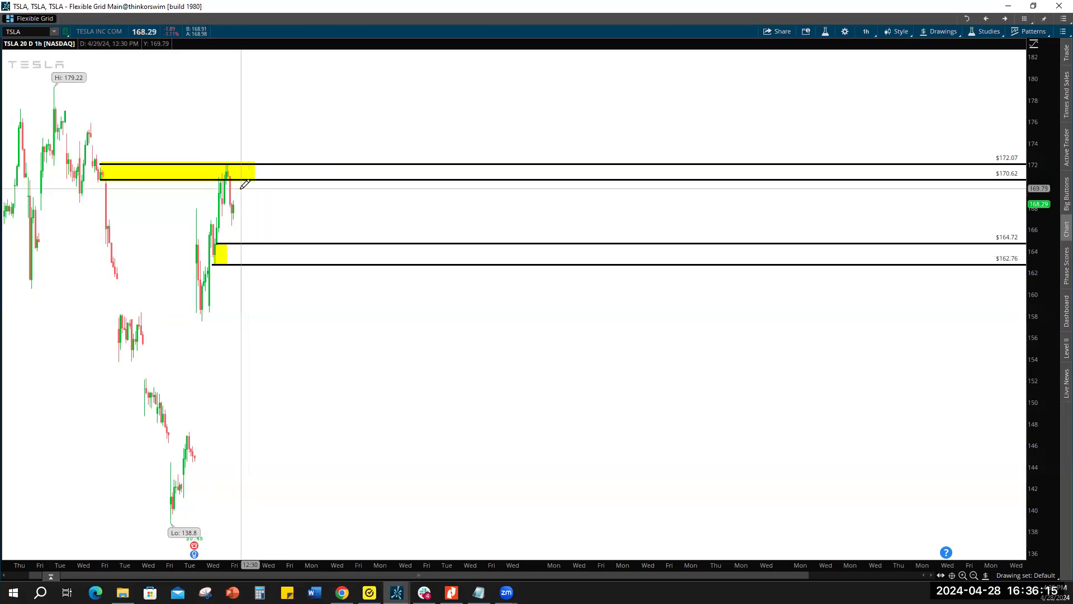
mouse_move(631, 367)
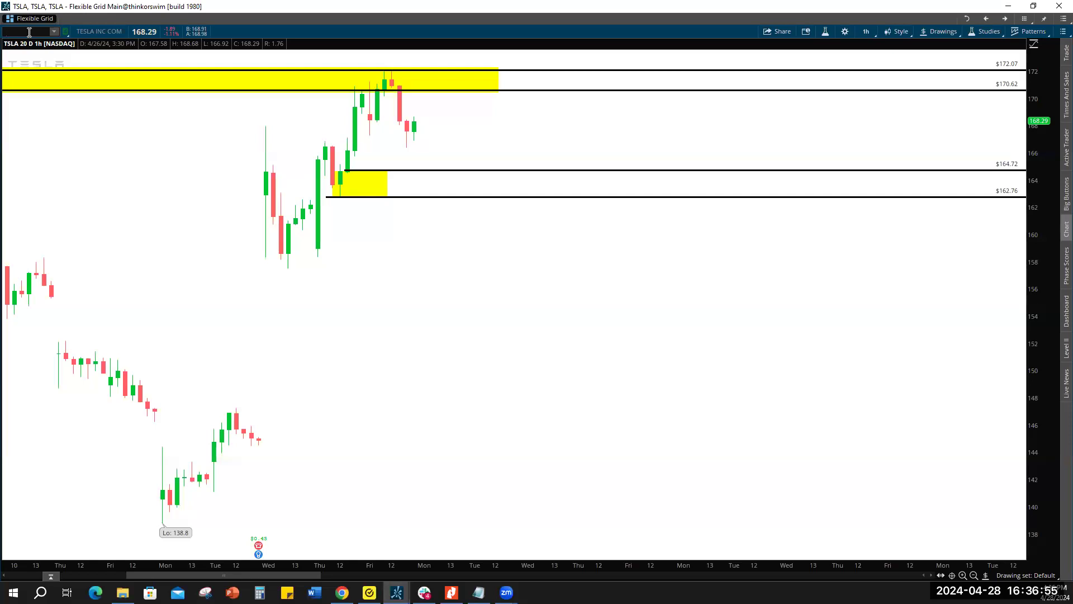
Load AAPL and maximize its one-year daily chart with the yellow zone near 164.
type("AA")
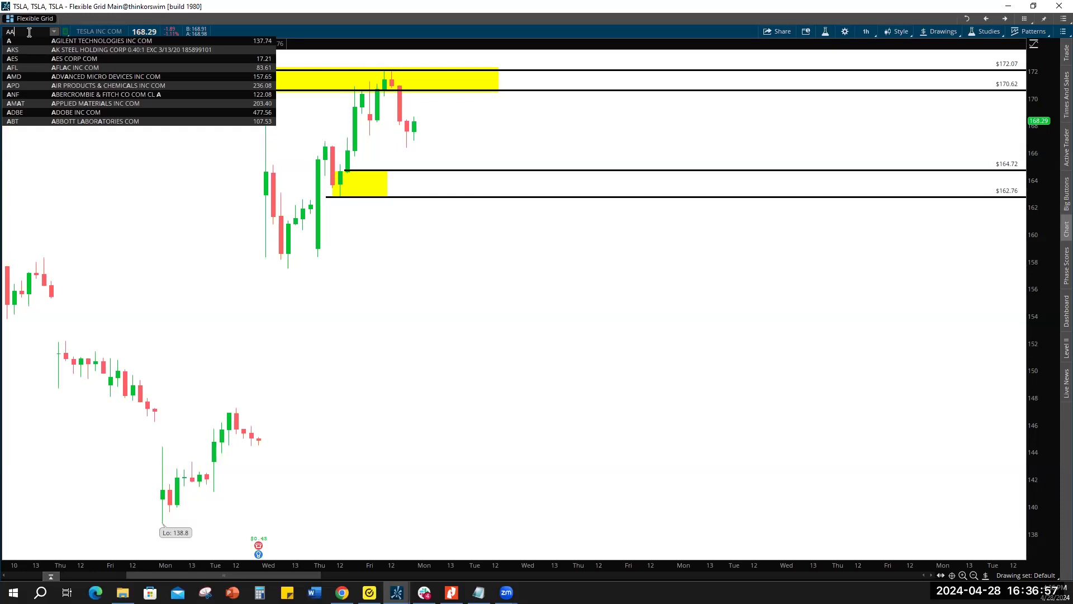
type("AAPL")
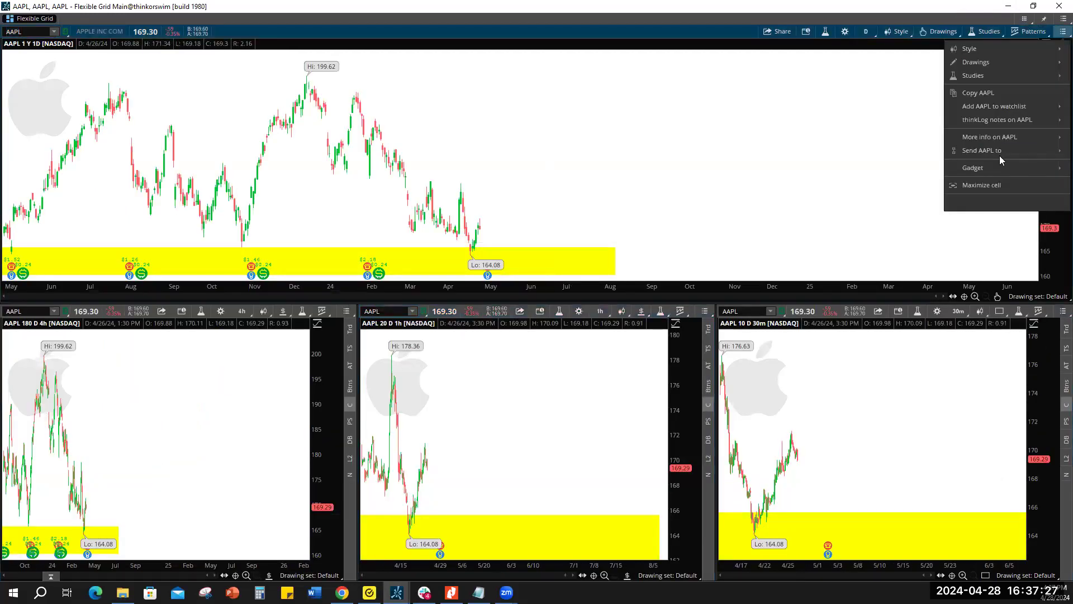
left_click(981, 184)
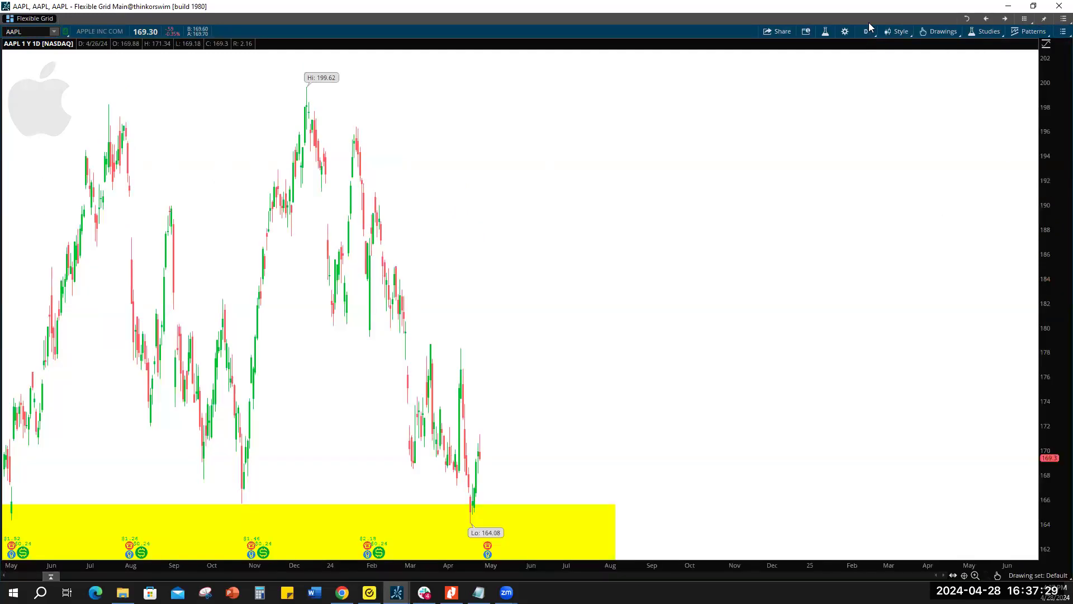
Show AAPL as 3 Y : W weekly bars to review the yellow zone, then move toward the hourly chart.
left_click(866, 31)
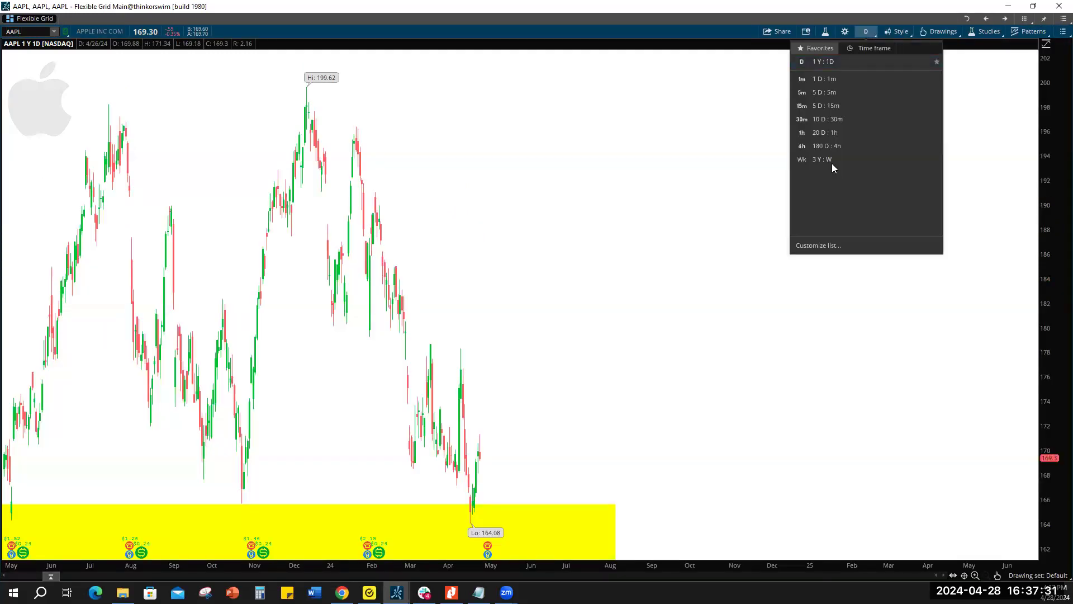
left_click(821, 158)
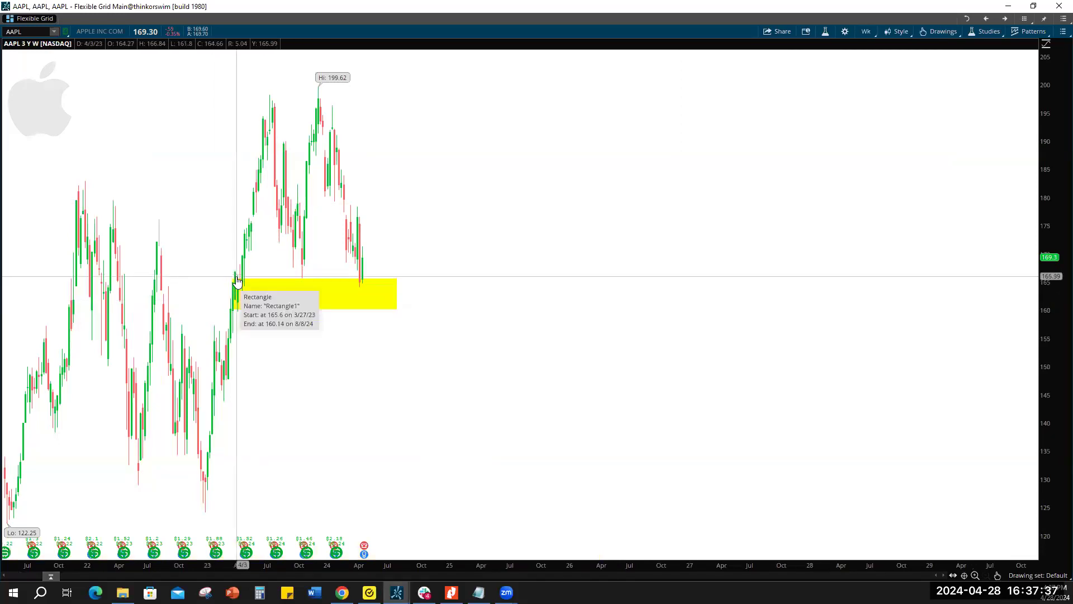
mouse_move(360, 291)
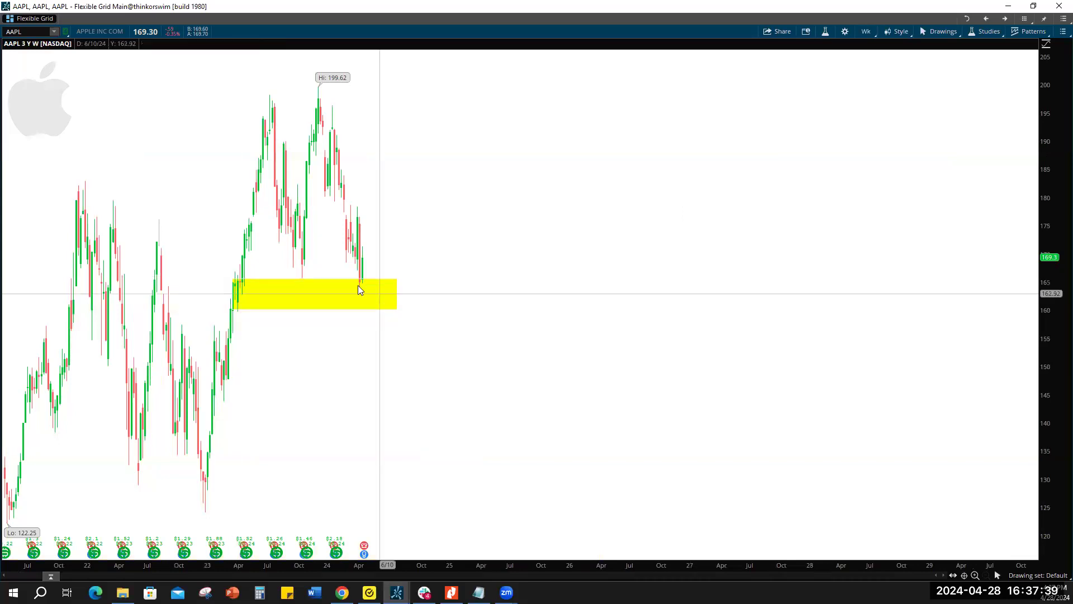
mouse_move(365, 246)
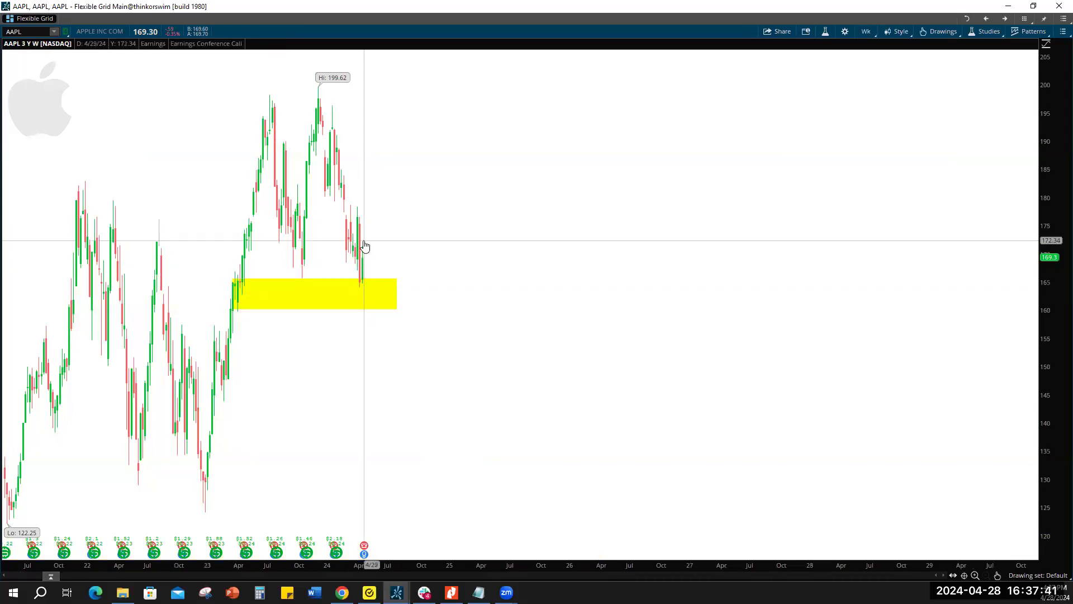
mouse_move(371, 272)
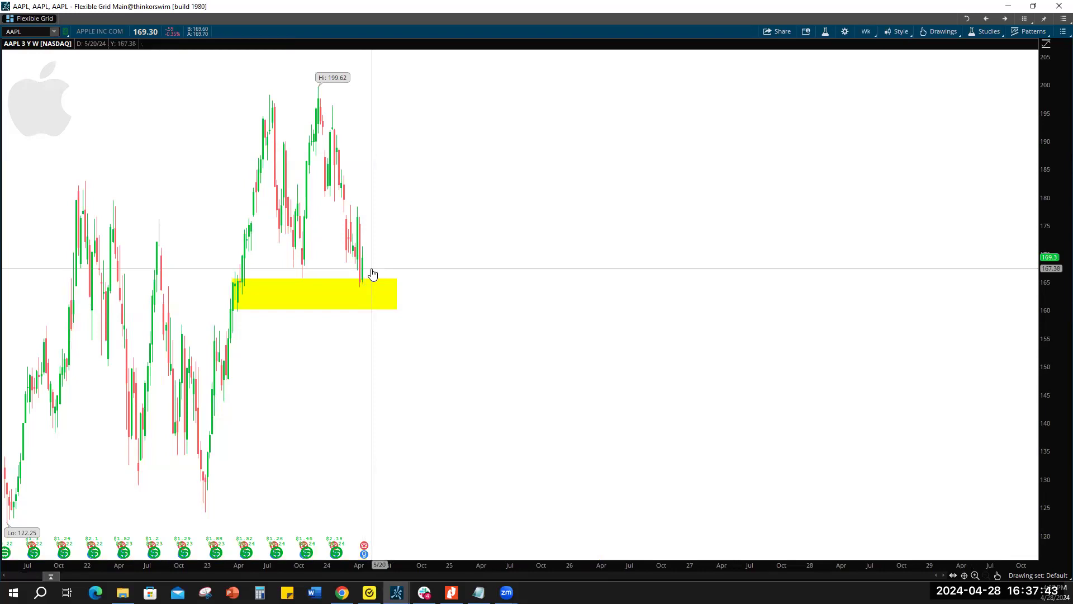
mouse_move(421, 303)
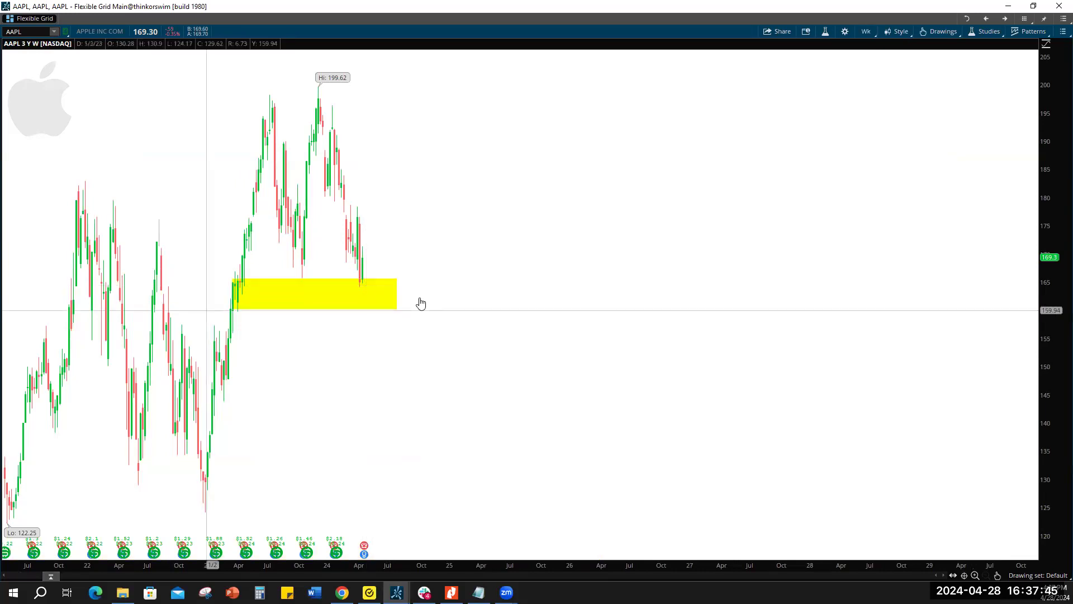
mouse_move(364, 249)
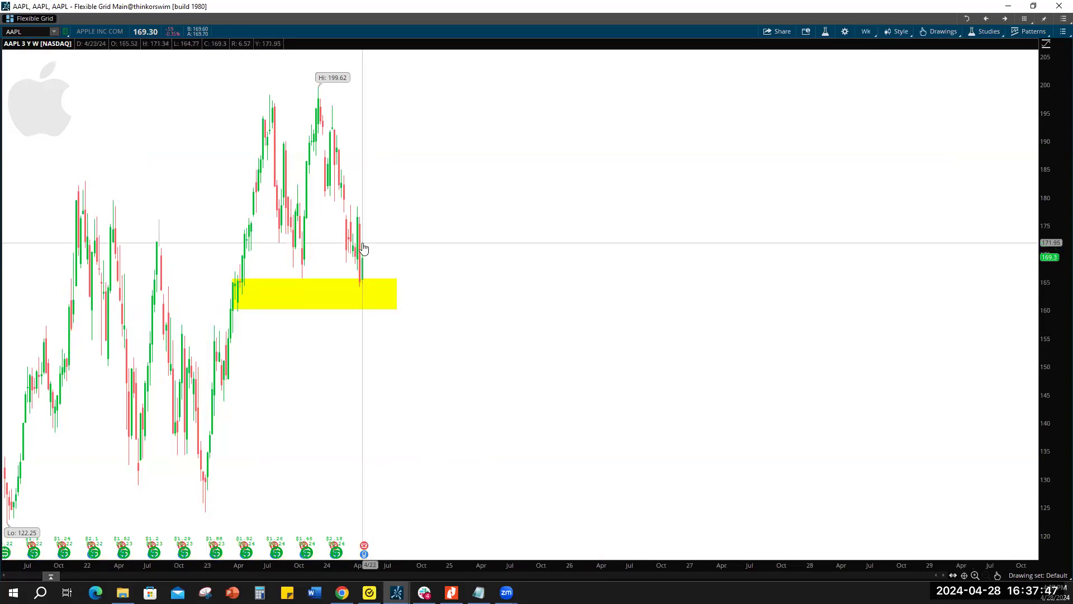
mouse_move(347, 293)
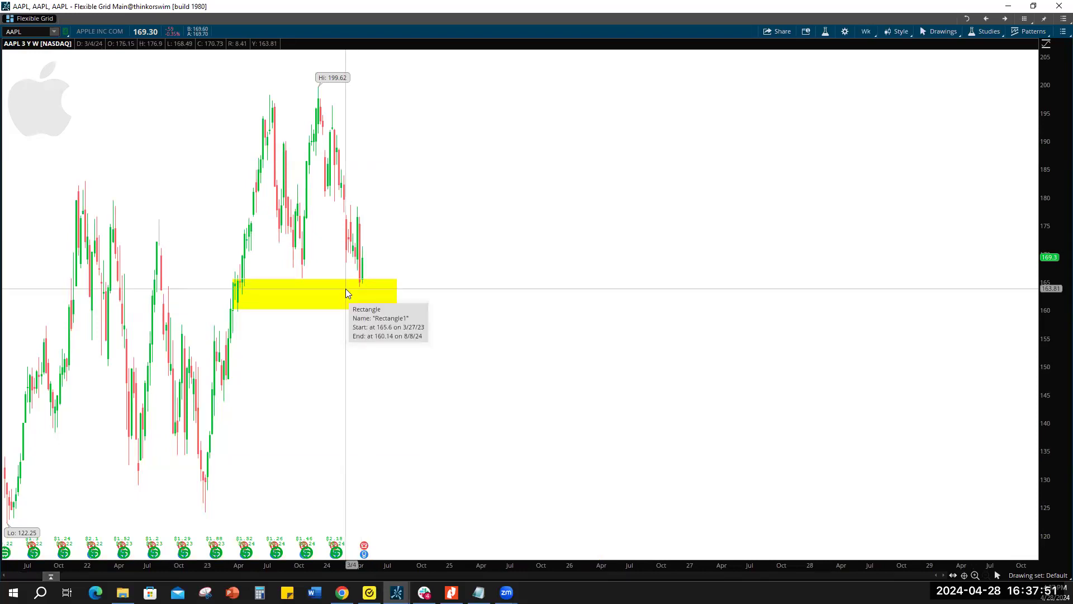
mouse_move(485, 222)
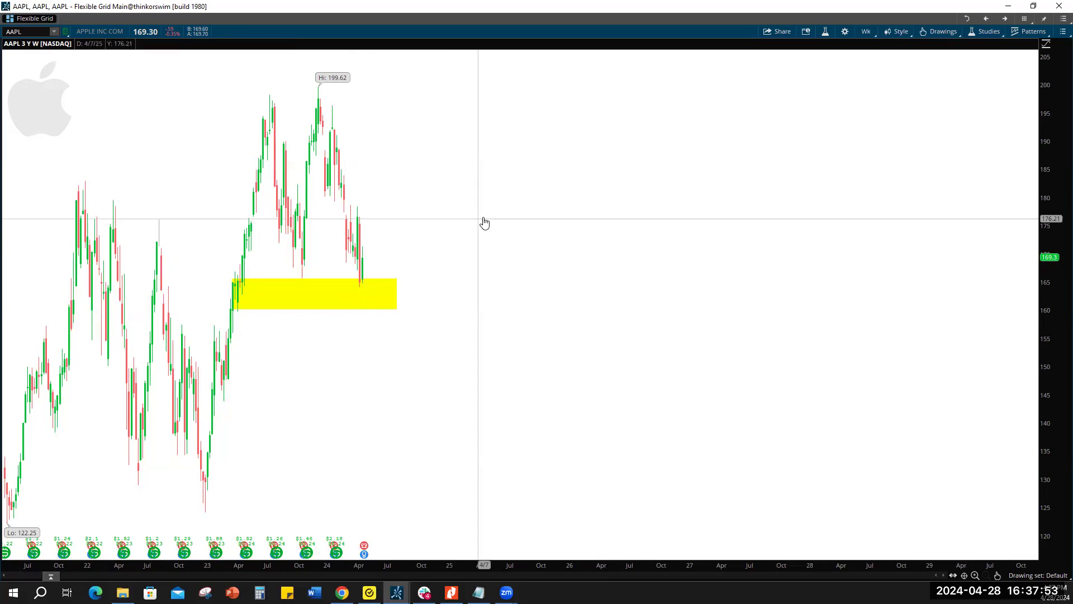
mouse_move(384, 273)
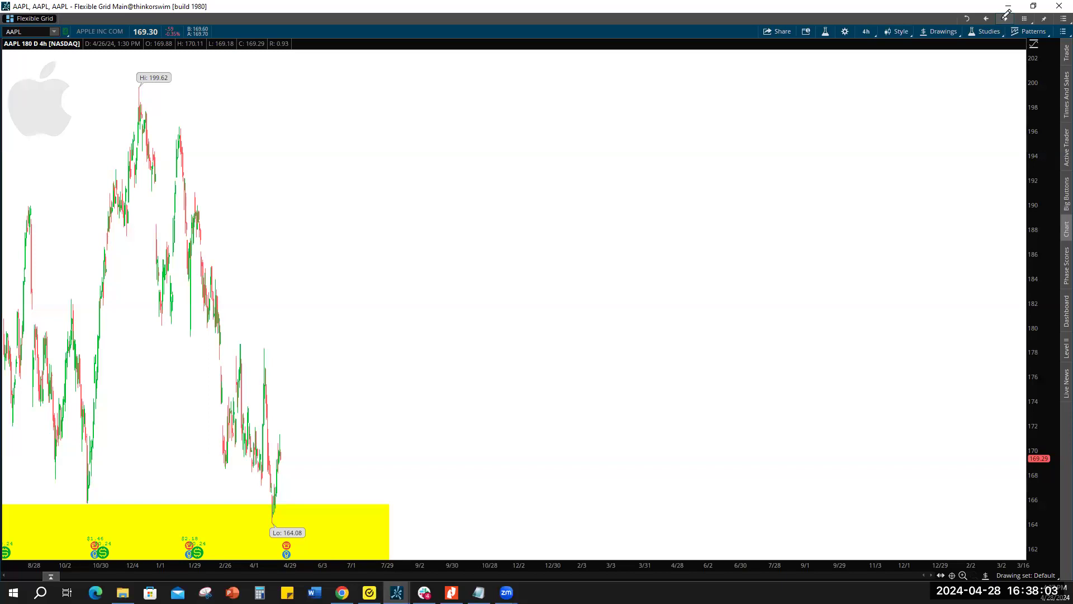
mouse_move(286, 543)
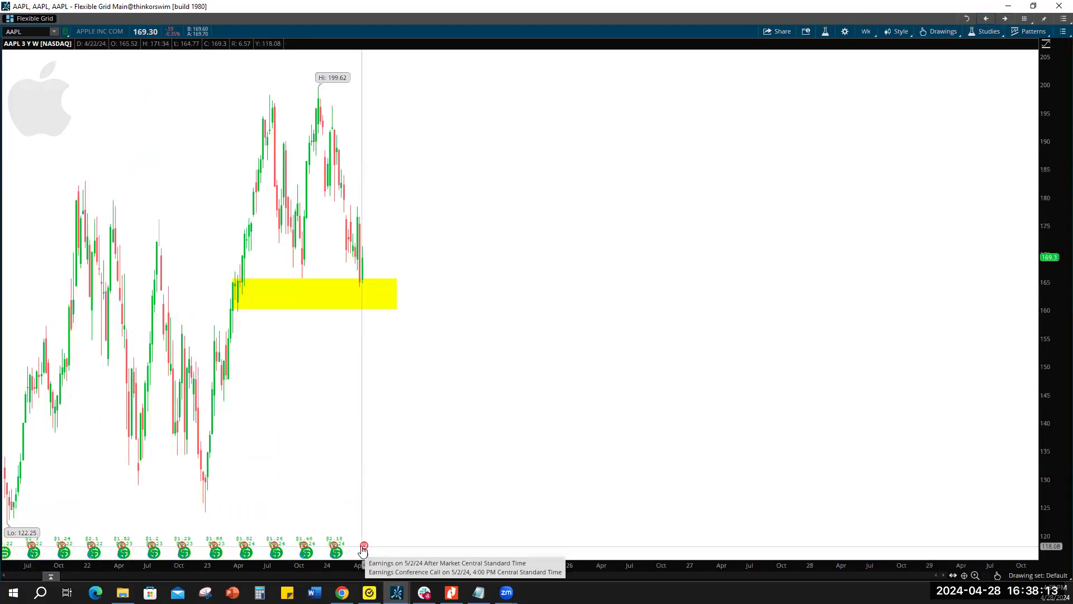
mouse_move(996, 22)
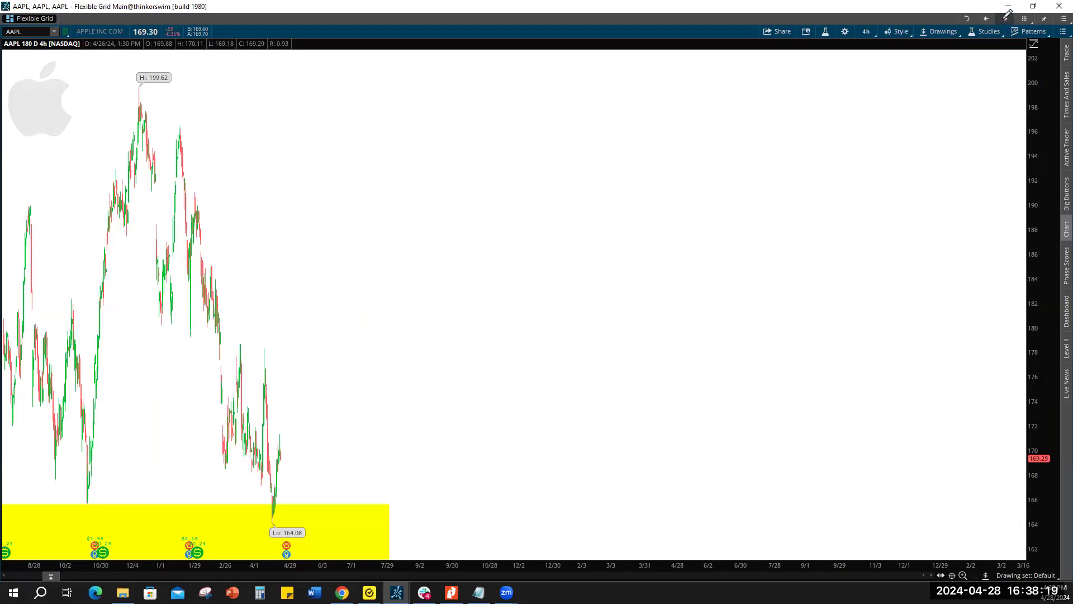
left_click(865, 32)
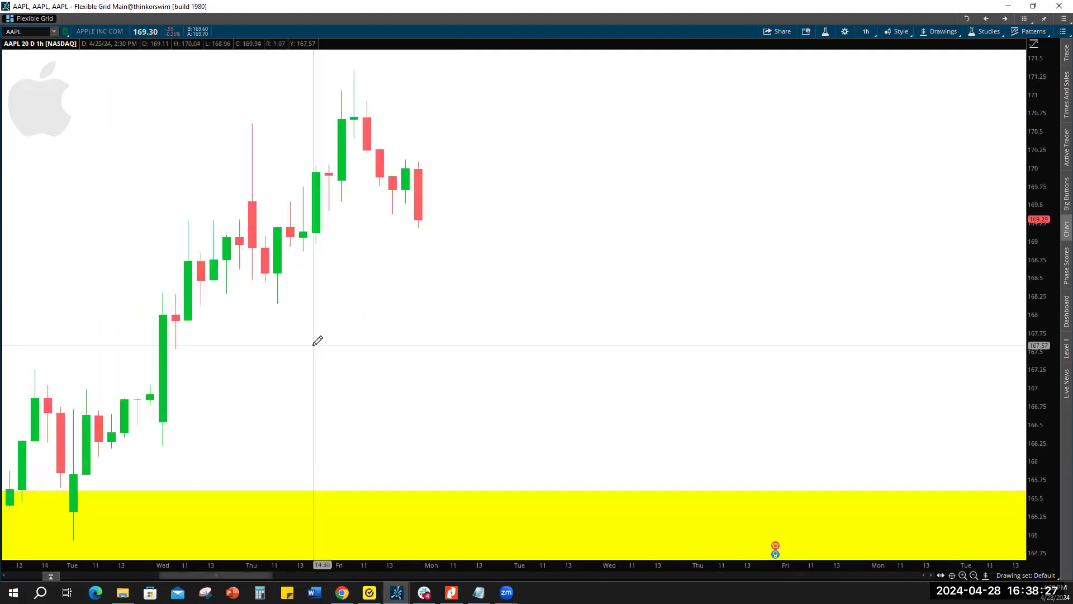
mouse_move(170, 315)
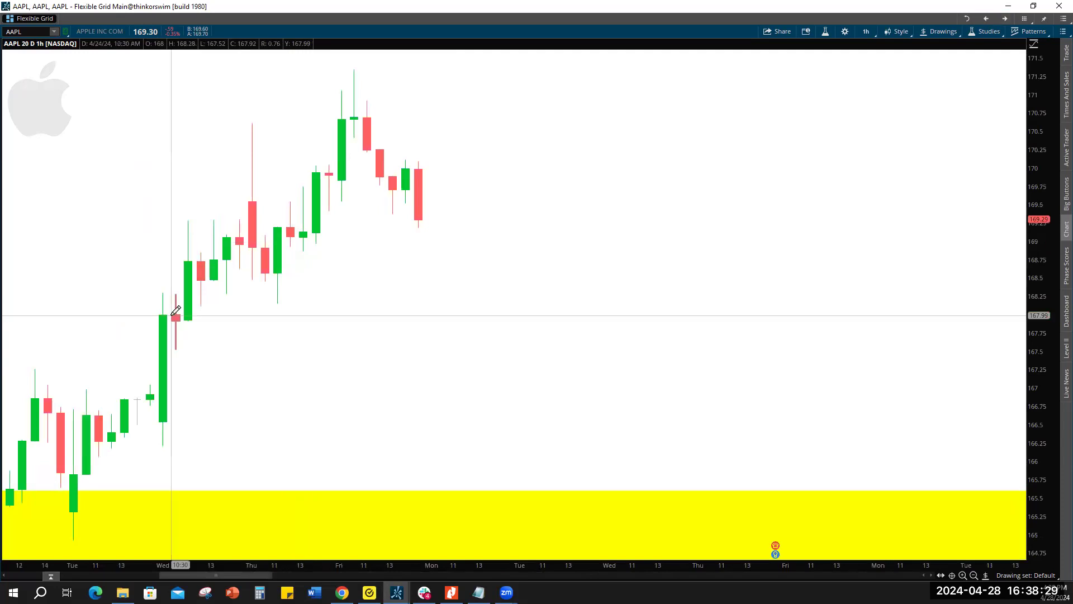
mouse_move(341, 219)
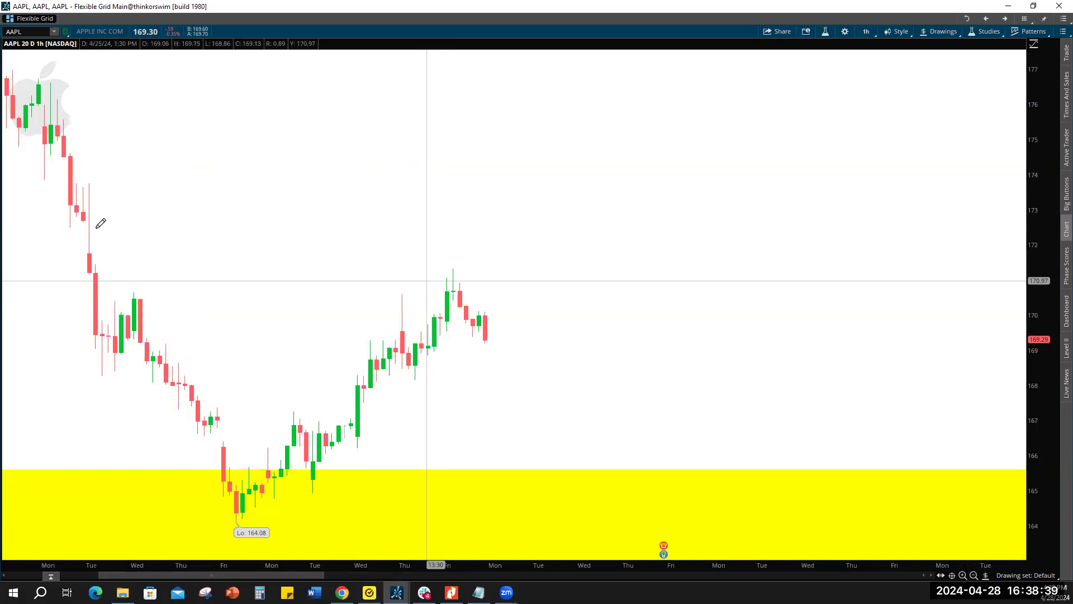
mouse_move(489, 328)
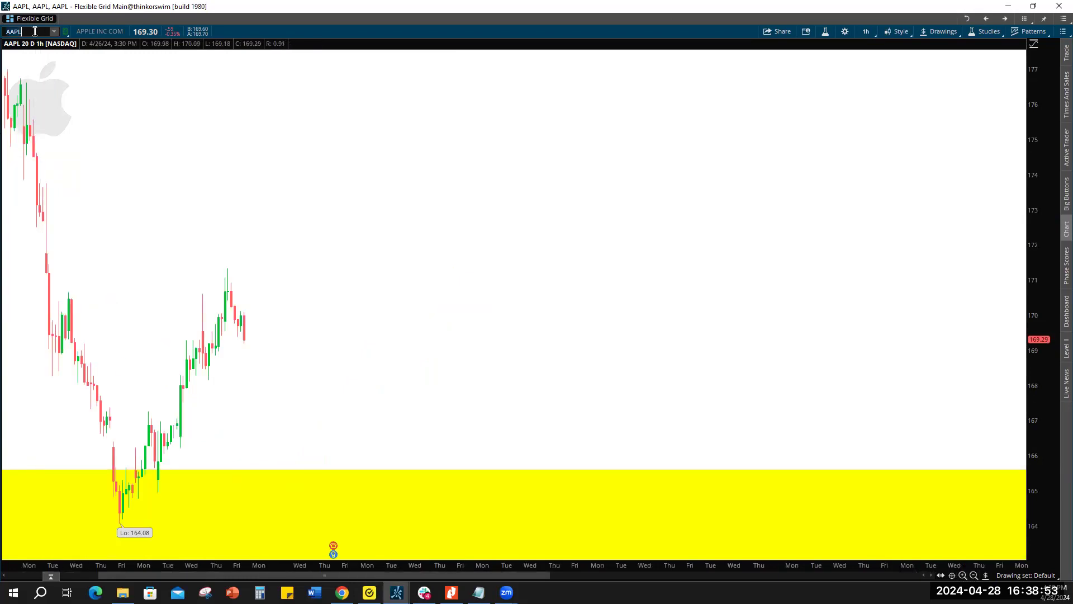
Clear the symbol box on the AAPL 20 D : 1h chart to enter a new ticker.
left_click(24, 31)
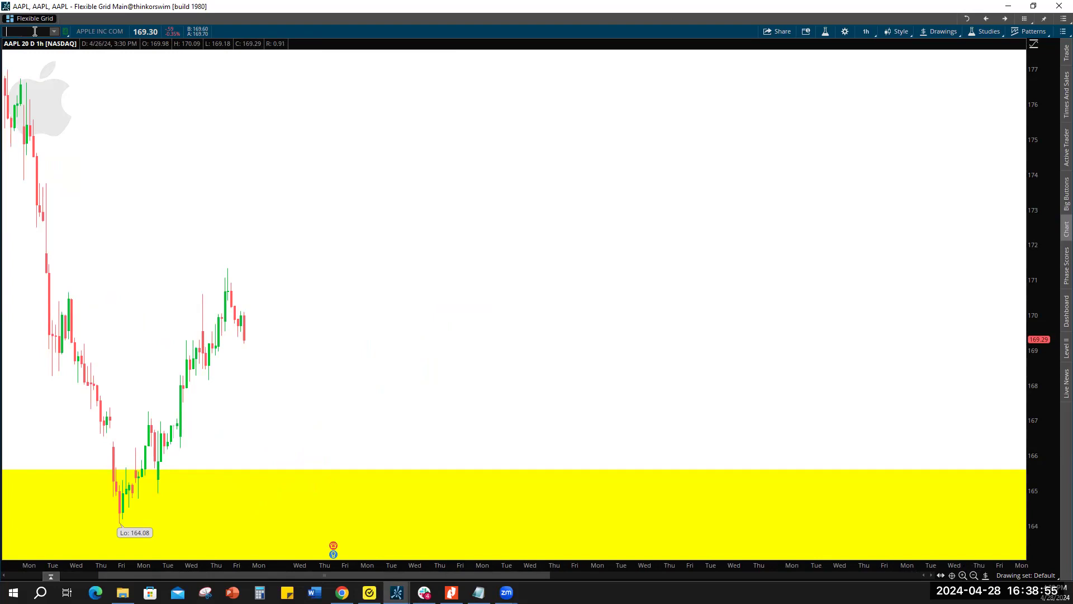
Load META into the chart grid from the symbol box.
type("META")
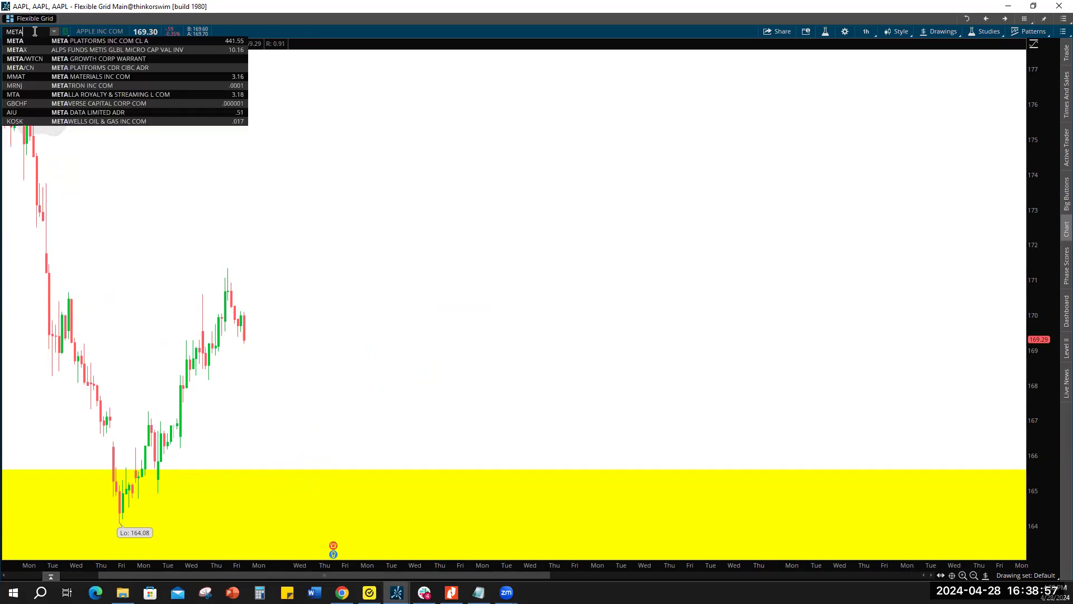
left_click(33, 42)
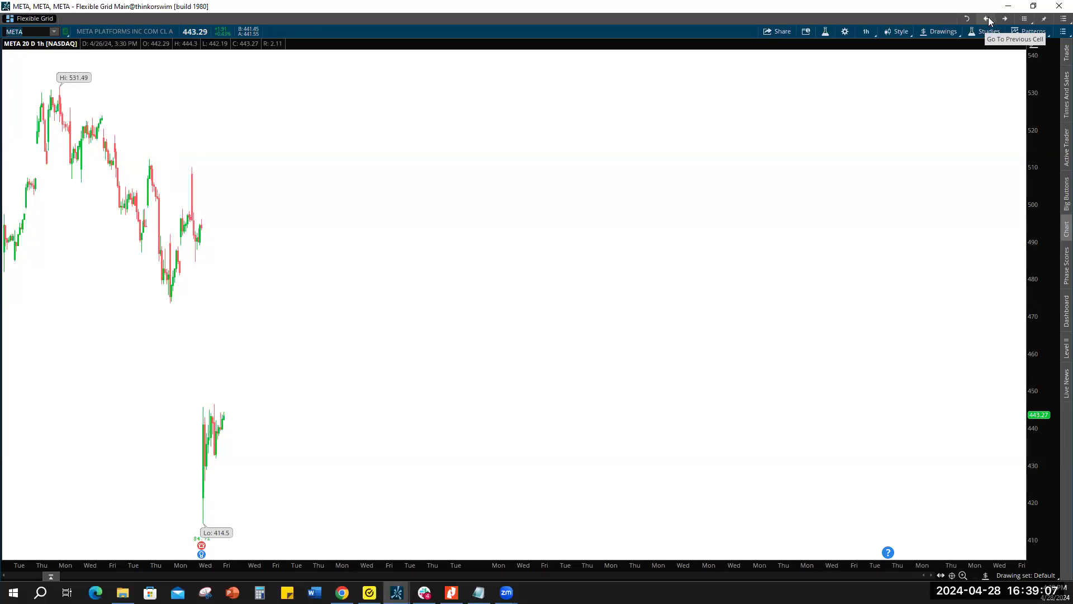
mouse_move(984, 18)
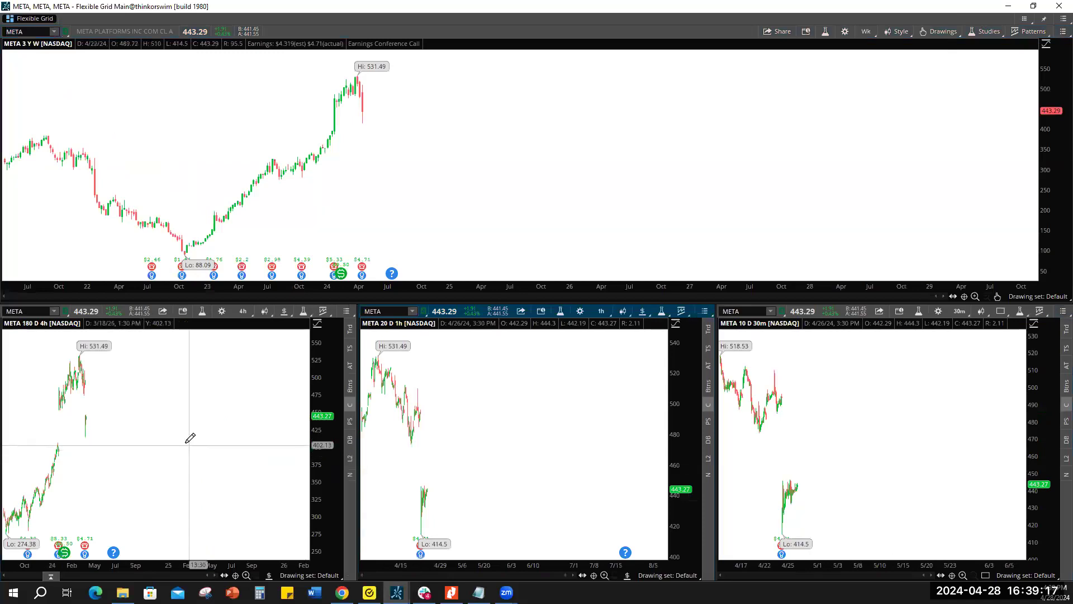
mouse_move(367, 83)
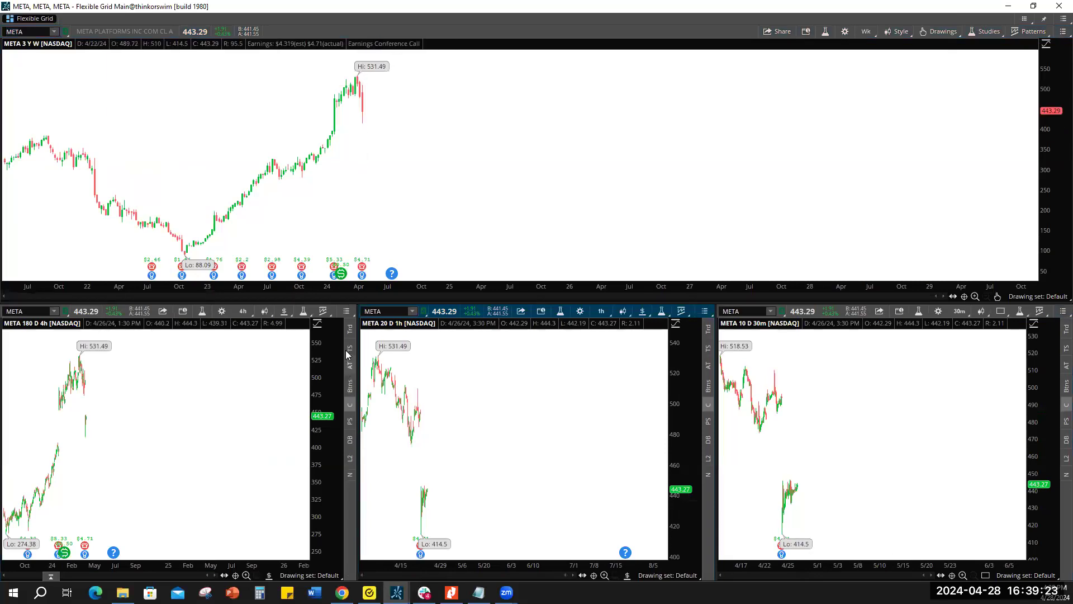
mouse_move(879, 26)
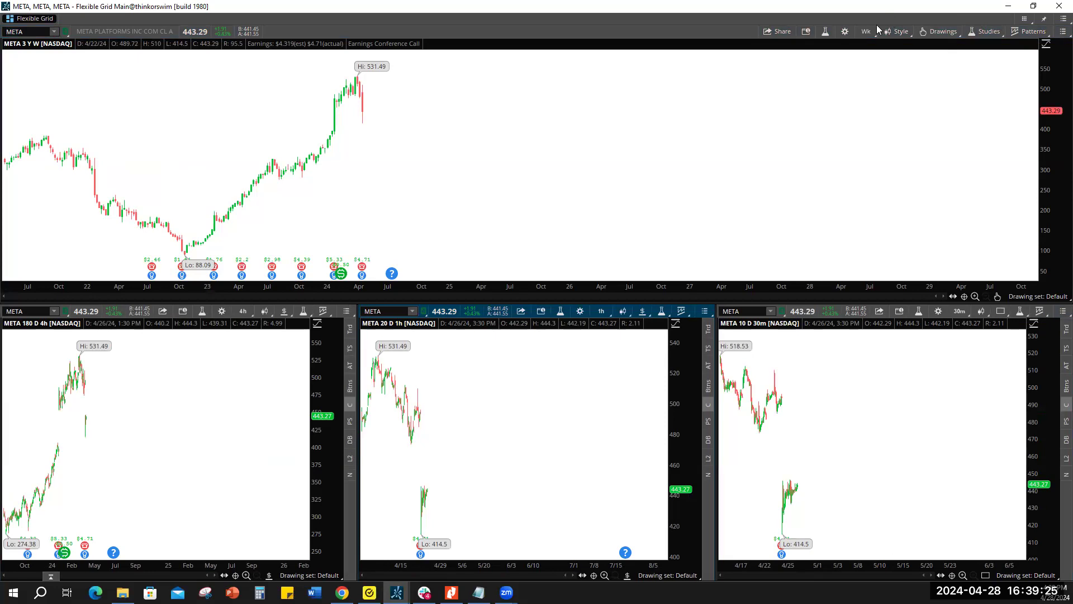
Set the top META chart to 1 Y : 1D and maximize it to fill the window.
left_click(866, 31)
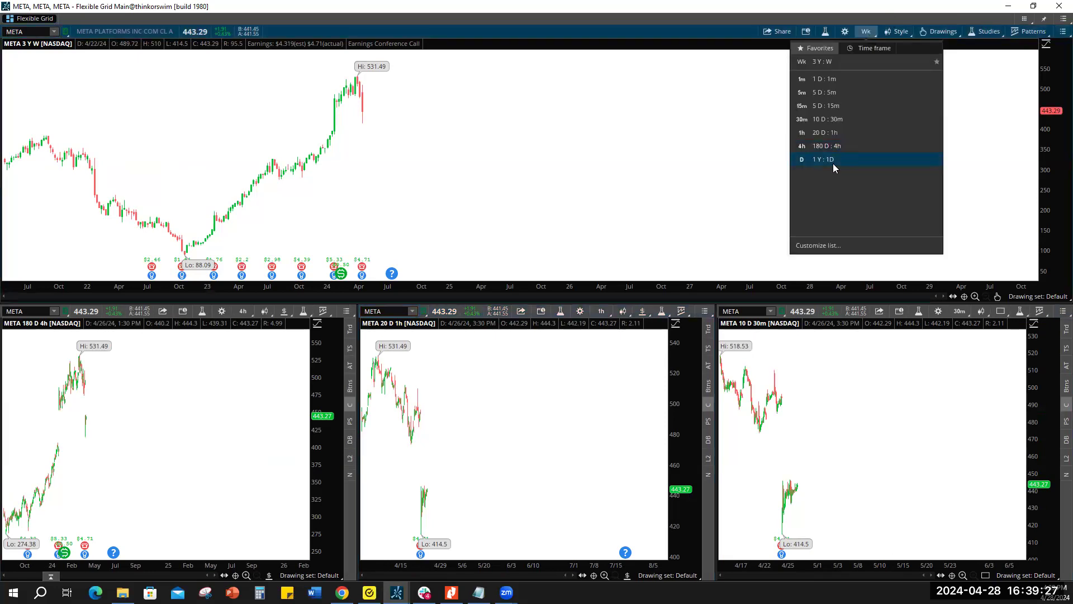
left_click(823, 159)
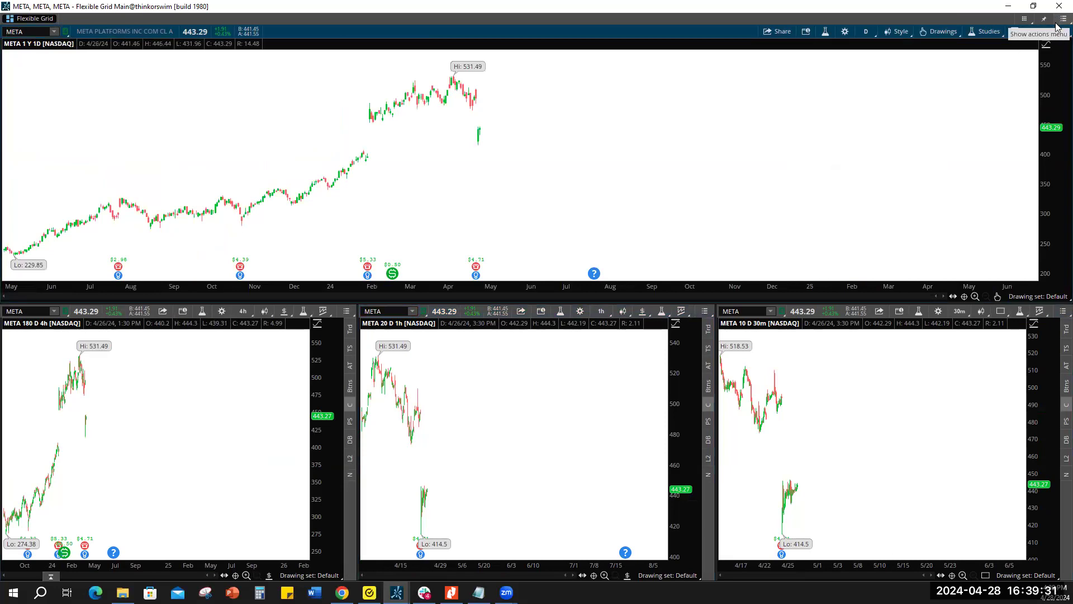
left_click(1064, 18)
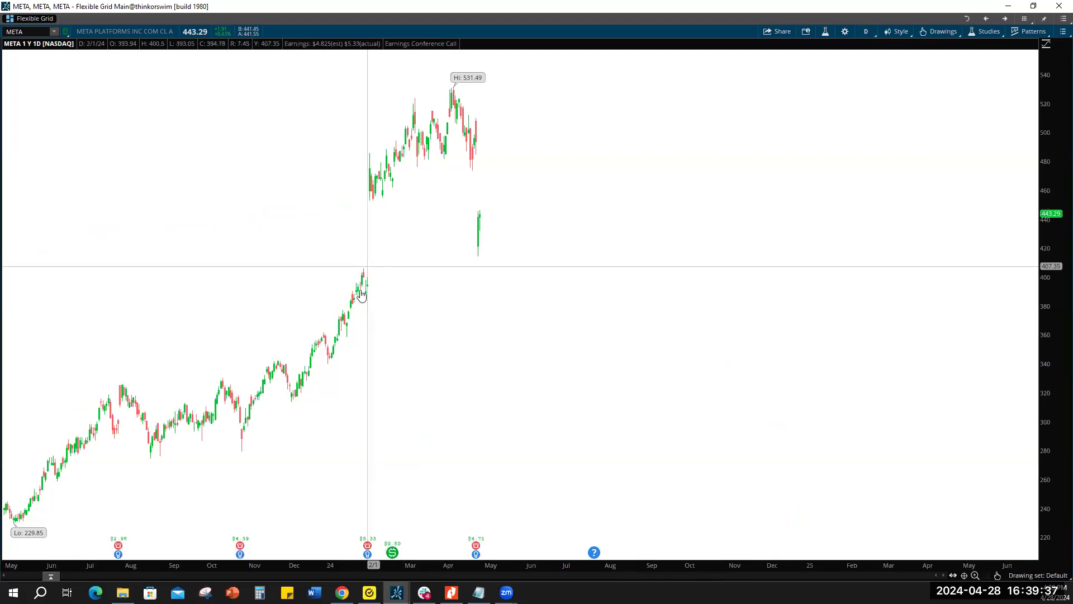
mouse_move(355, 286)
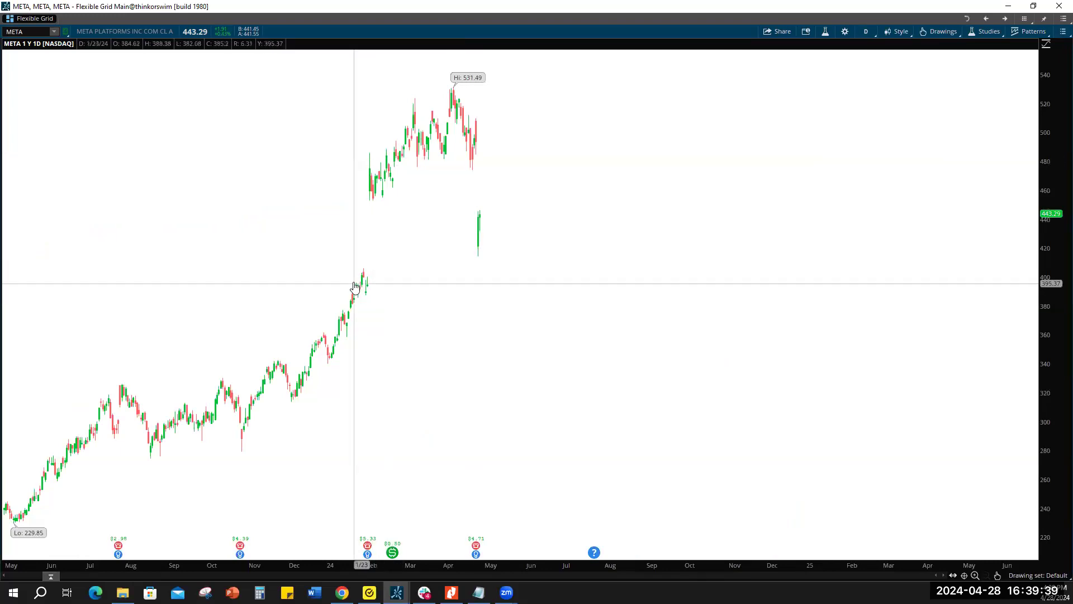
mouse_move(381, 190)
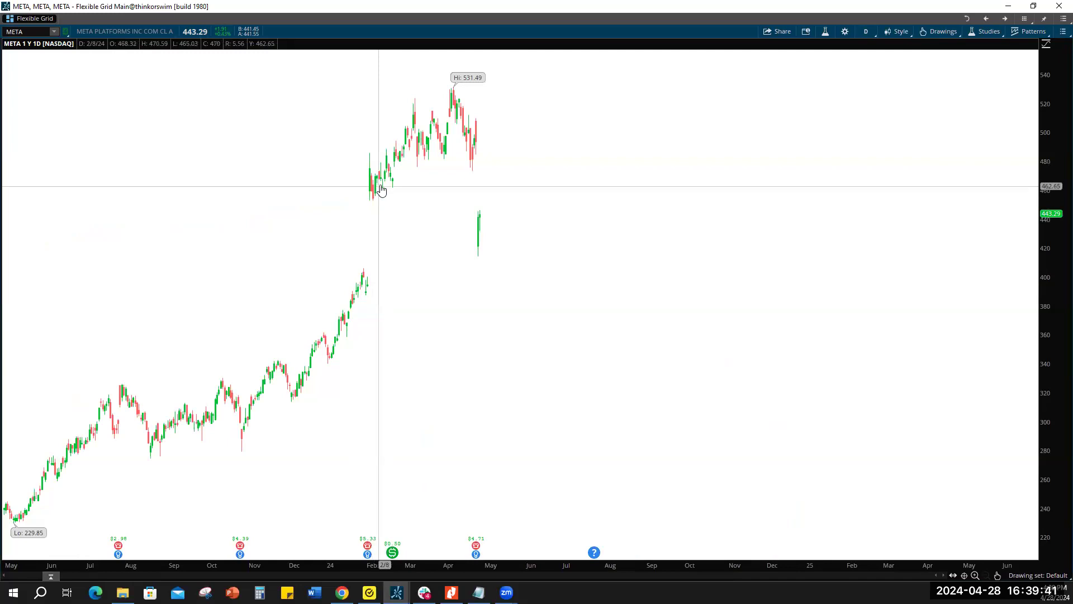
mouse_move(471, 263)
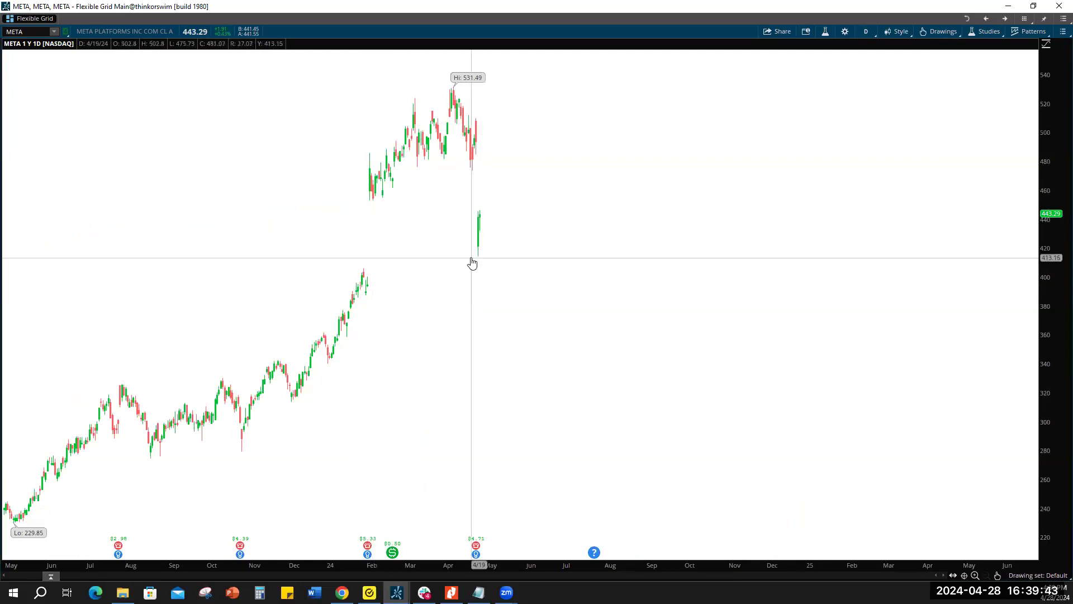
mouse_move(453, 273)
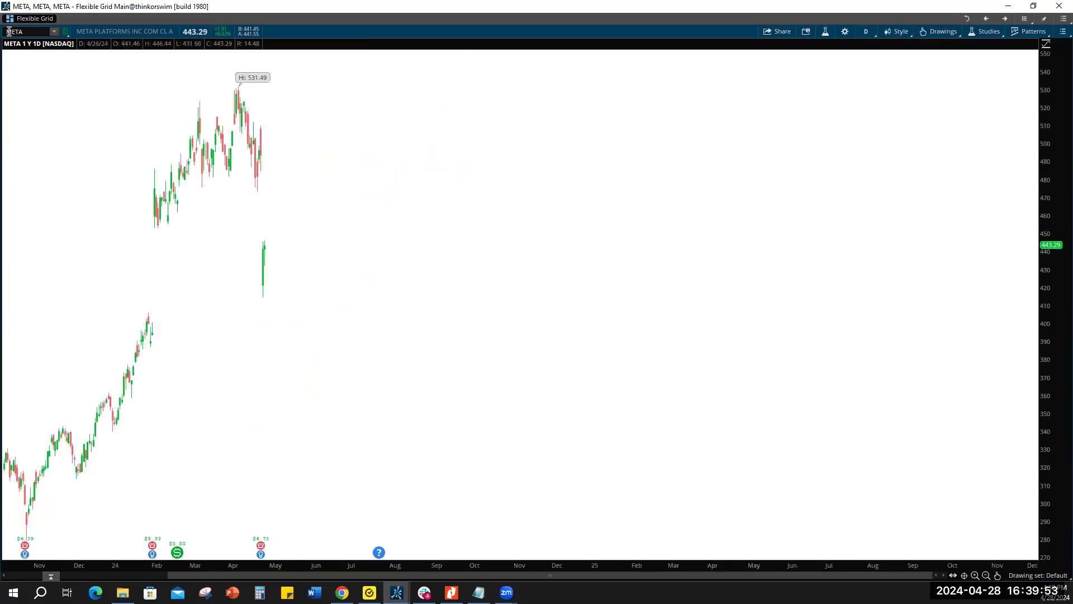
mouse_move(488, 370)
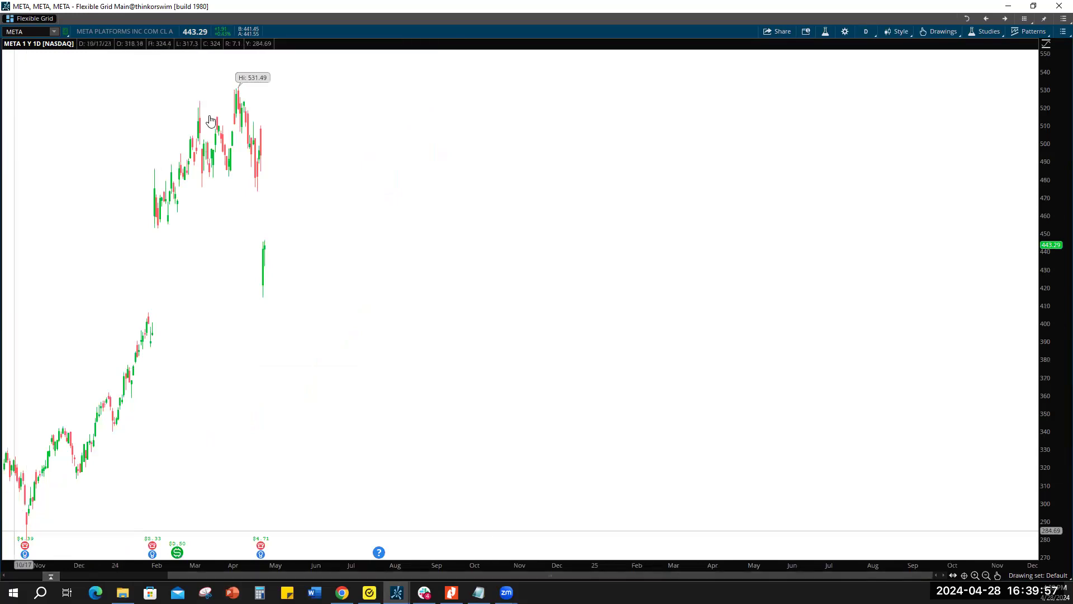
mouse_move(263, 317)
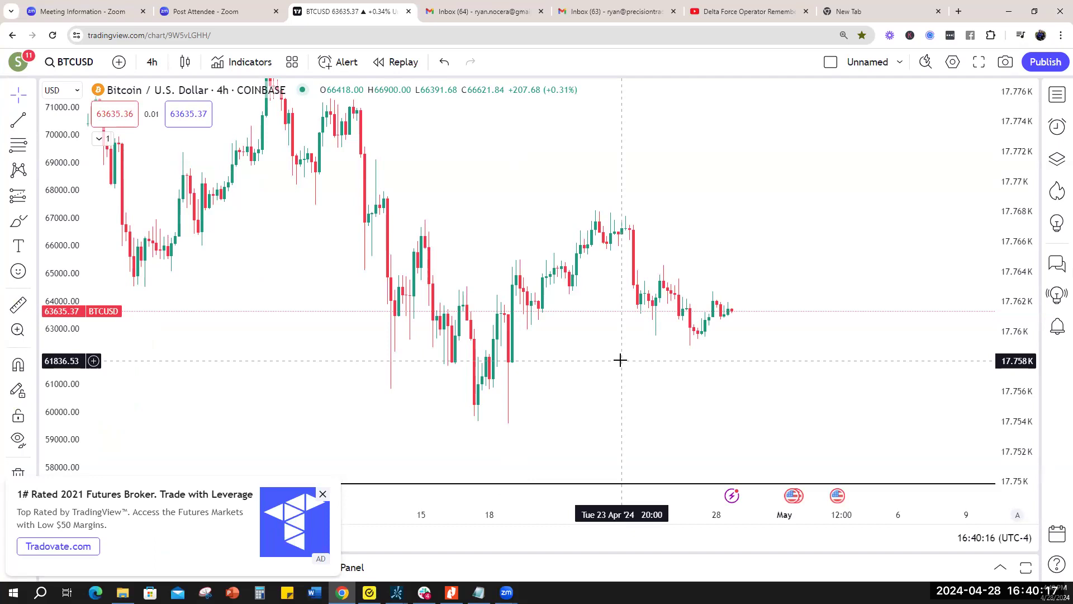
mouse_move(564, 278)
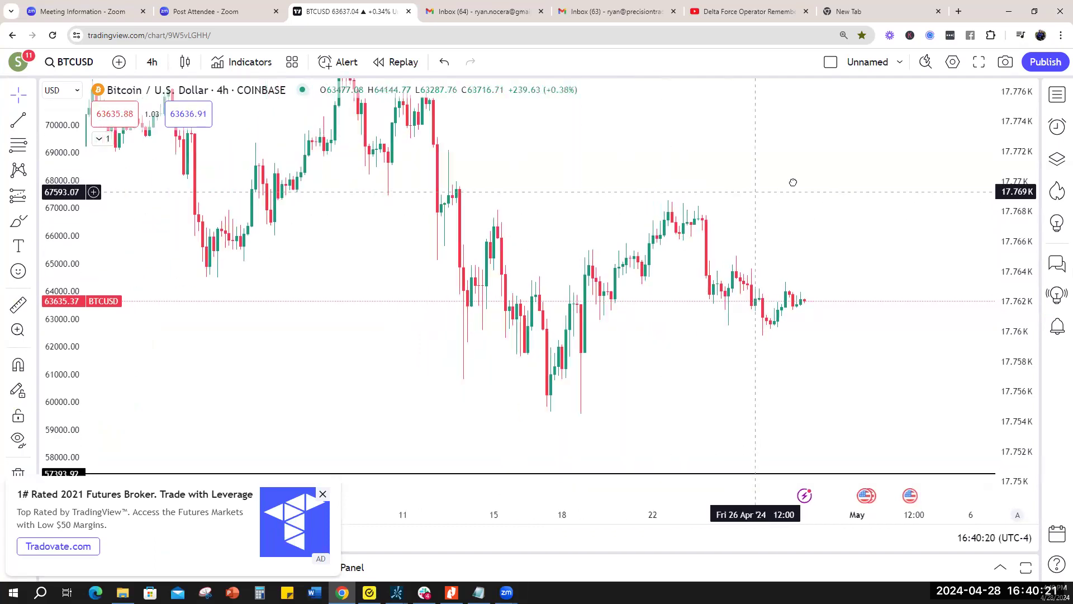
left_click_drag(793, 182, 313, 328)
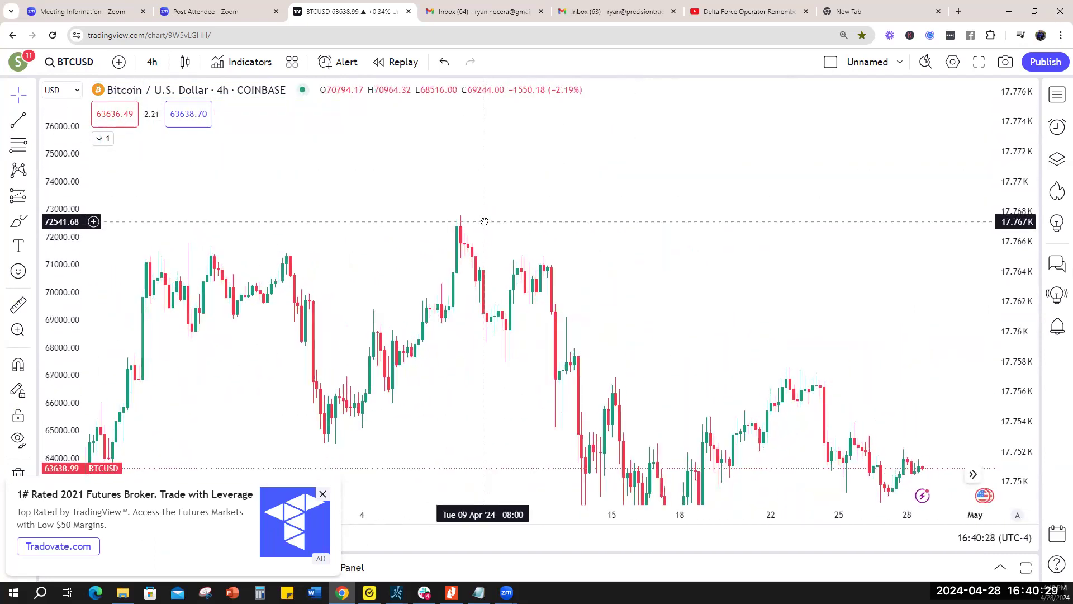
mouse_move(440, 208)
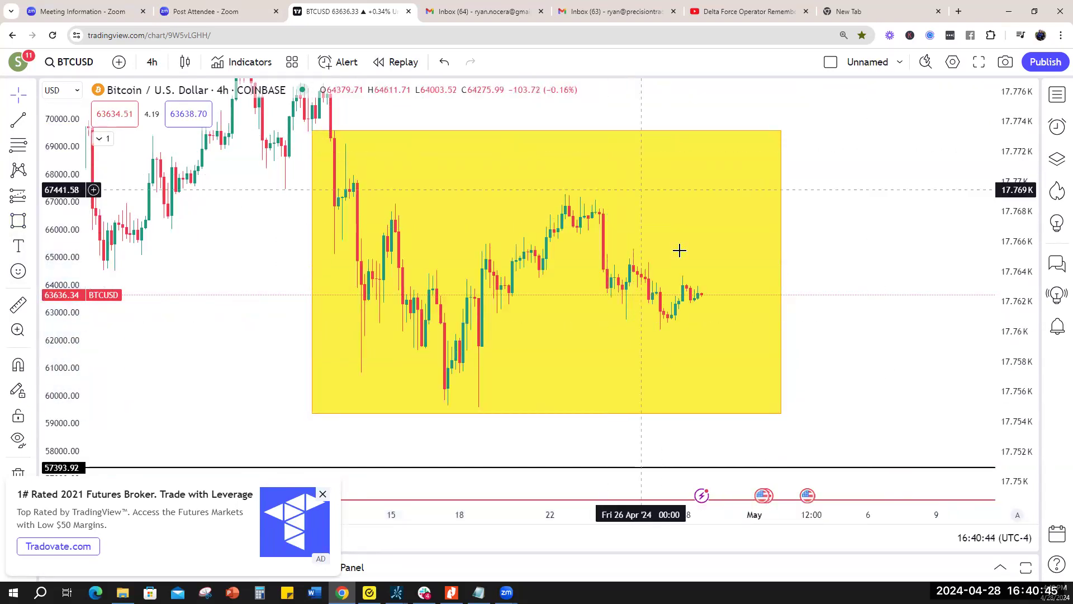
mouse_move(697, 126)
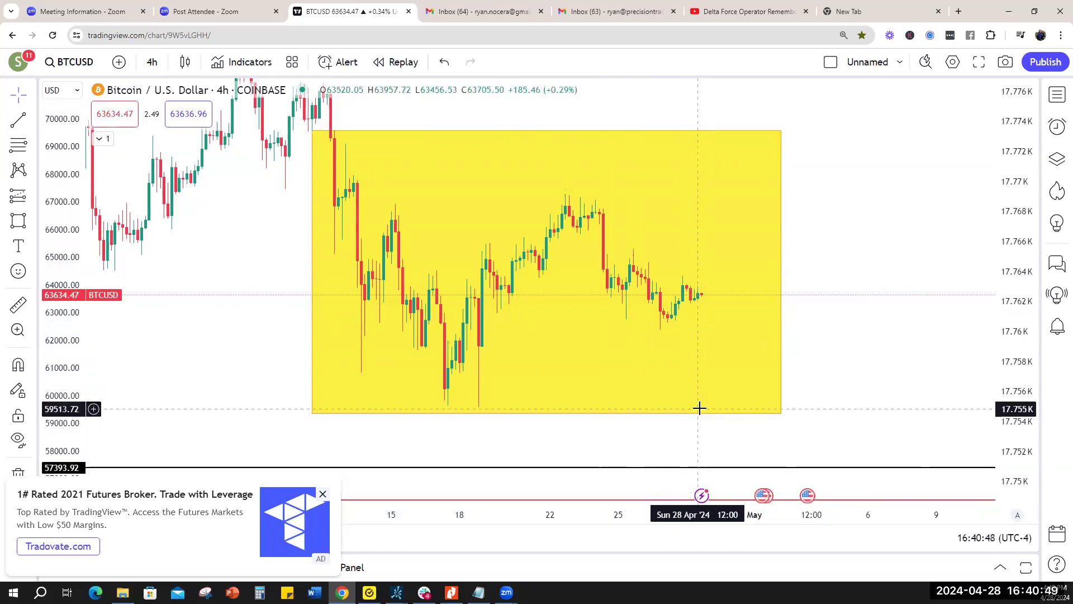
mouse_move(717, 417)
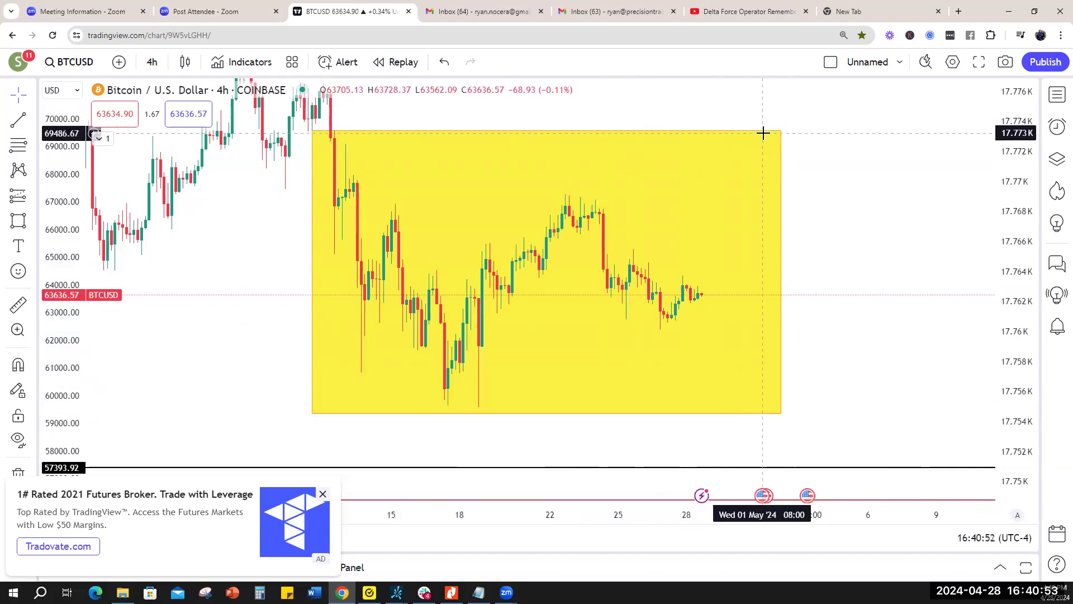
Select the yellow BTC range rectangle spanning about 59,400 to 69,600.
left_click(546, 273)
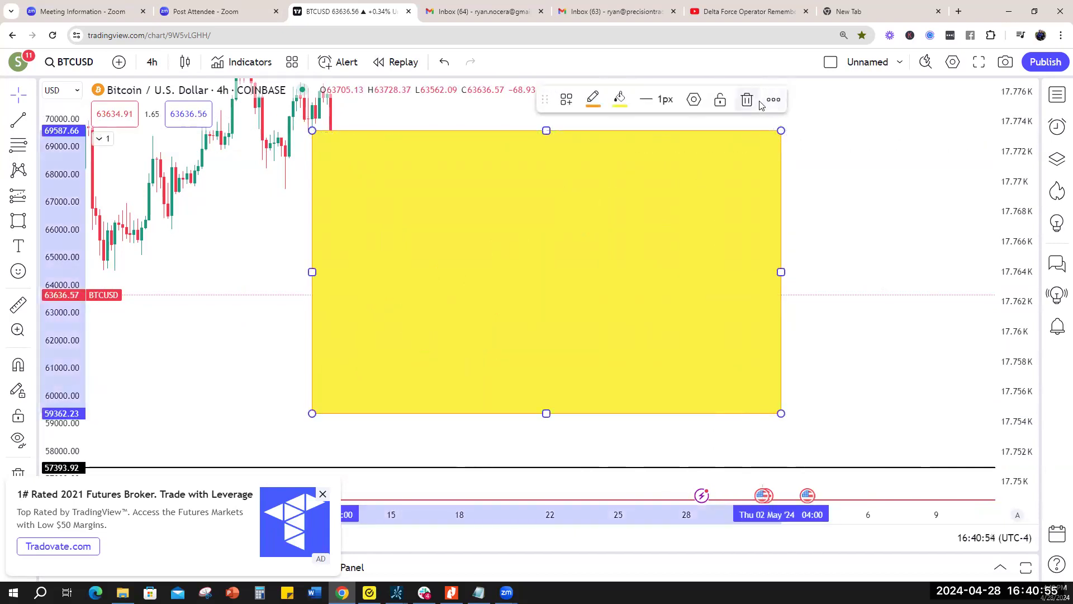
left_click(747, 98)
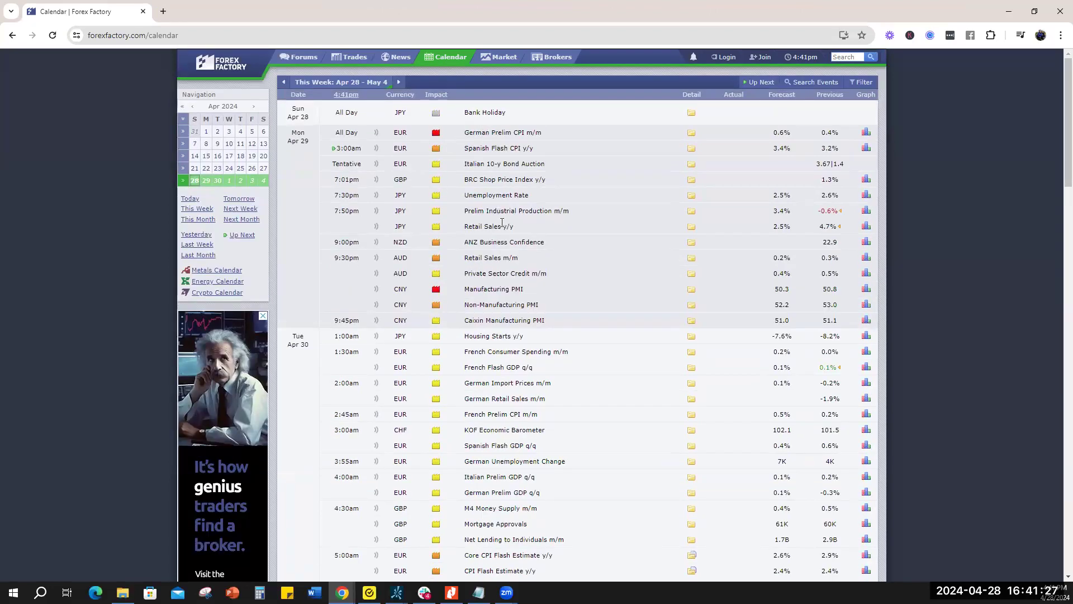
Scroll the Apr 28–May 4 calendar down through Monday and Tuesday to Wednesday's FOMC events.
scroll("down", 3)
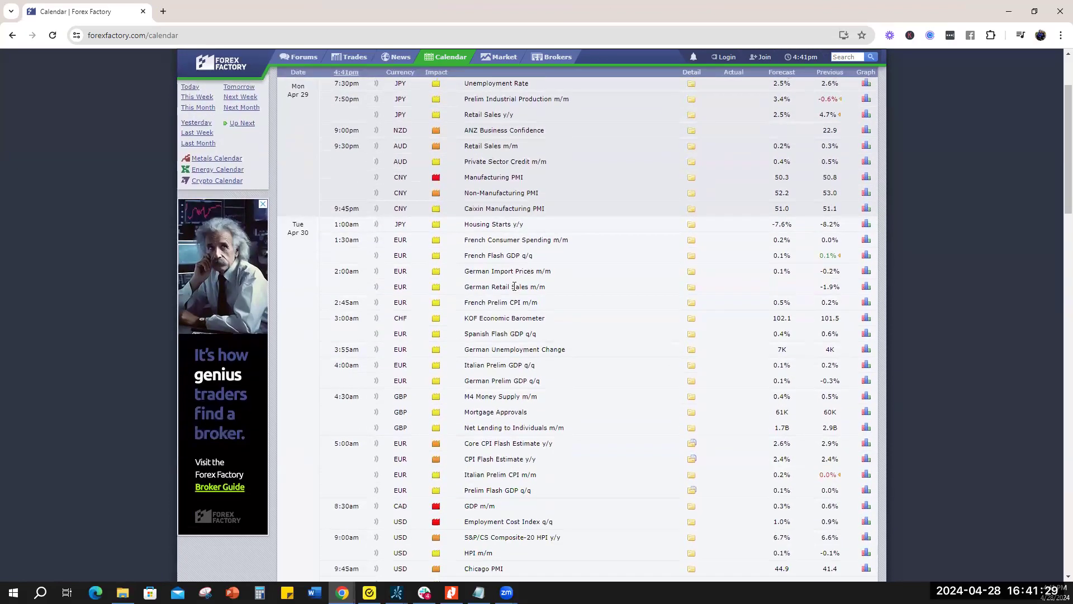
mouse_move(362, 522)
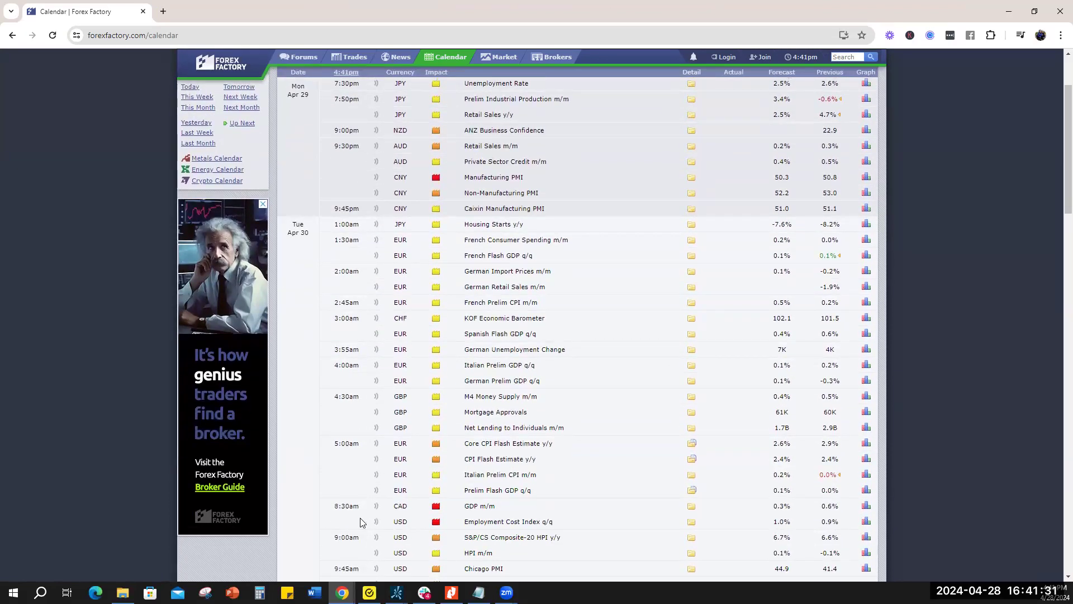
scroll("down", 3)
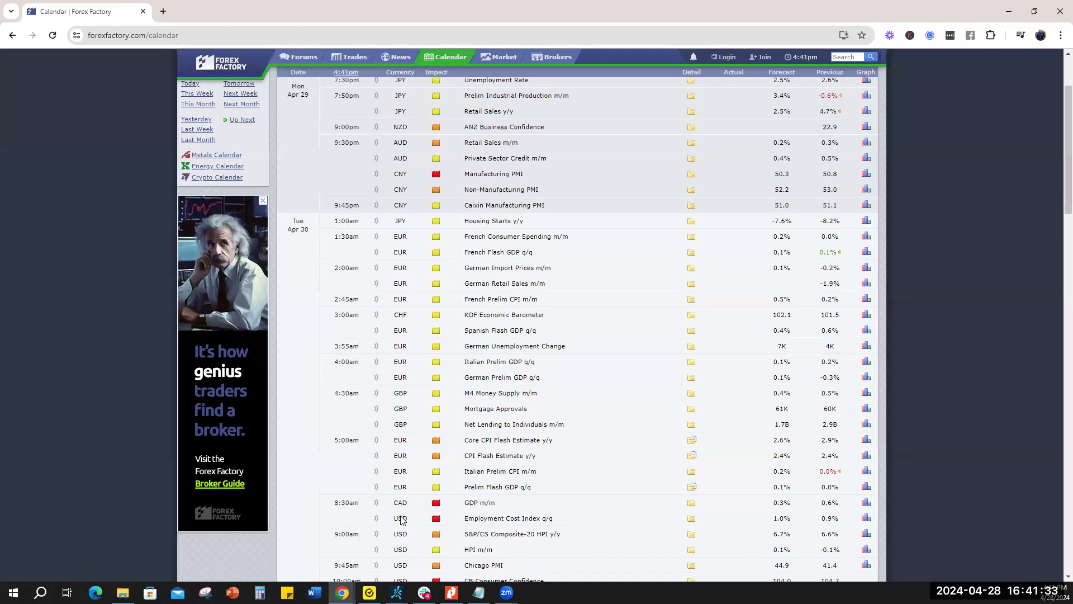
scroll("down", 3)
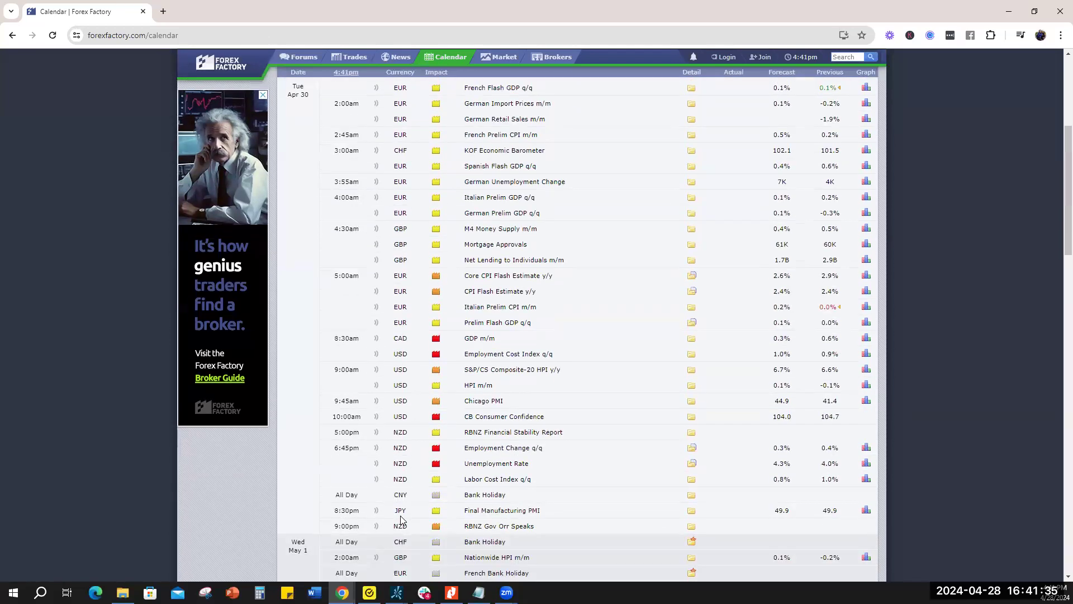
scroll("down", 3)
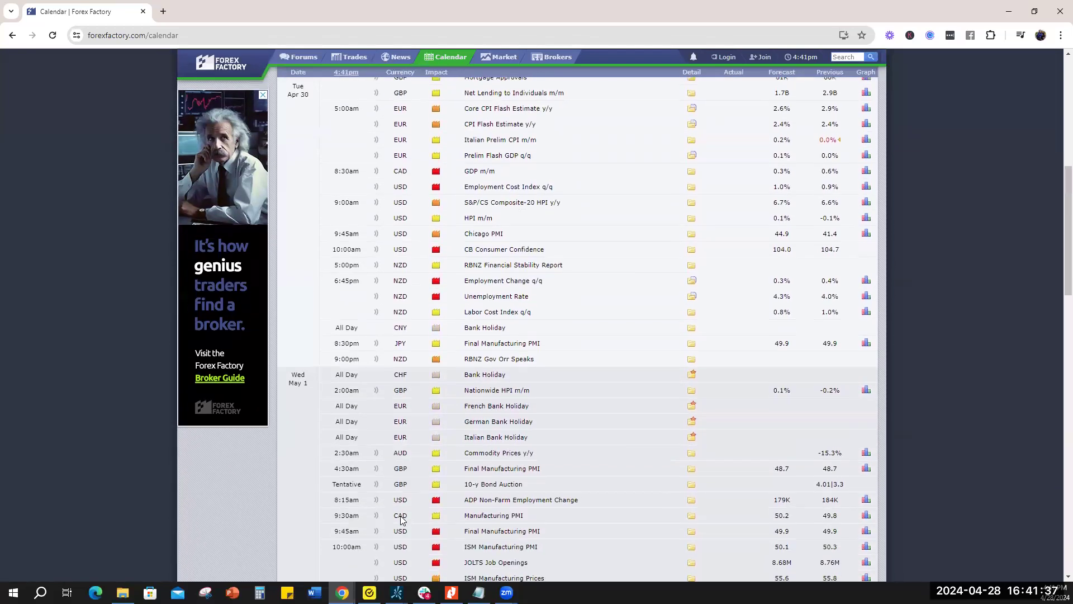
scroll("down", 3)
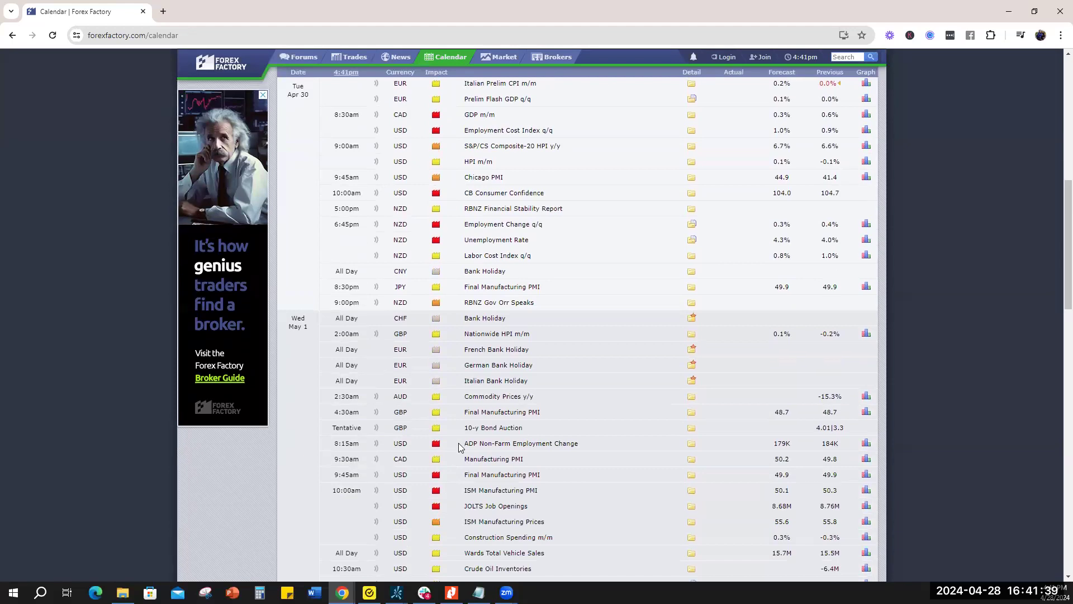
mouse_move(499, 469)
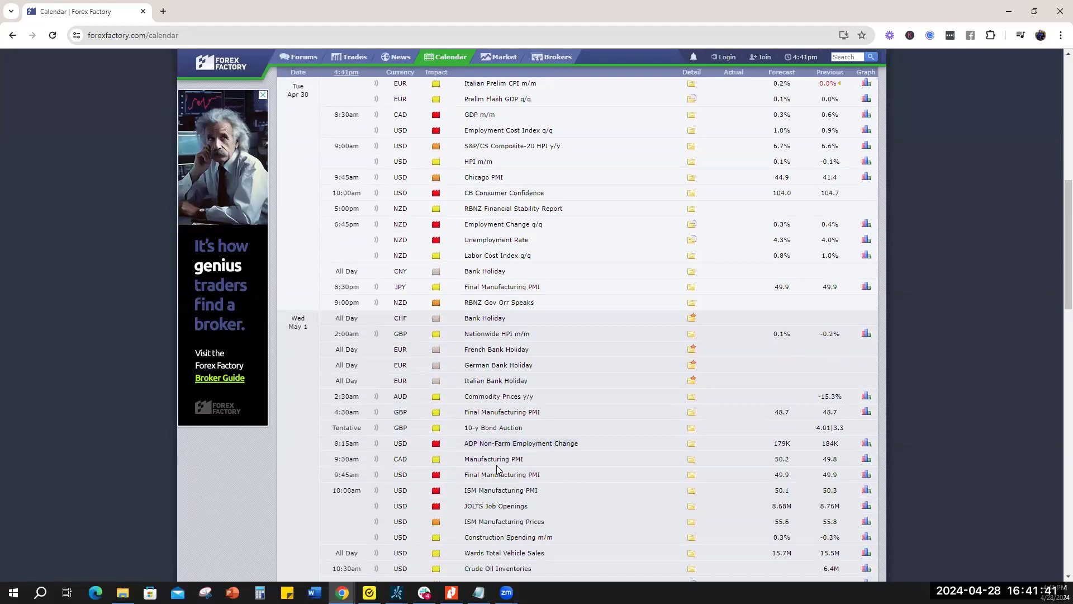
scroll("down", 3)
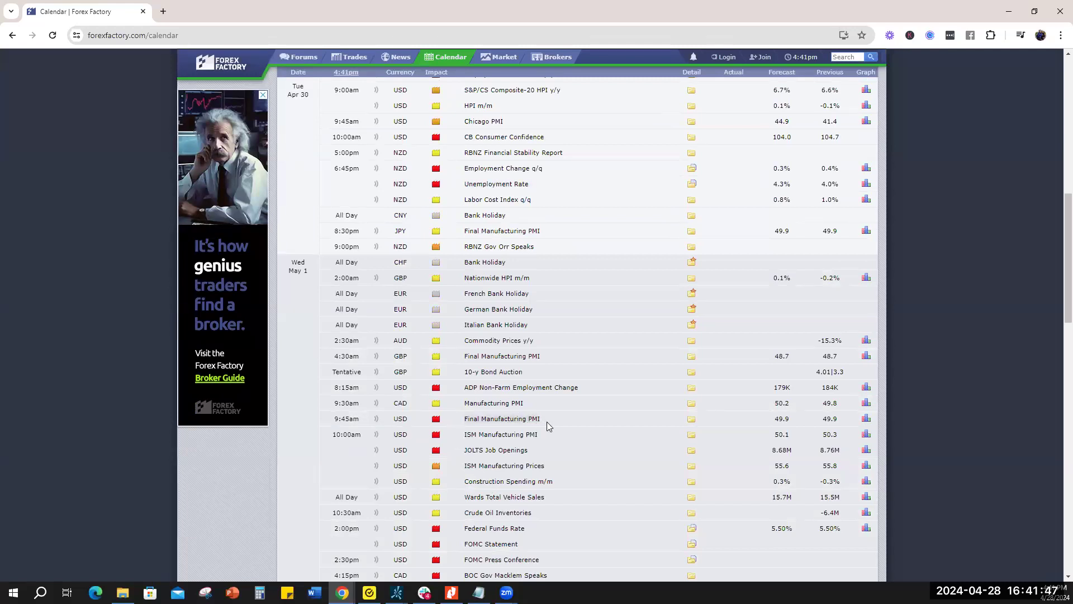
mouse_move(492, 430)
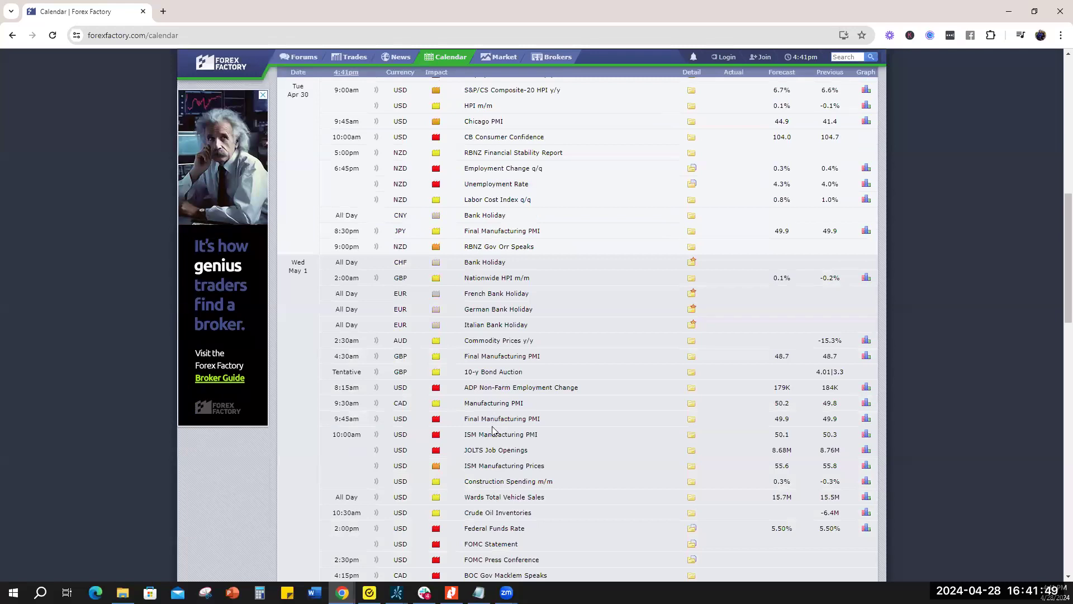
mouse_move(502, 418)
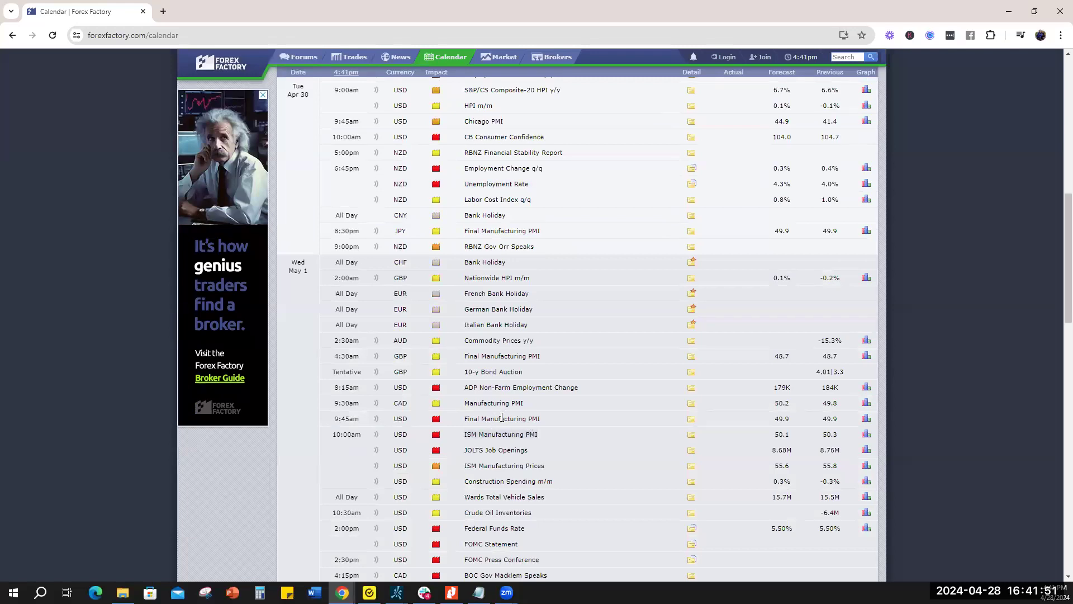
scroll("down", 3)
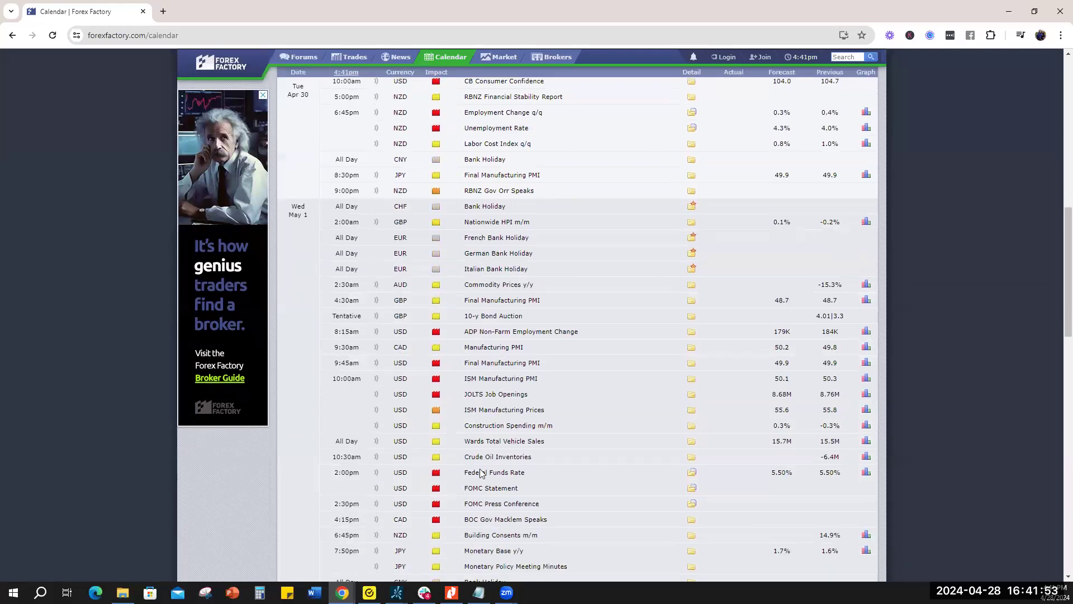
mouse_move(400, 486)
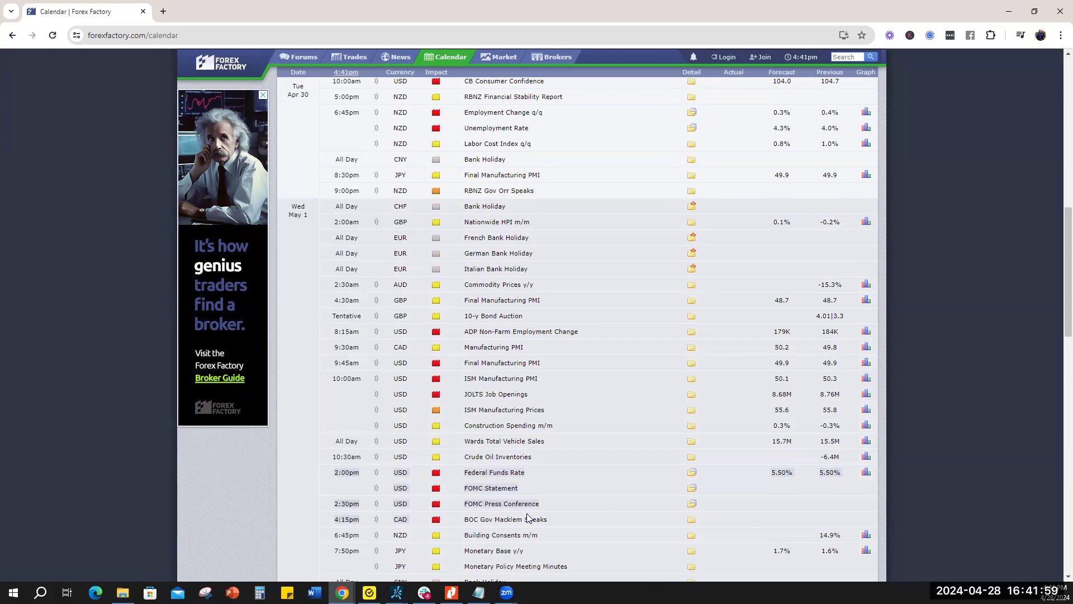
mouse_move(534, 510)
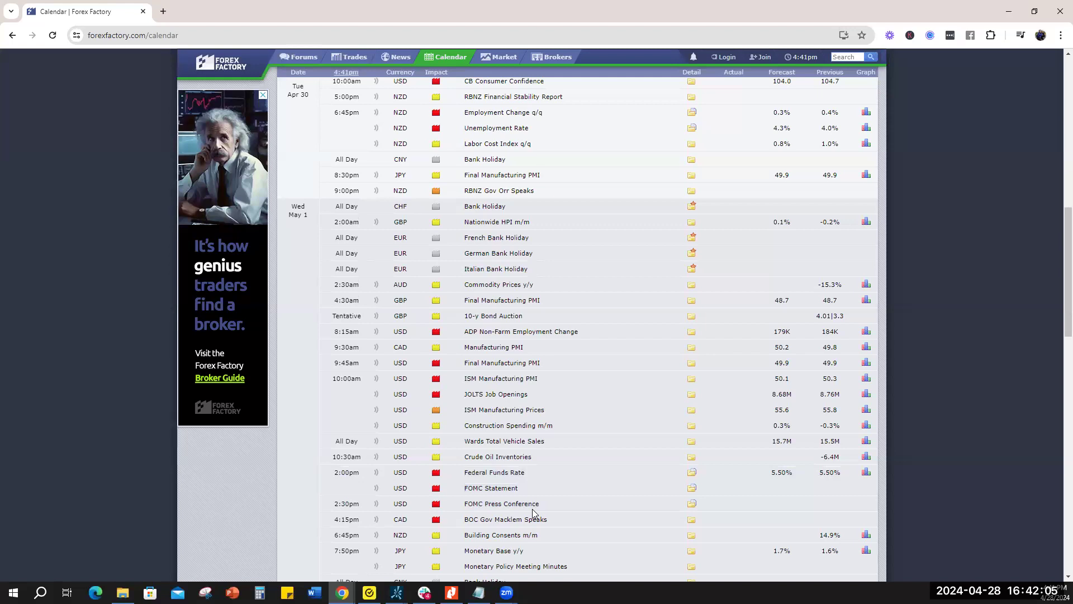
mouse_move(505, 472)
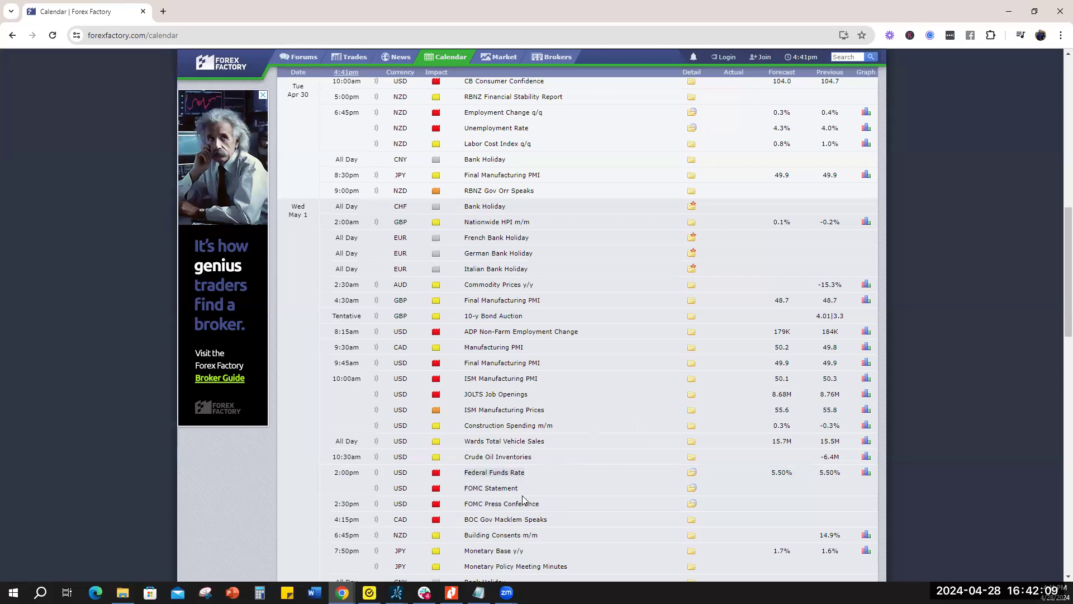
mouse_move(473, 439)
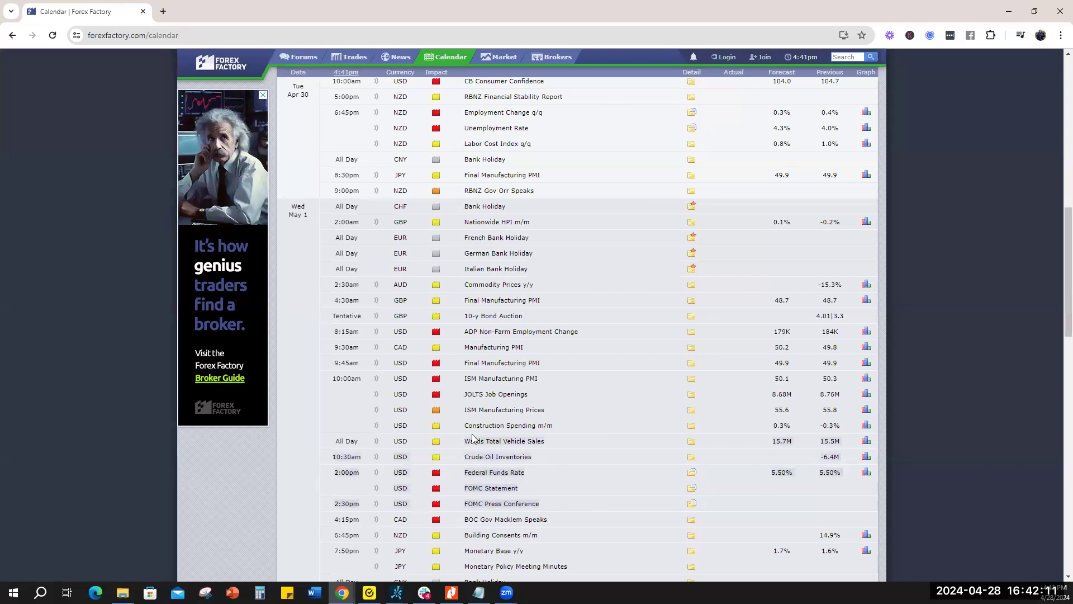
mouse_move(535, 481)
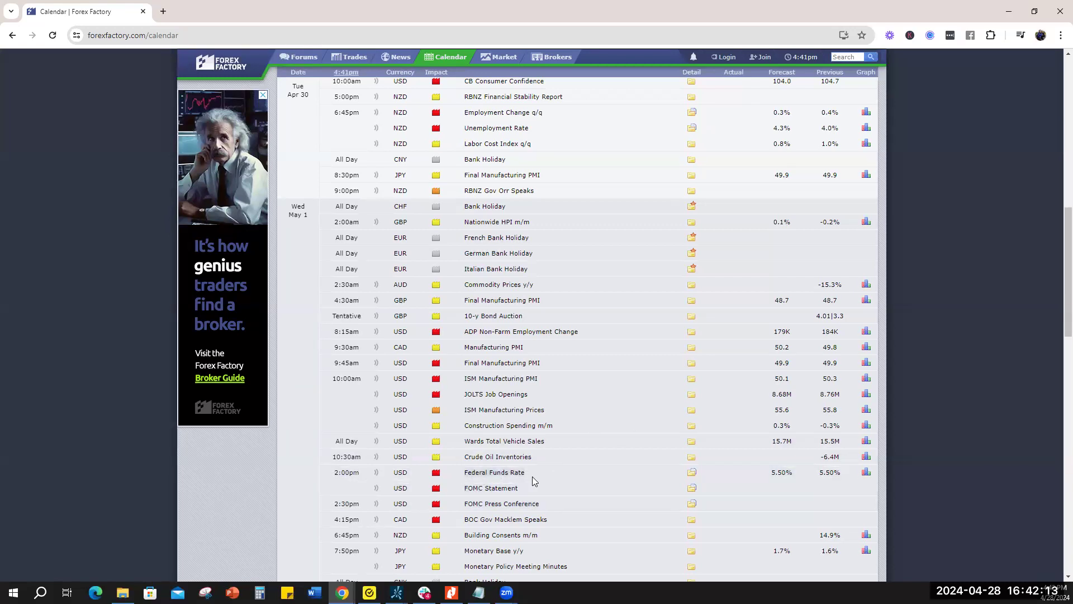
mouse_move(871, 35)
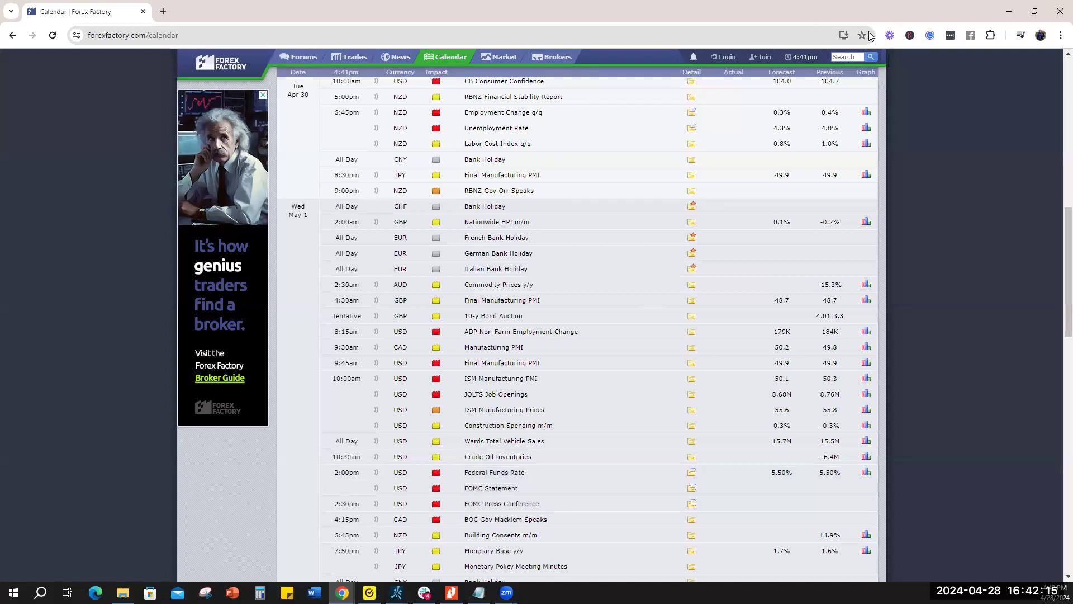
mouse_move(443, 484)
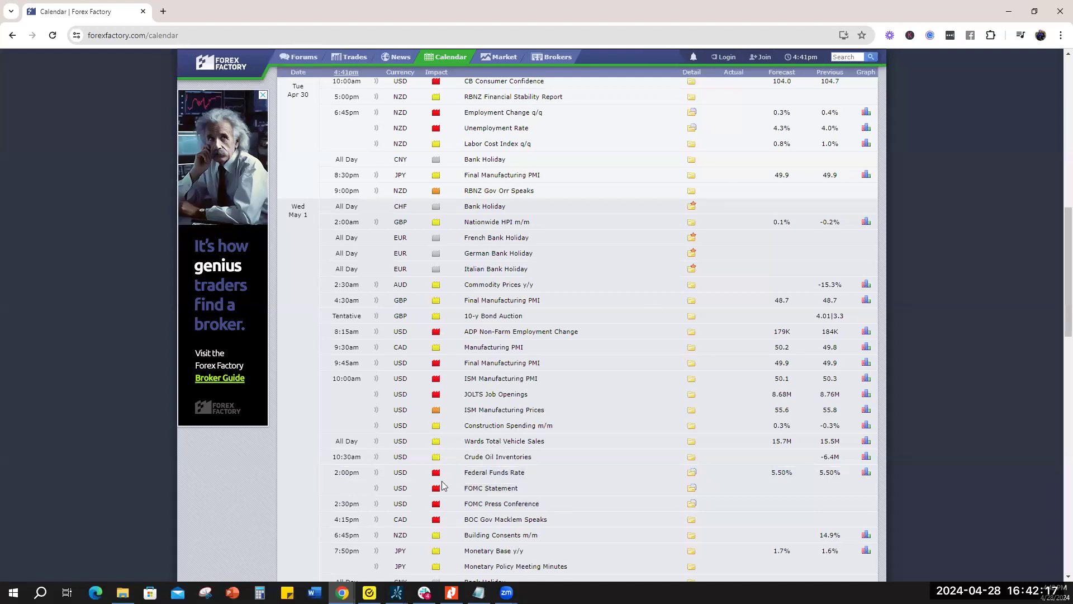
mouse_move(471, 446)
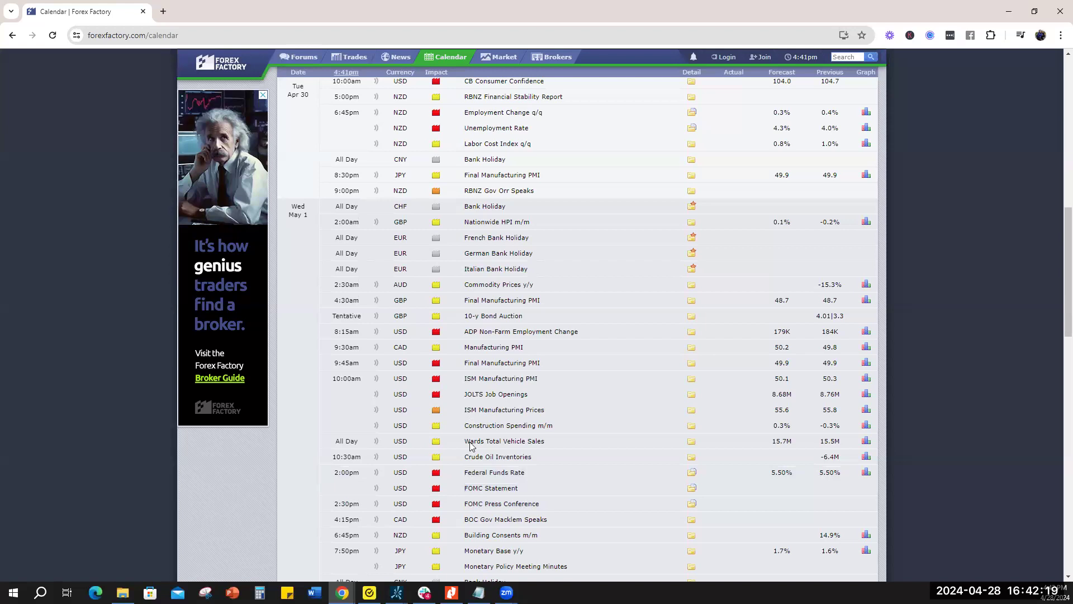
mouse_move(243, 514)
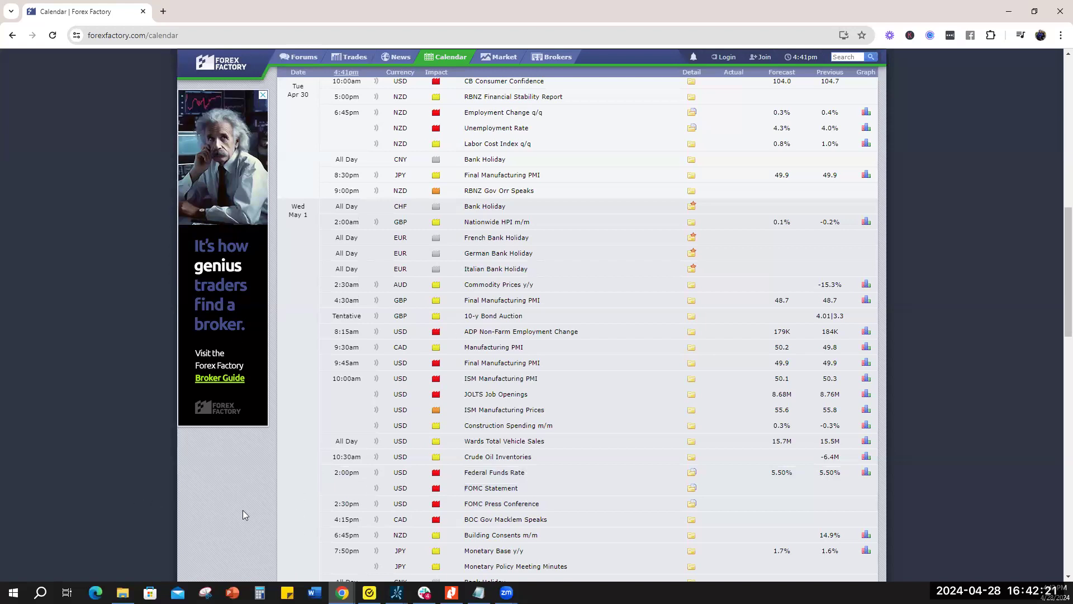
mouse_move(416, 449)
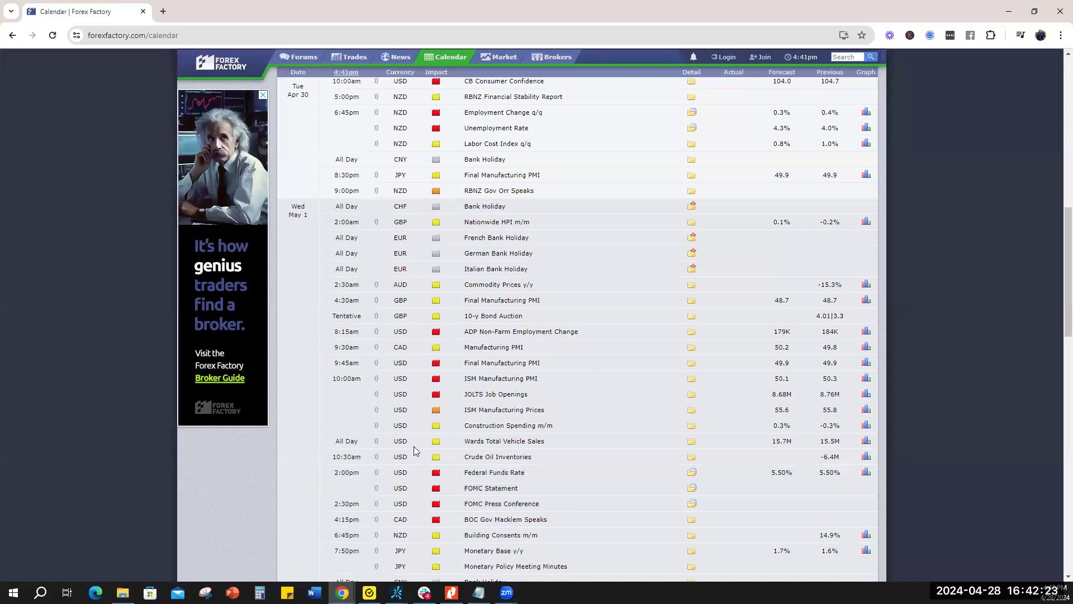